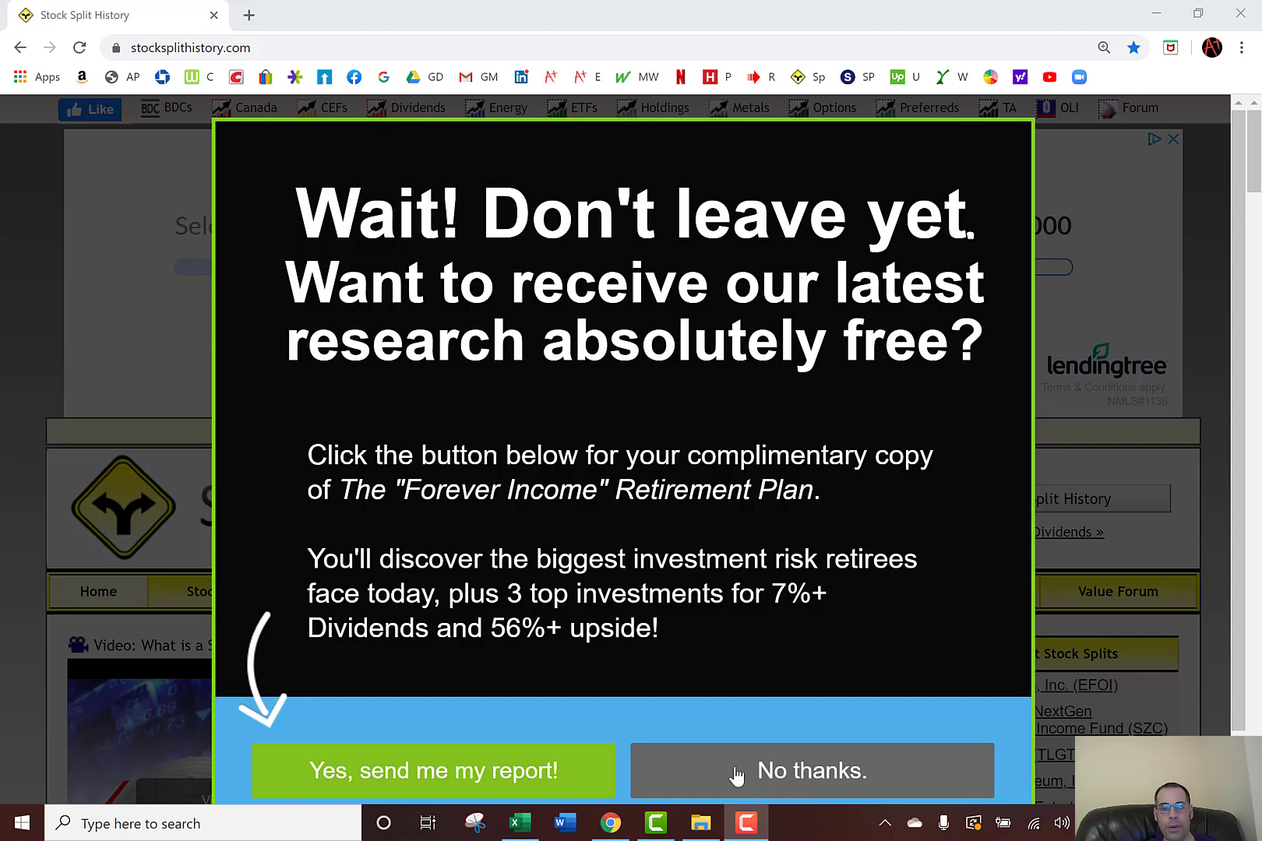
# Dismiss the free report offer and bring up the USO split history
pyautogui.click(812, 771)
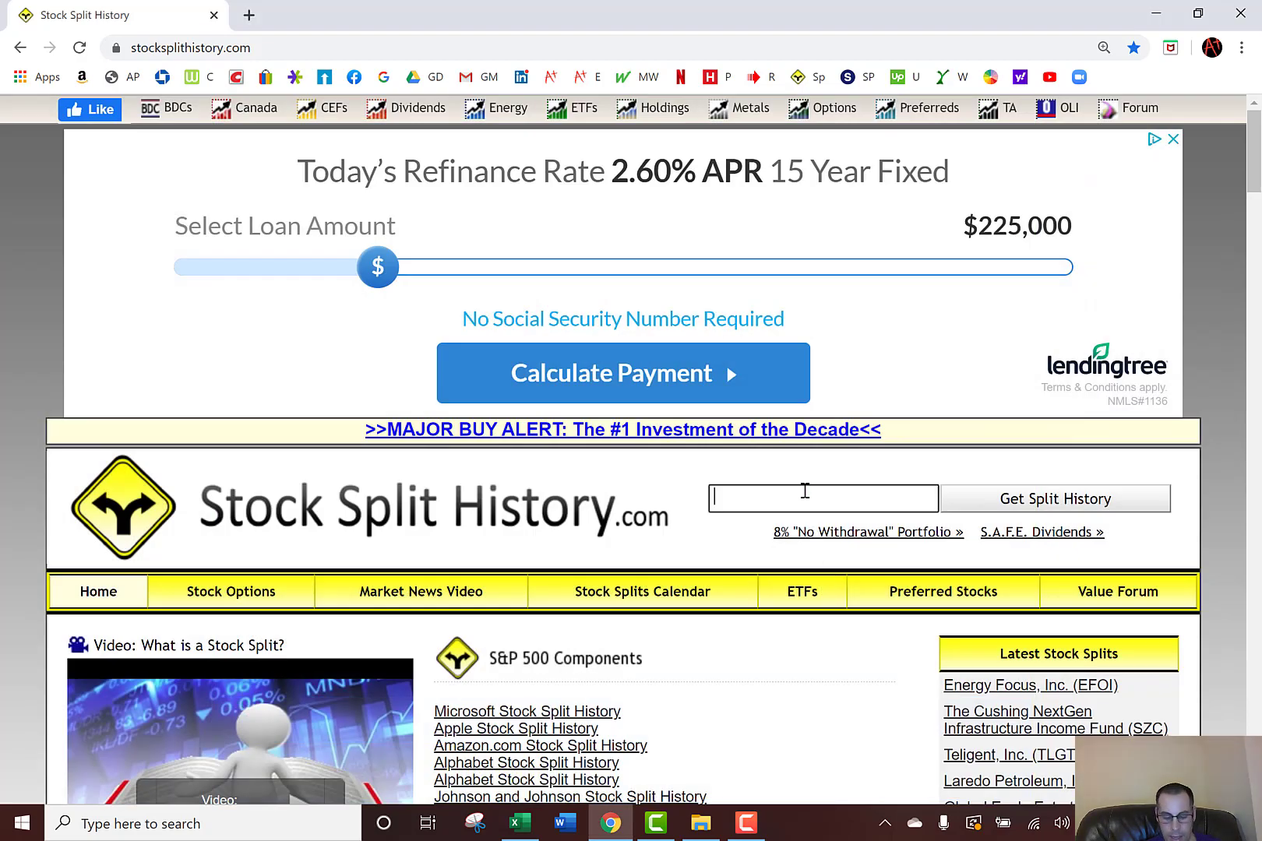
pyautogui.write('uso')
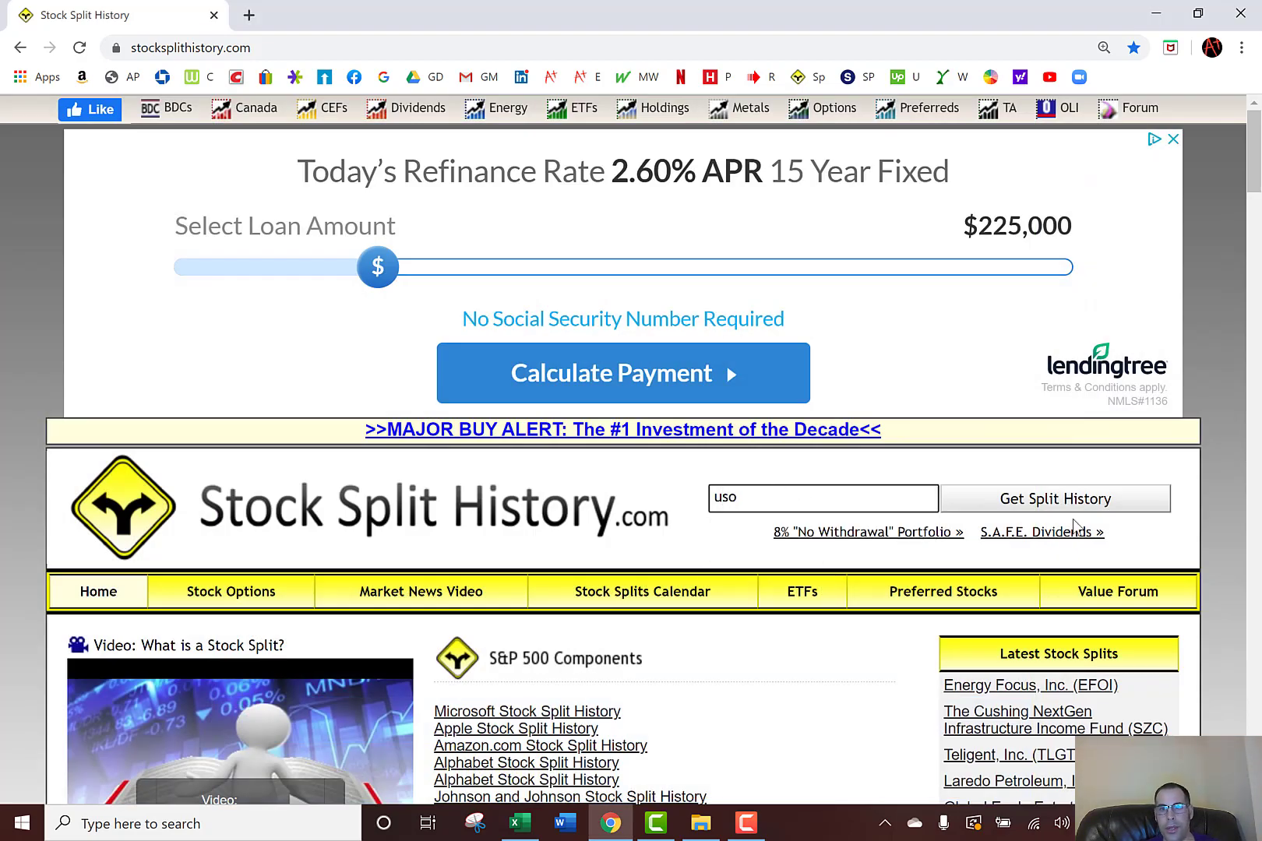
pyautogui.click(1054, 497)
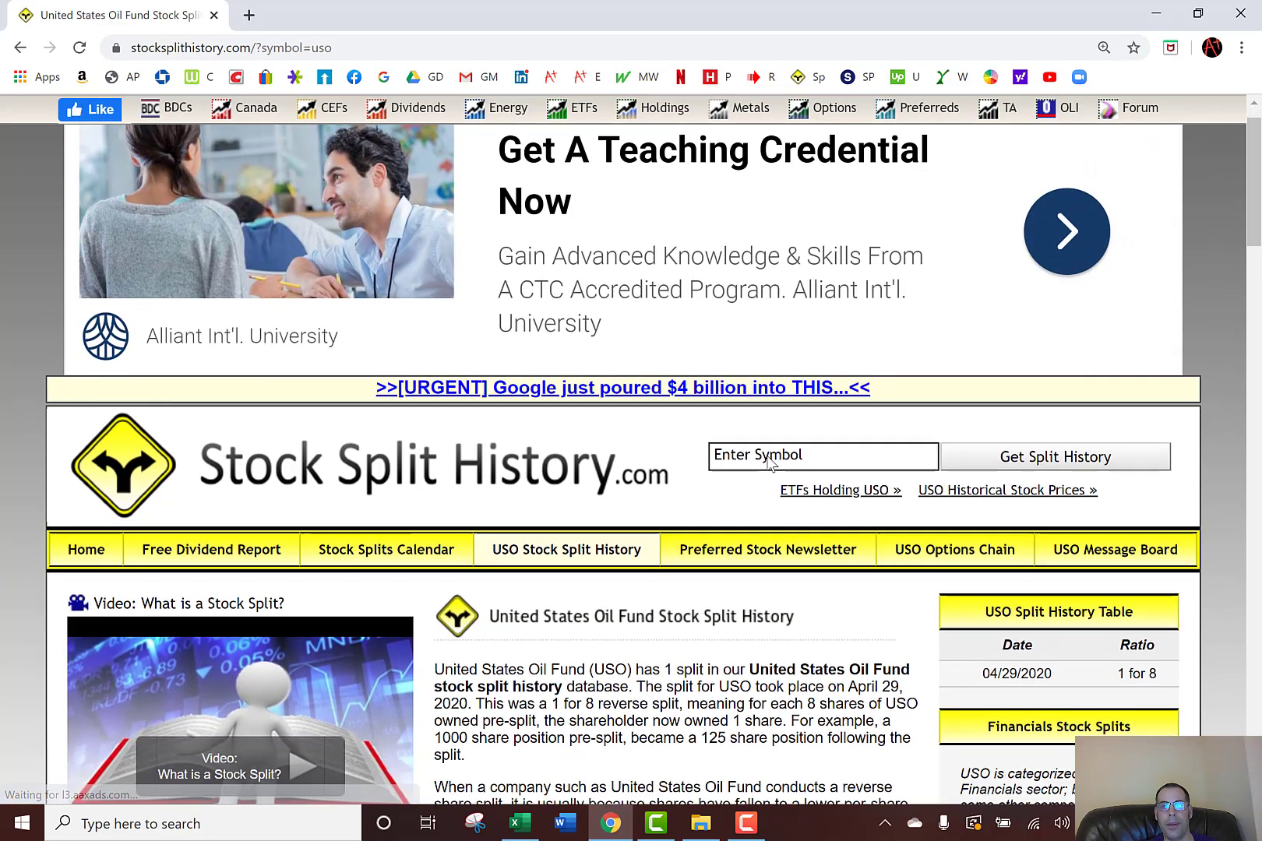
# Review the ten-year growth stats: period dates ending 06/10/2020 and the $1,021.90 ending investment
pyautogui.scroll(-3)
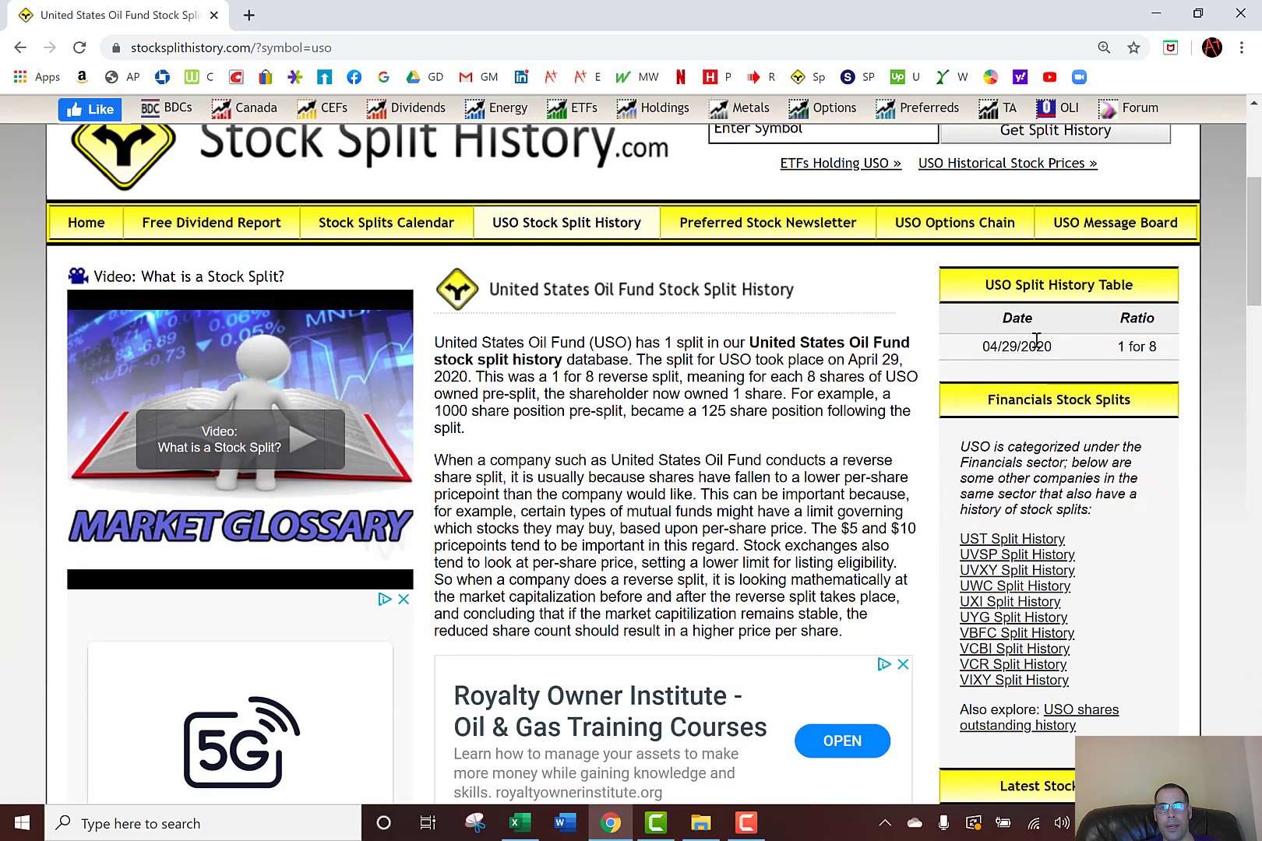
pyautogui.moveTo(677, 451)
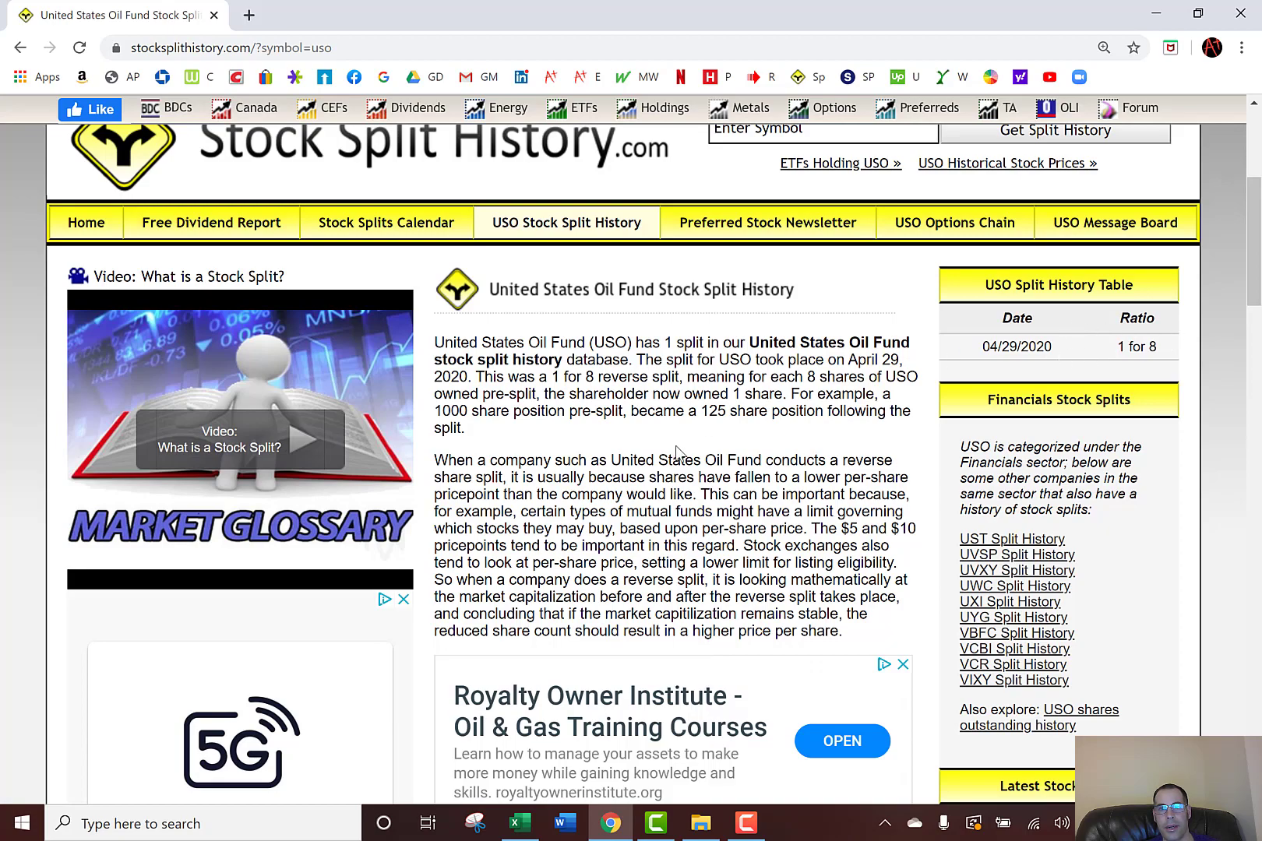
pyautogui.scroll(-3)
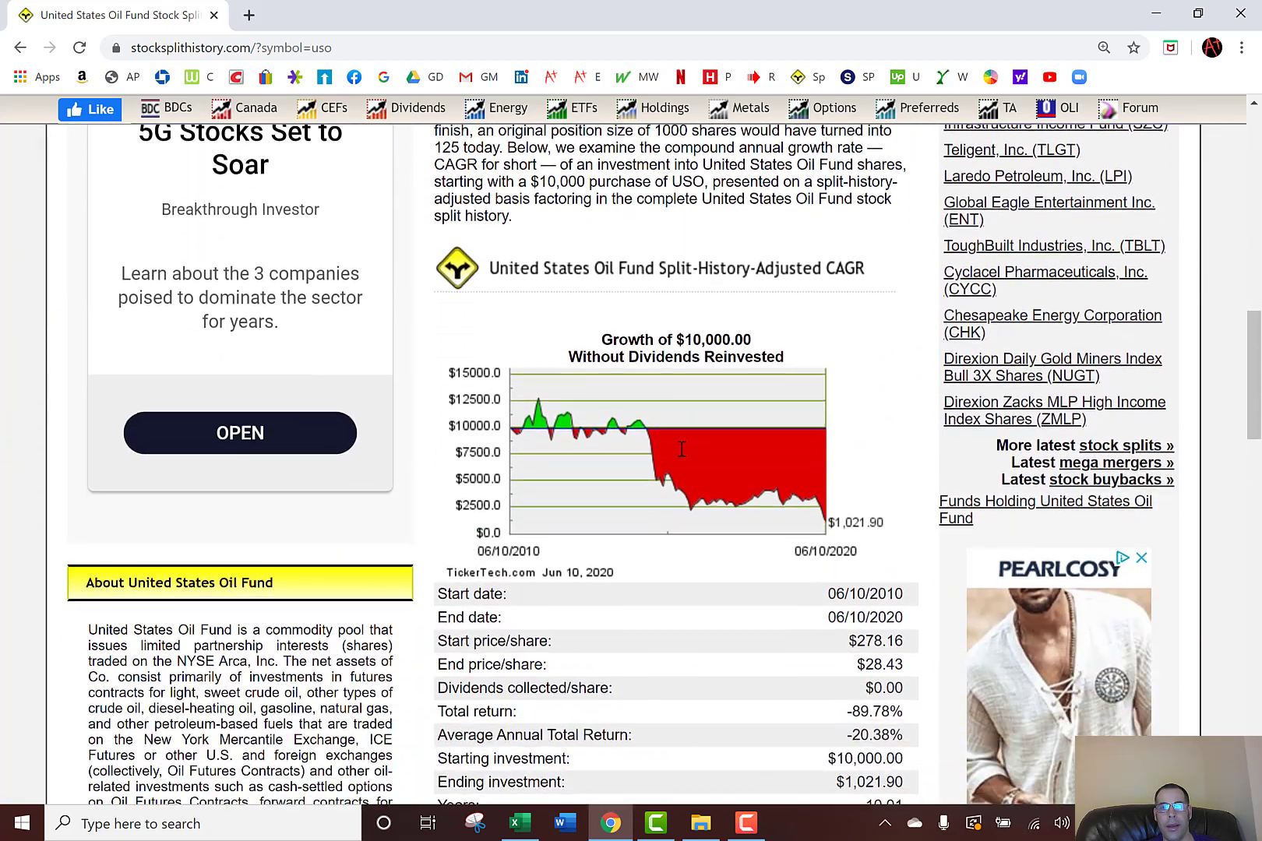
pyautogui.scroll(-3)
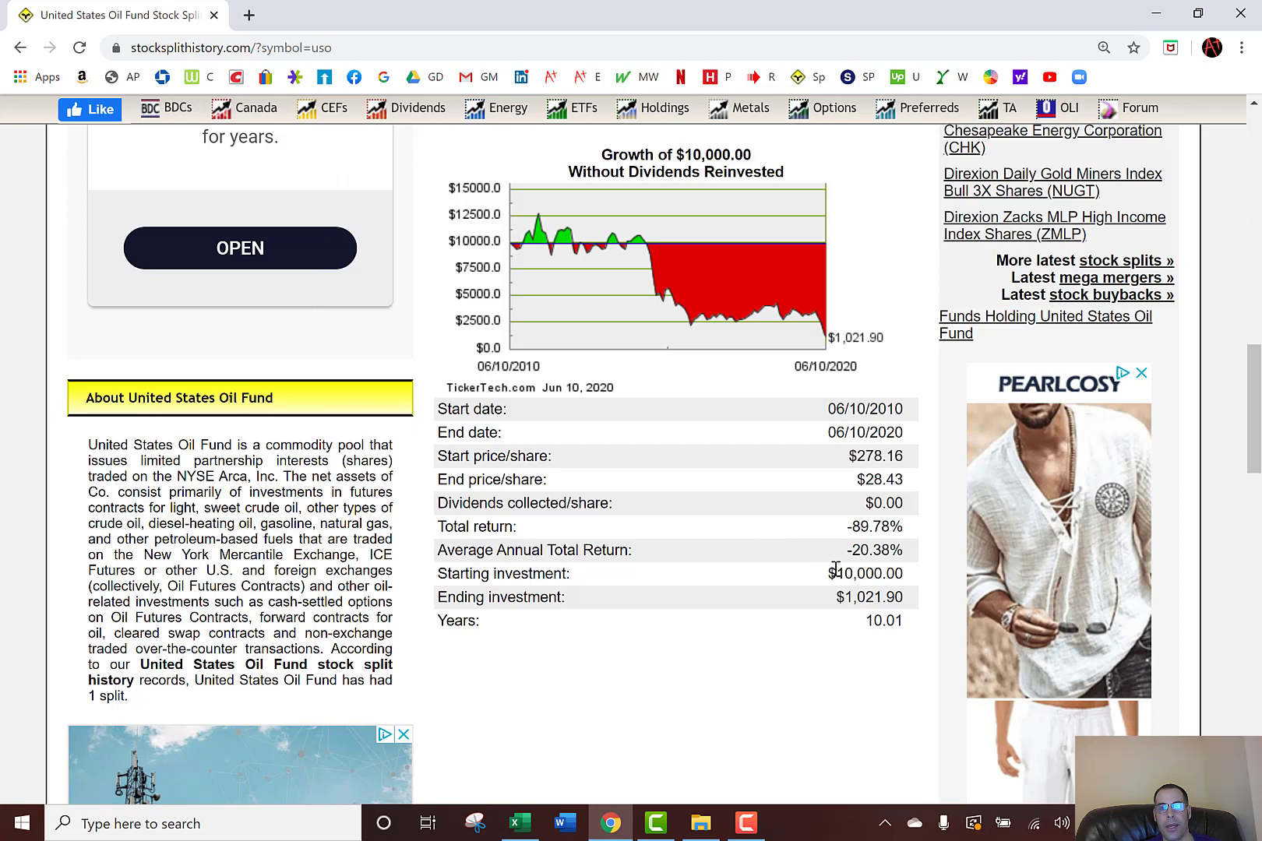
pyautogui.doubleClick(841, 574)
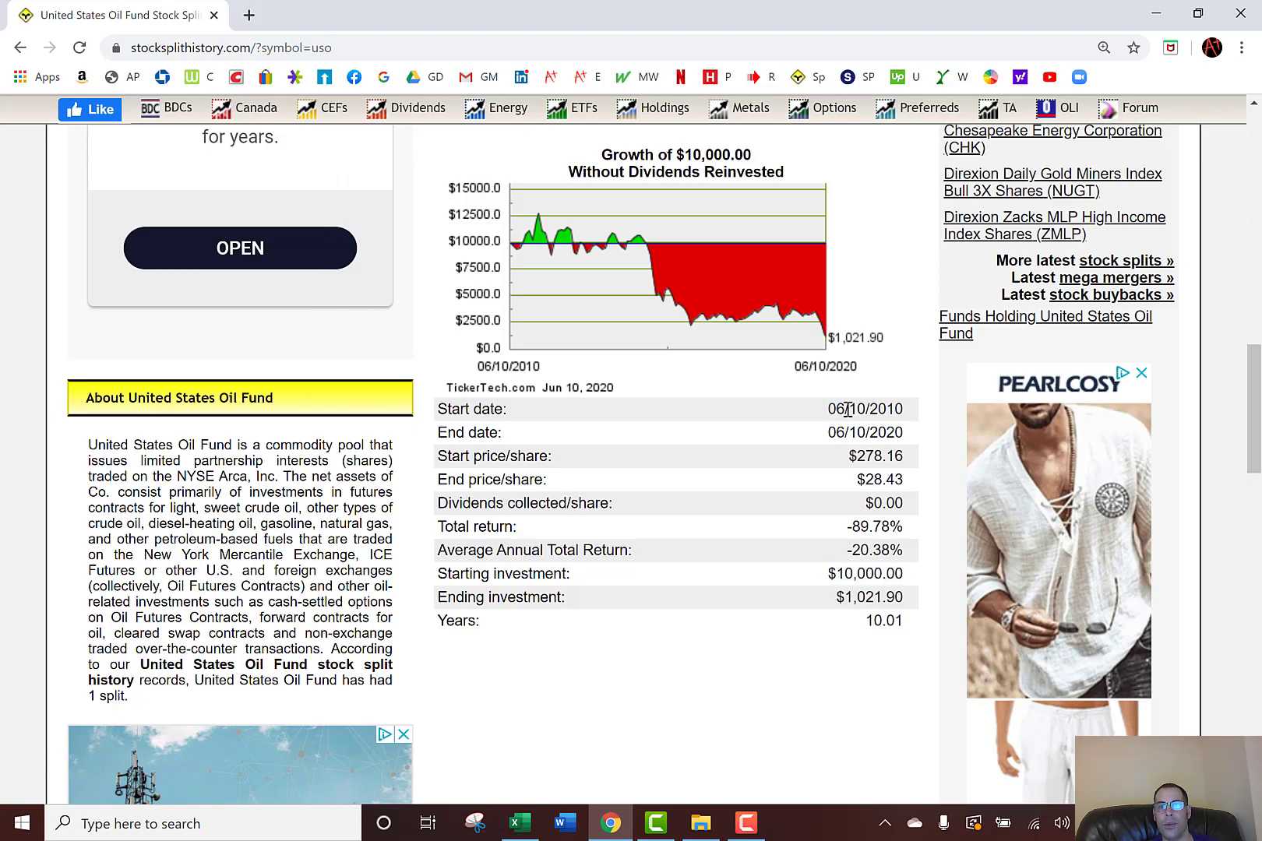
pyautogui.doubleClick(842, 573)
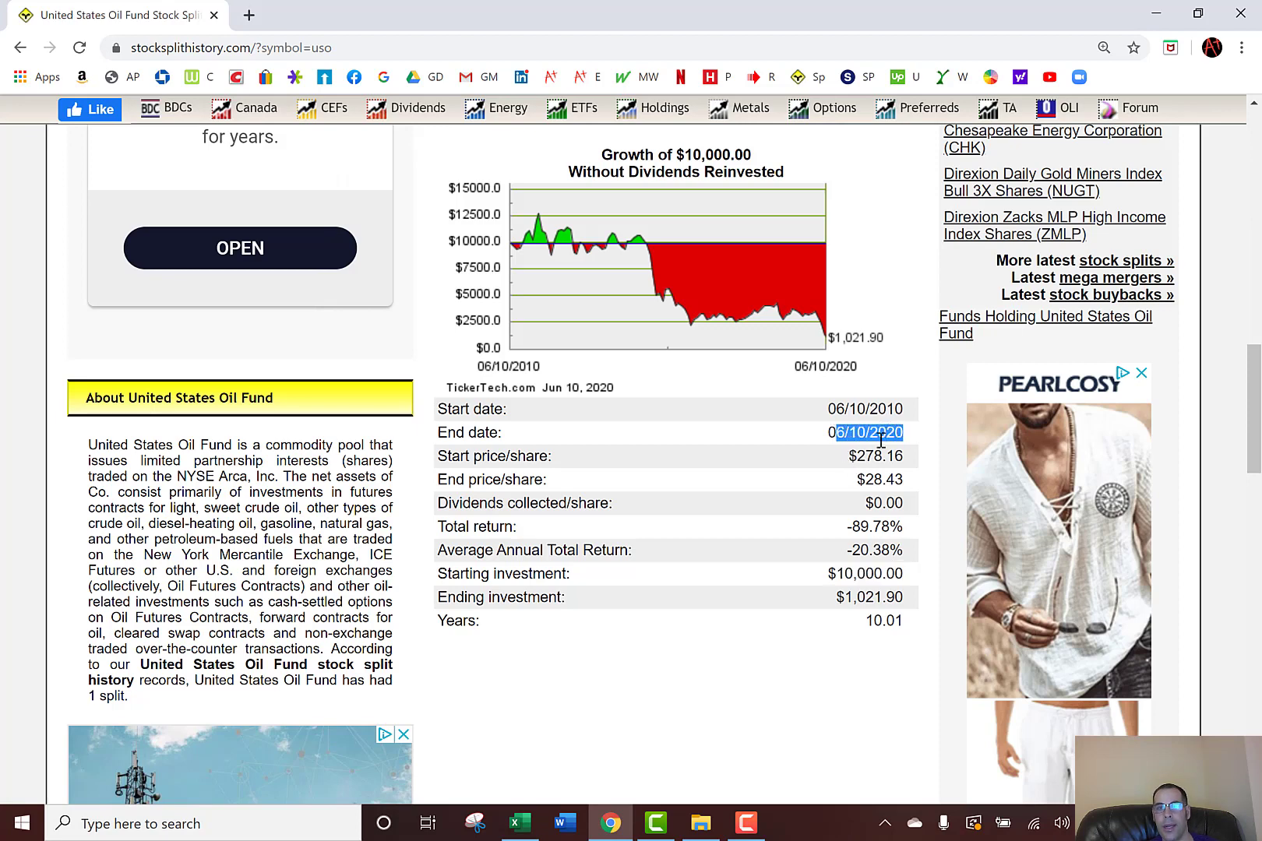
pyautogui.click(868, 596)
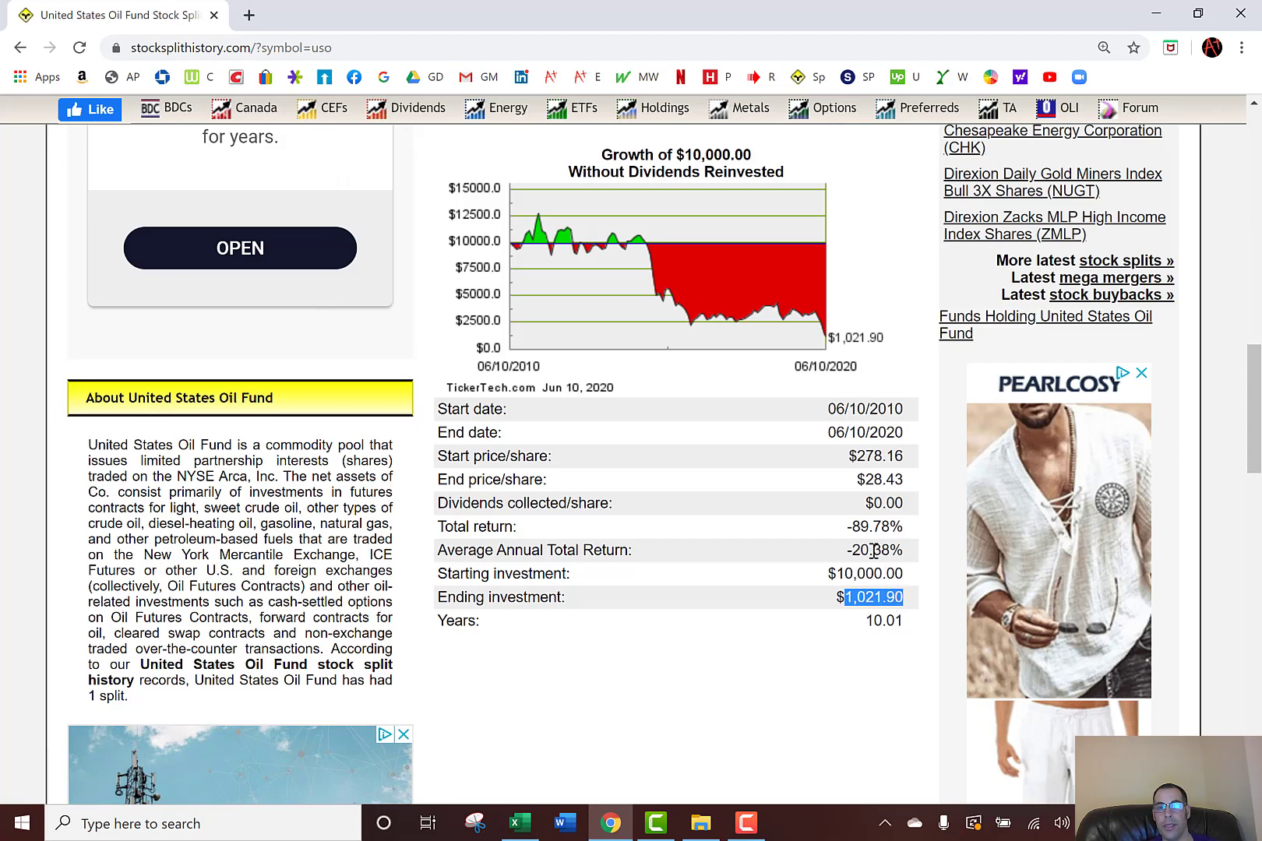
pyautogui.moveTo(869, 535)
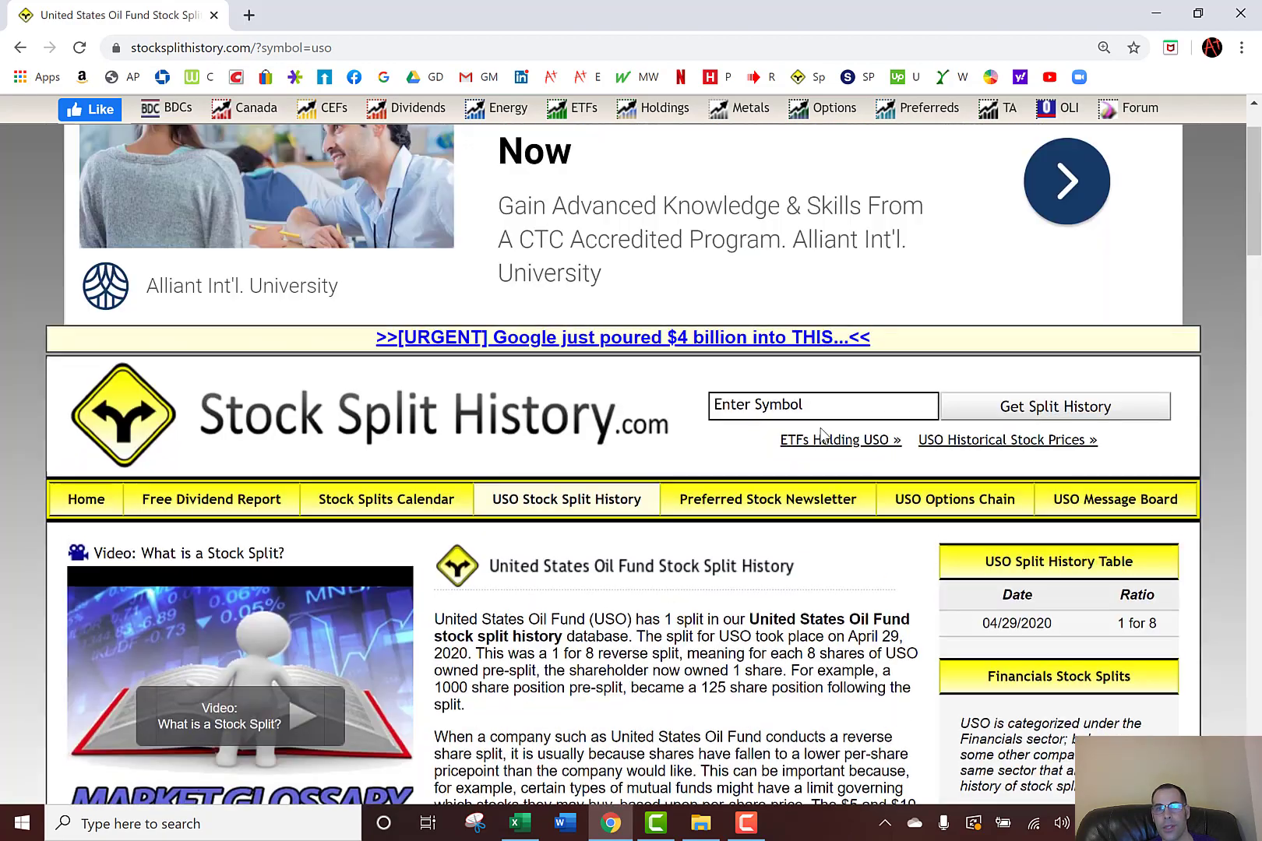
# Bring up the MSFT split history listing Microsoft's nine splits from 1987 to 2003
pyautogui.write('m')
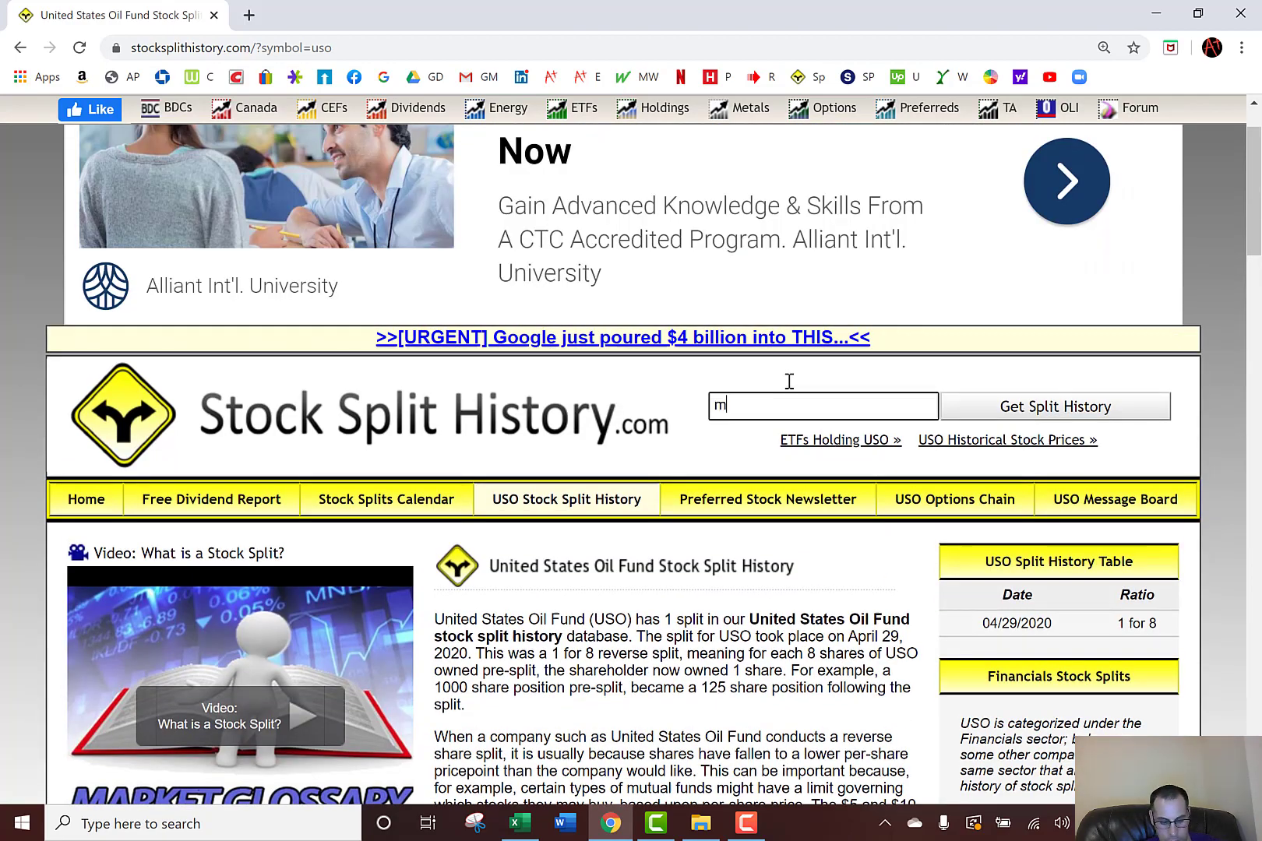
pyautogui.write('sft')
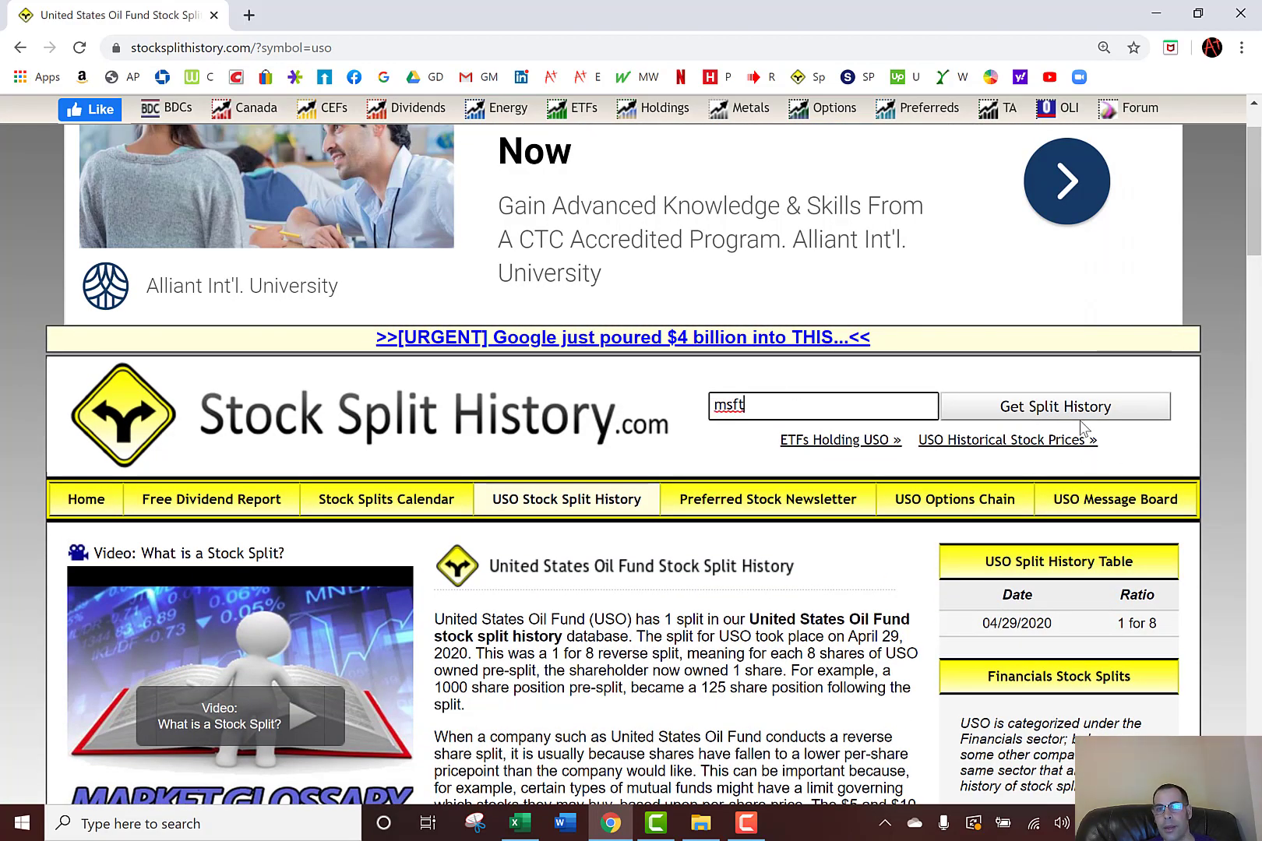
pyautogui.click(1055, 405)
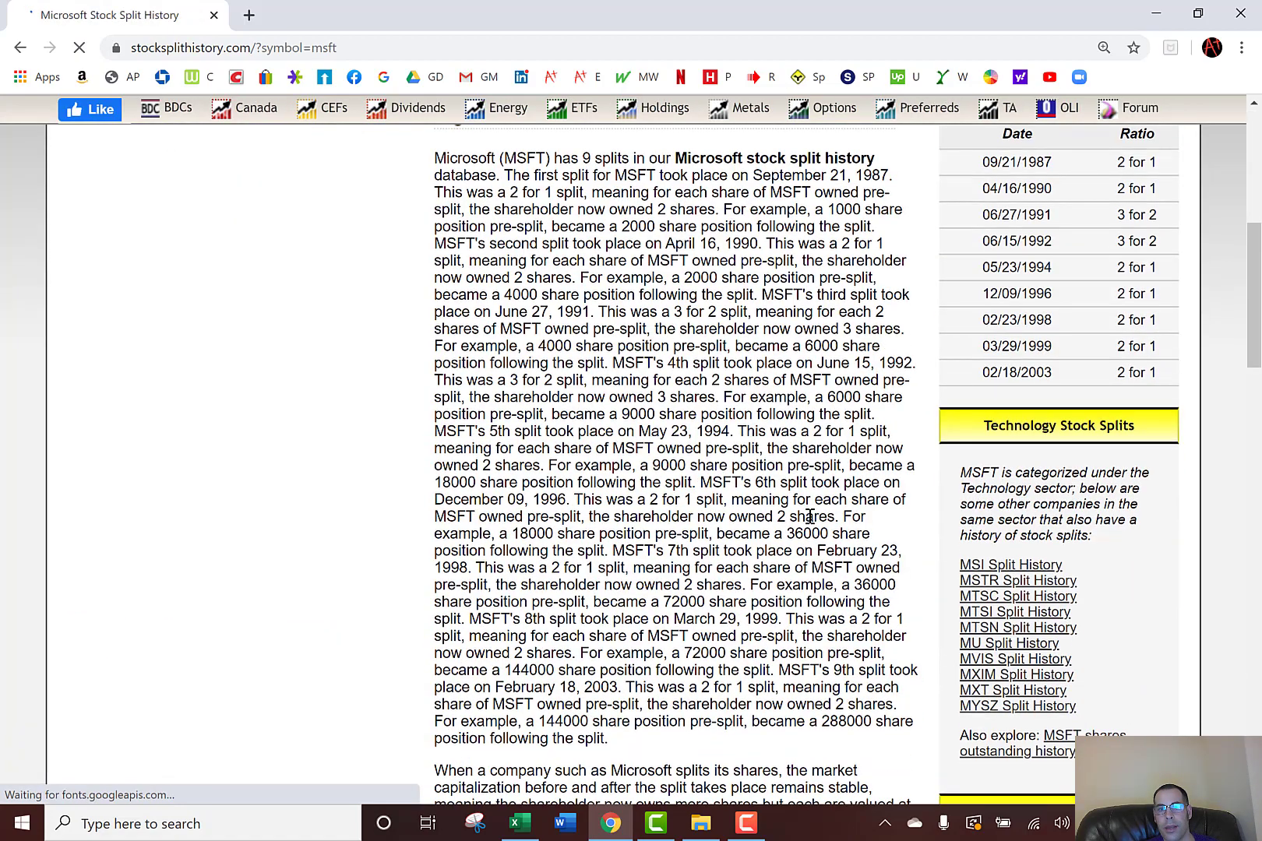
pyautogui.scroll(-3)
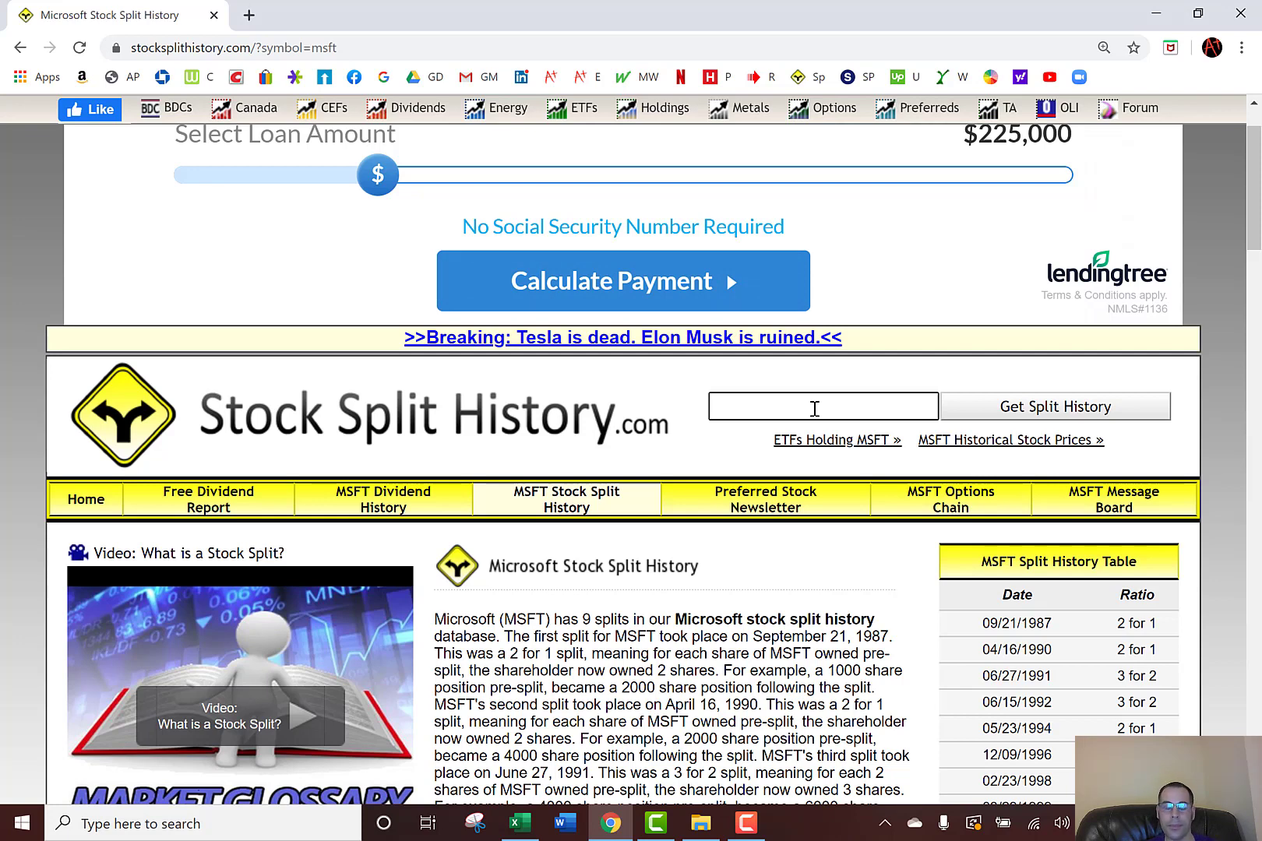
# Bring up the UCO split history and its $10,000 growth chart ending at $28.81
pyautogui.write('uco')
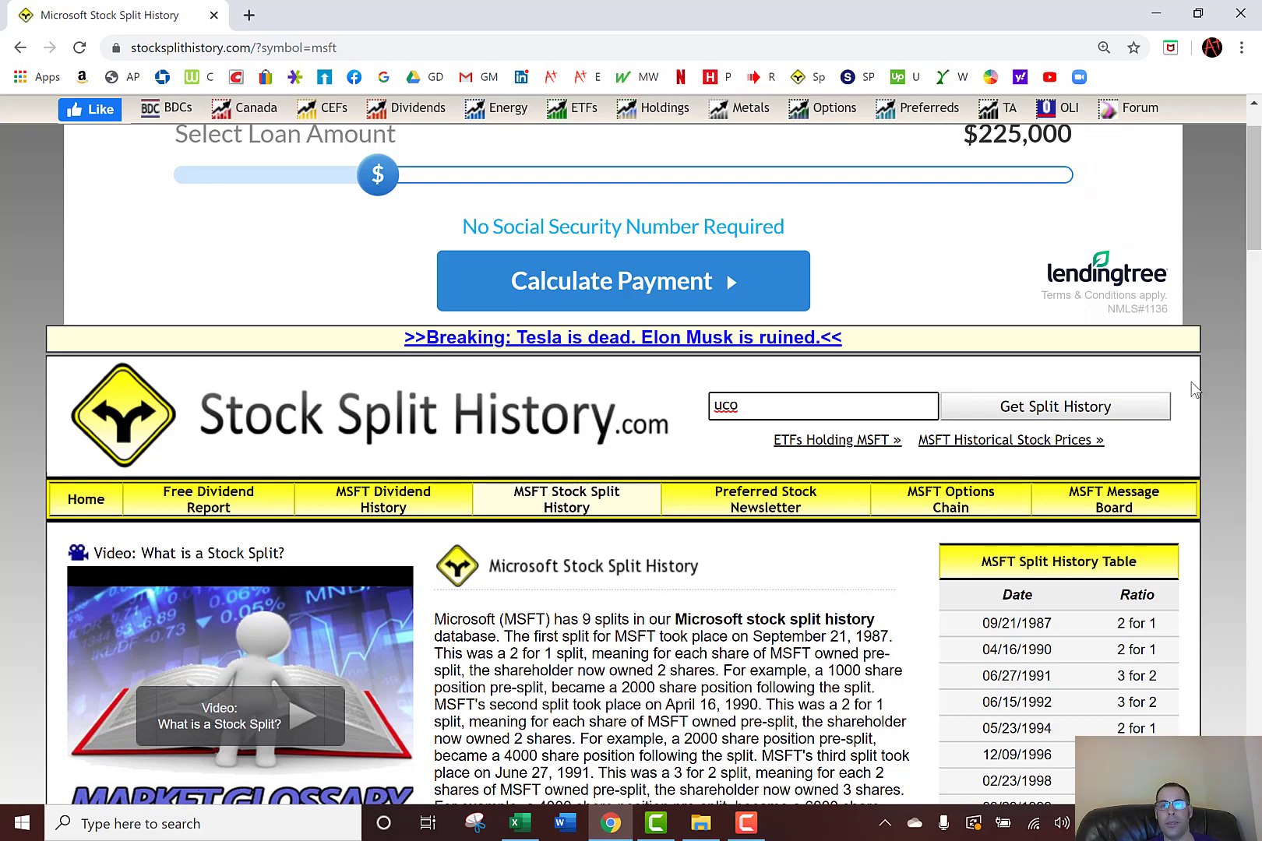
pyautogui.moveTo(991, 411)
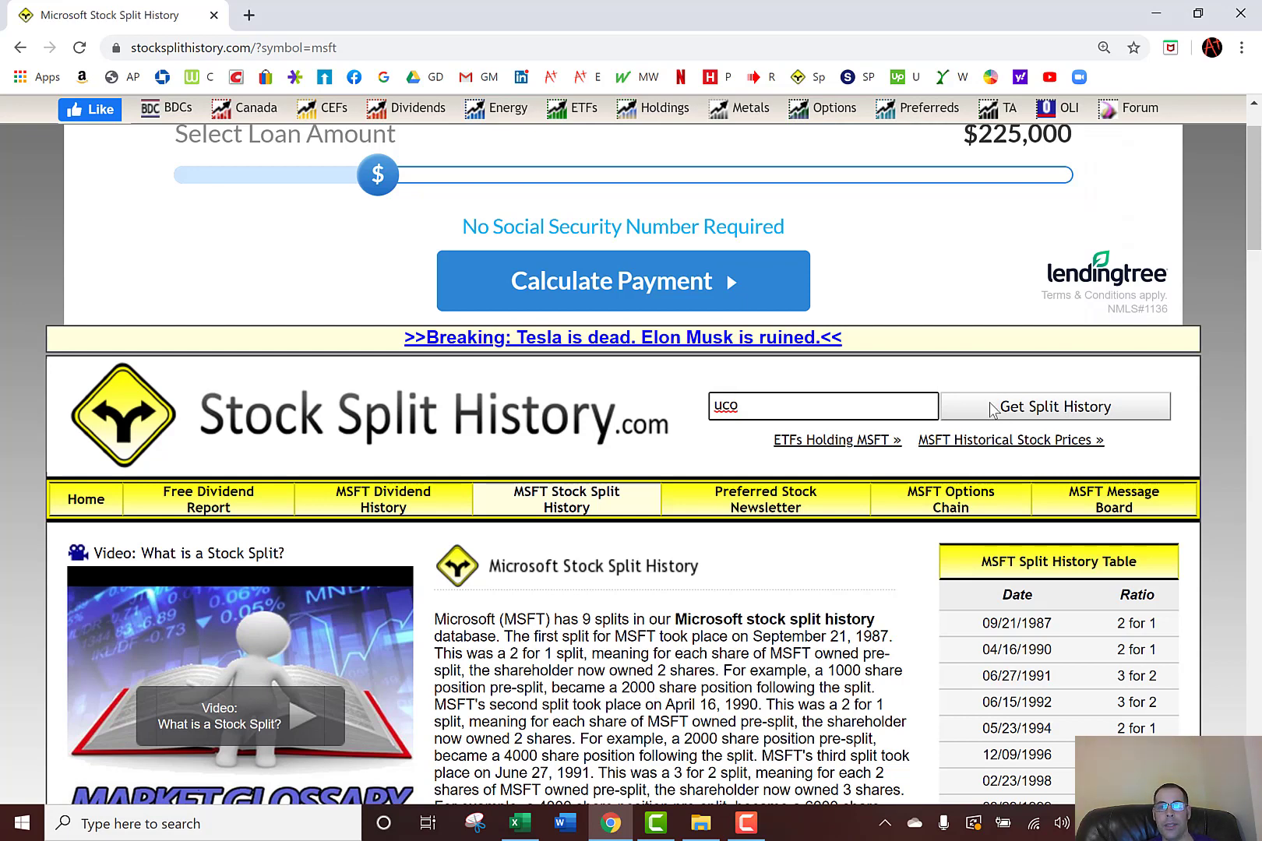
pyautogui.click(1055, 407)
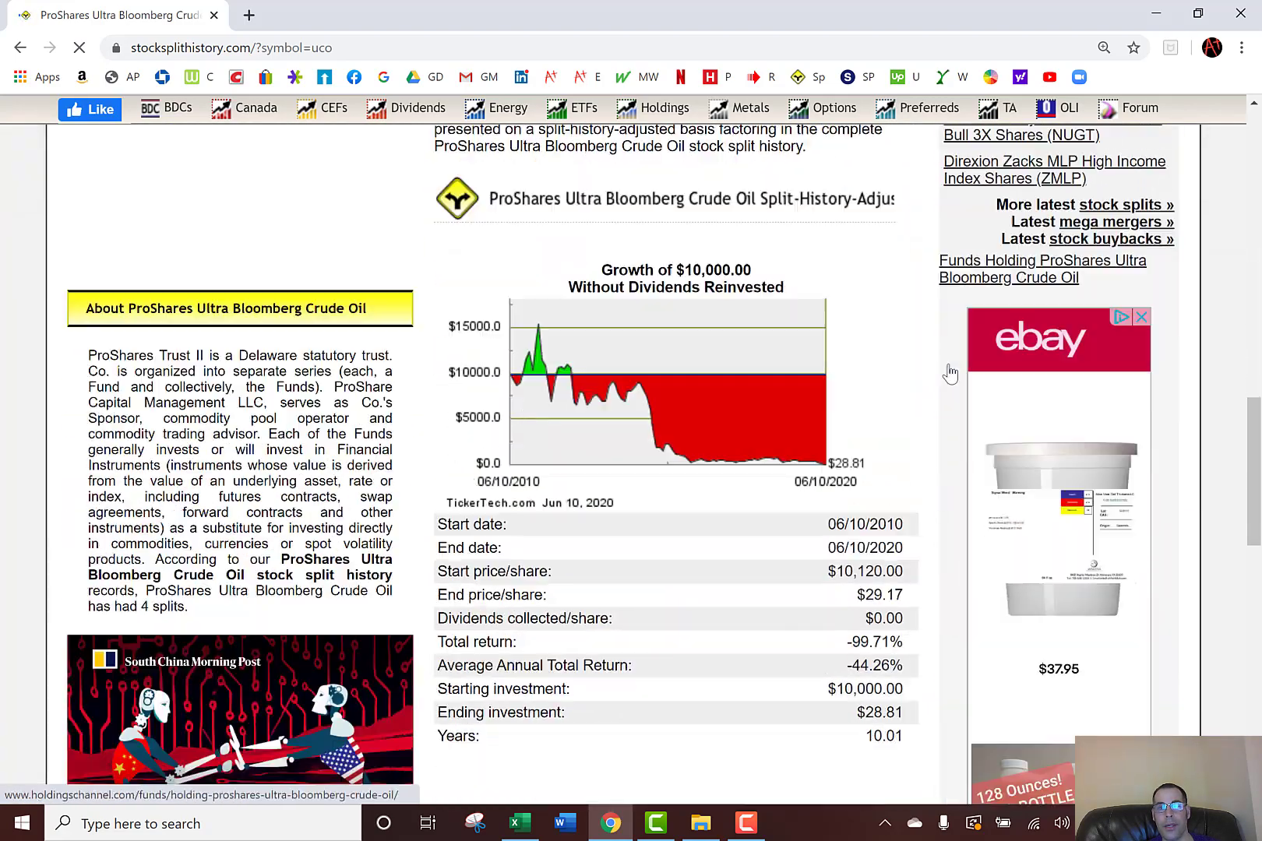
pyautogui.scroll(-3)
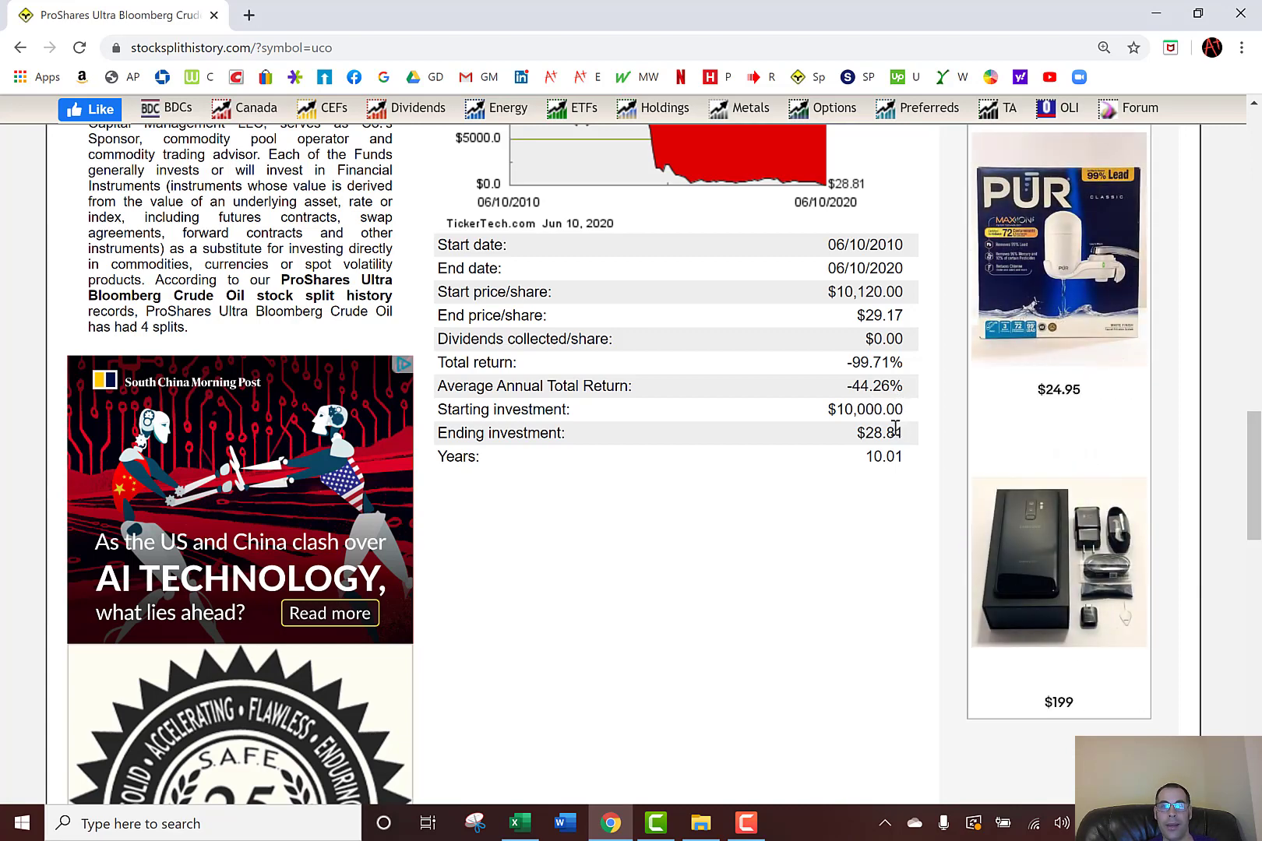
pyautogui.moveTo(893, 386)
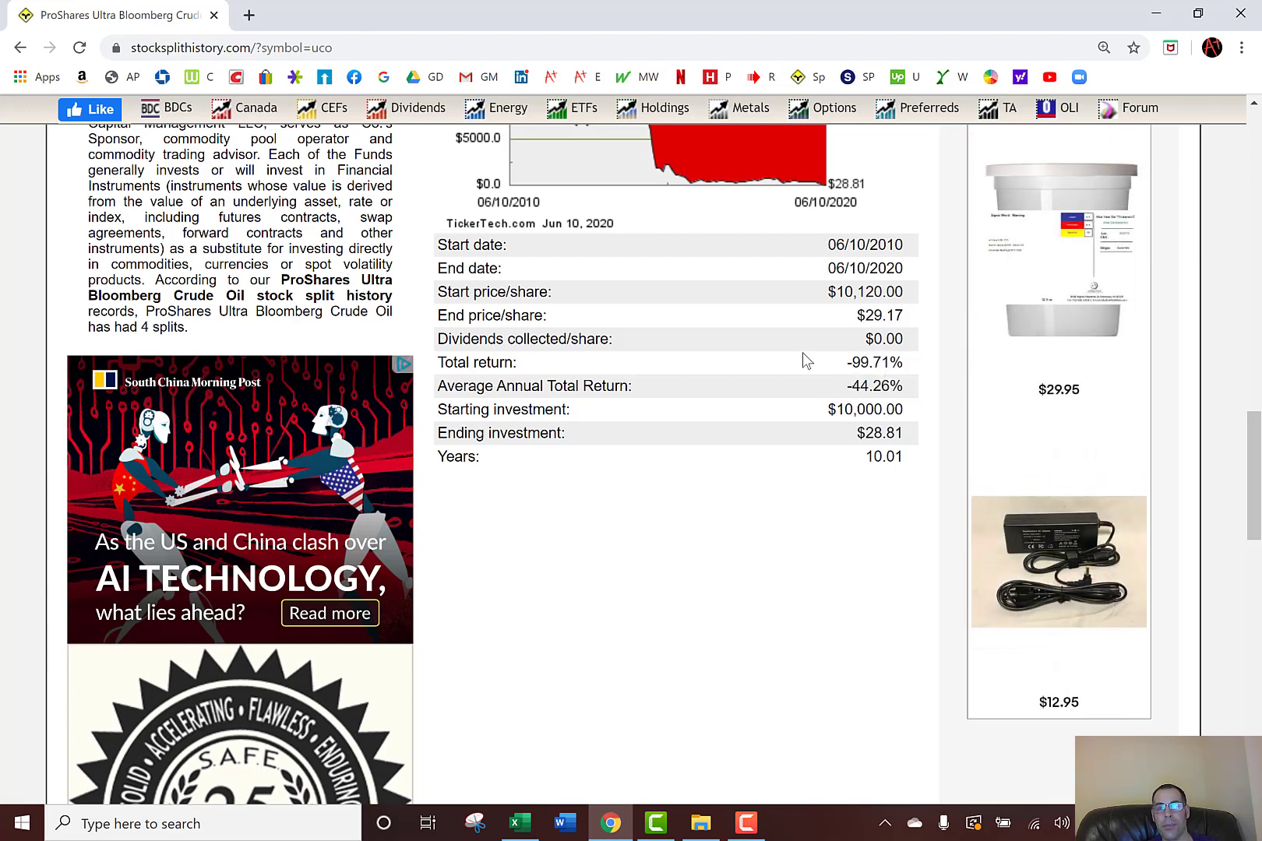
pyautogui.moveTo(885, 410)
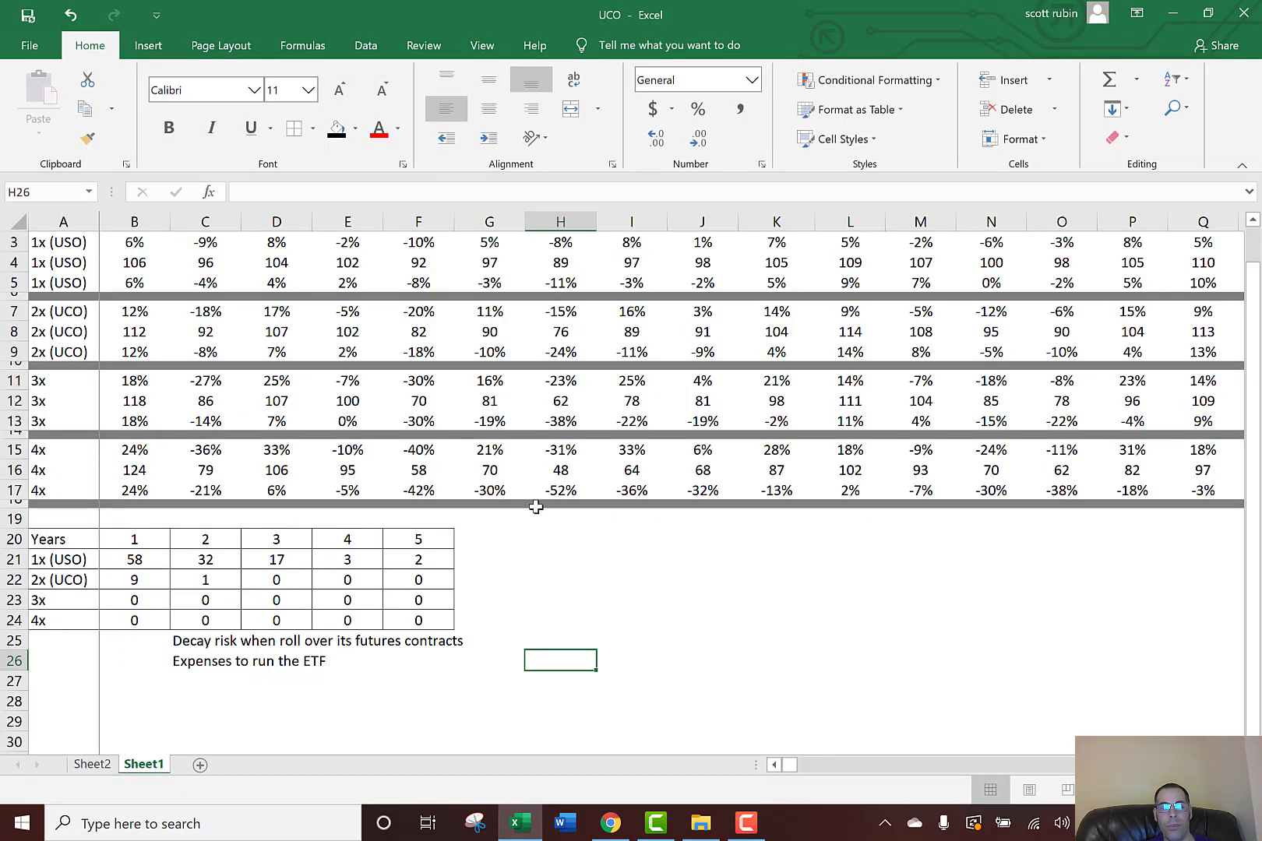
pyautogui.moveTo(513, 505)
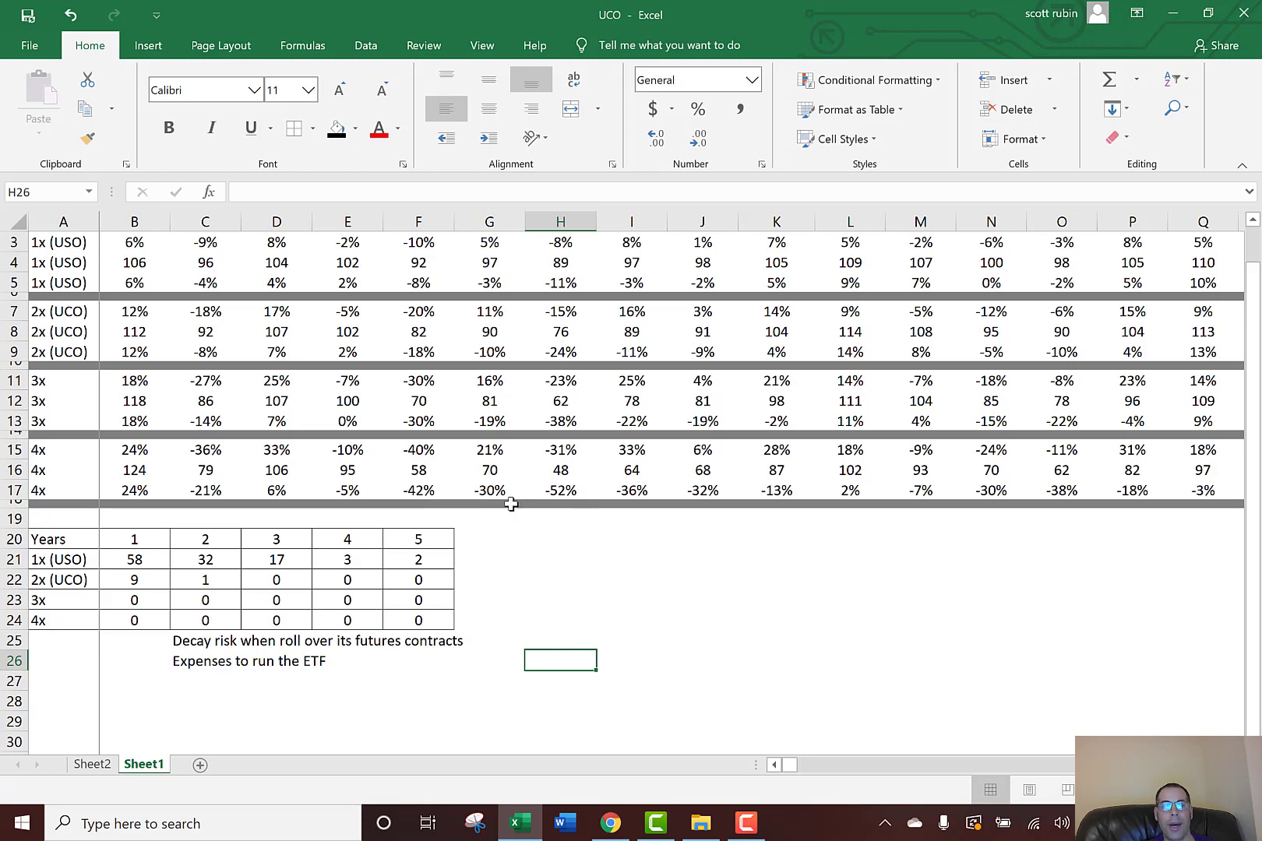
pyautogui.moveTo(445, 517)
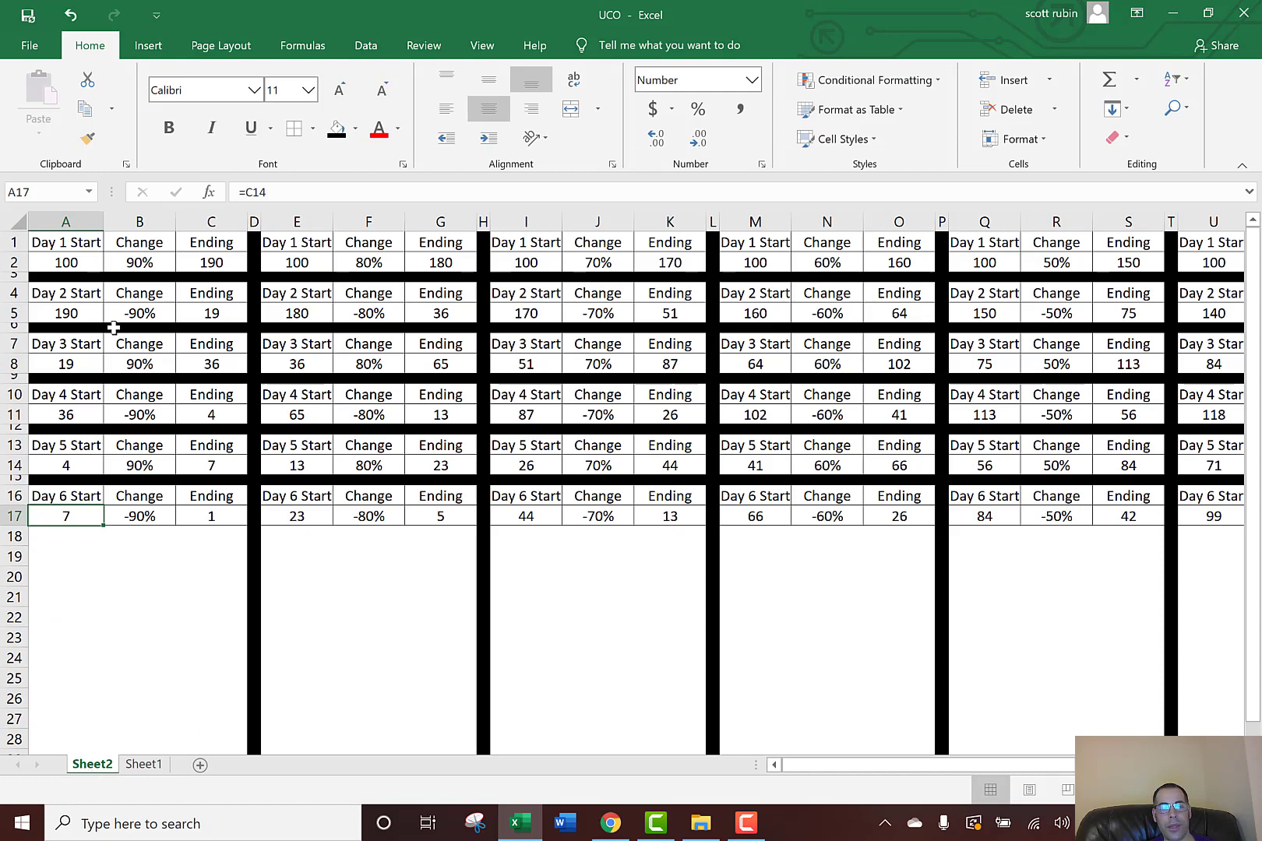
pyautogui.moveTo(269, 430)
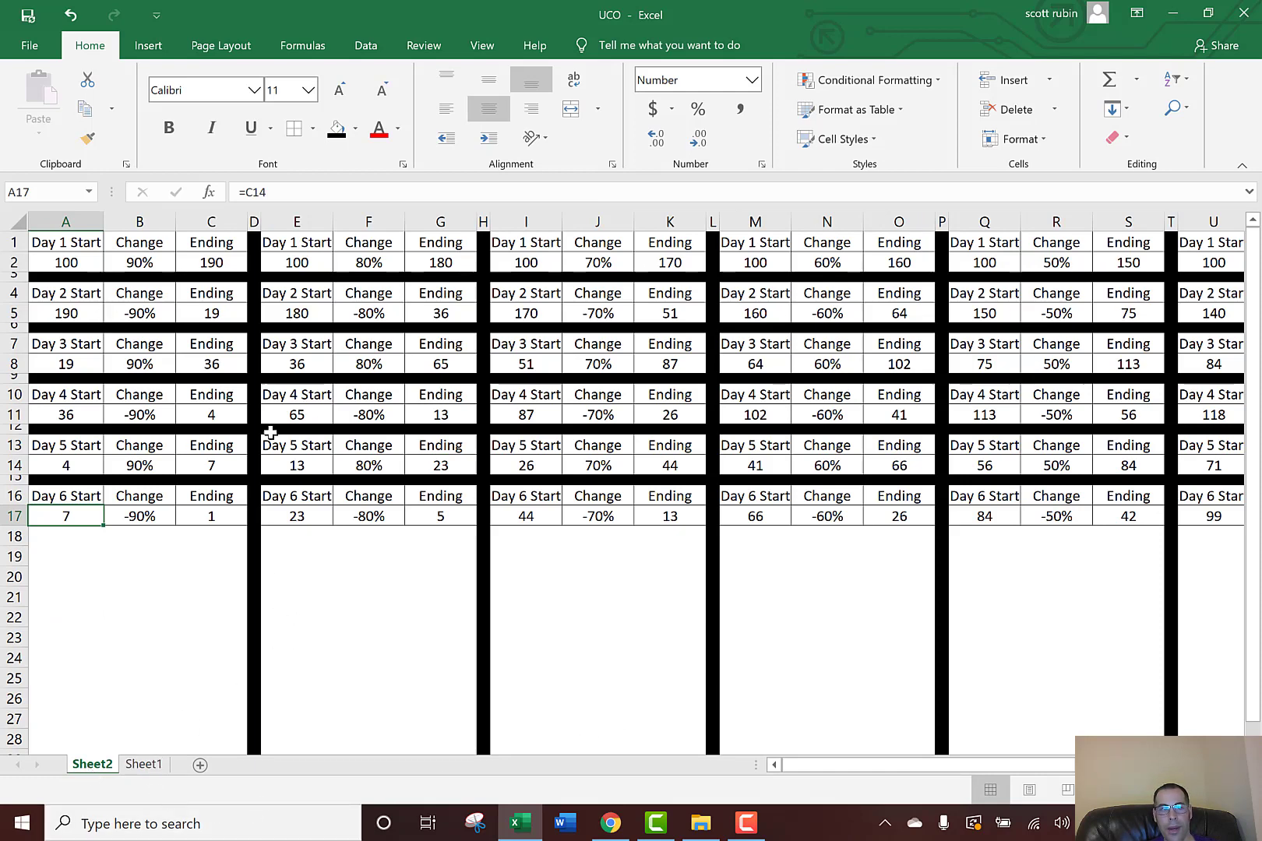
pyautogui.moveTo(439, 363)
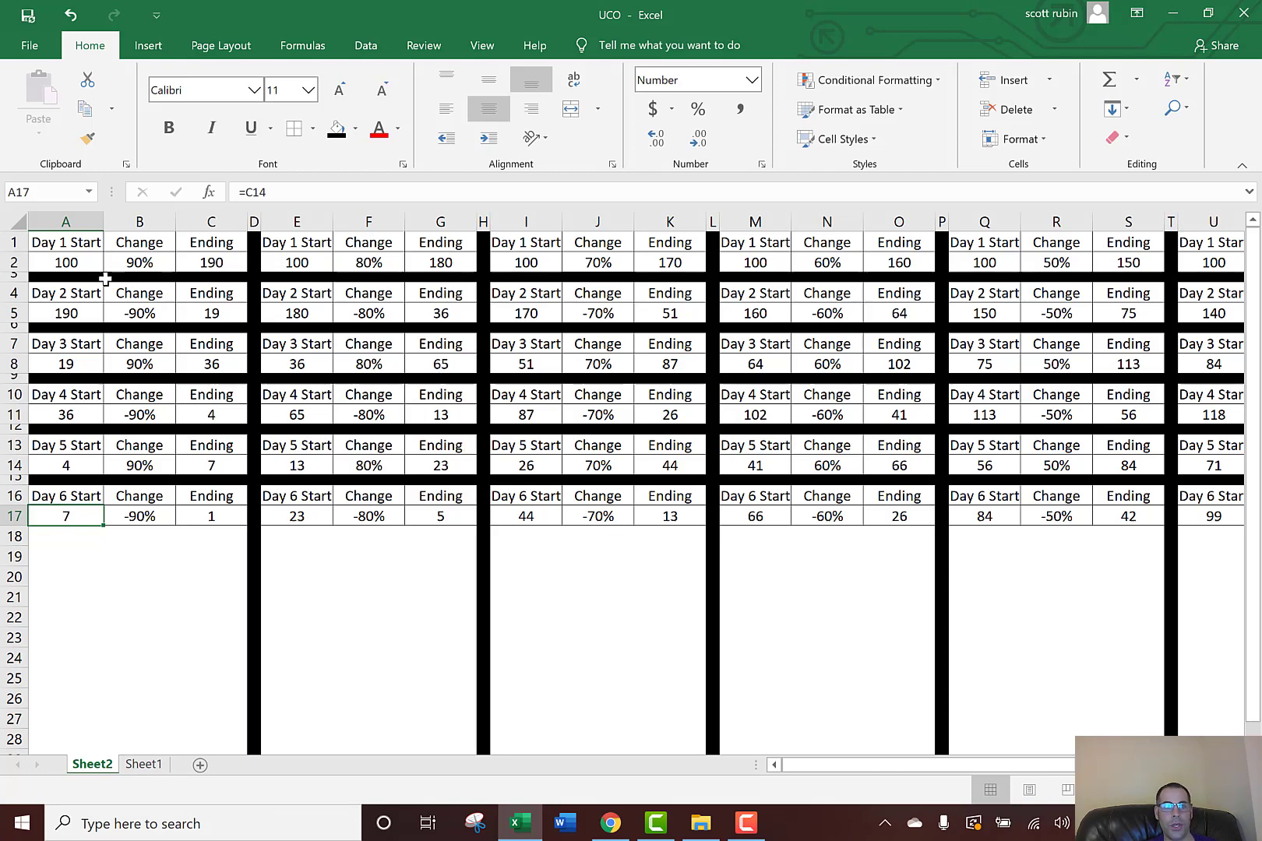
pyautogui.moveTo(70, 262)
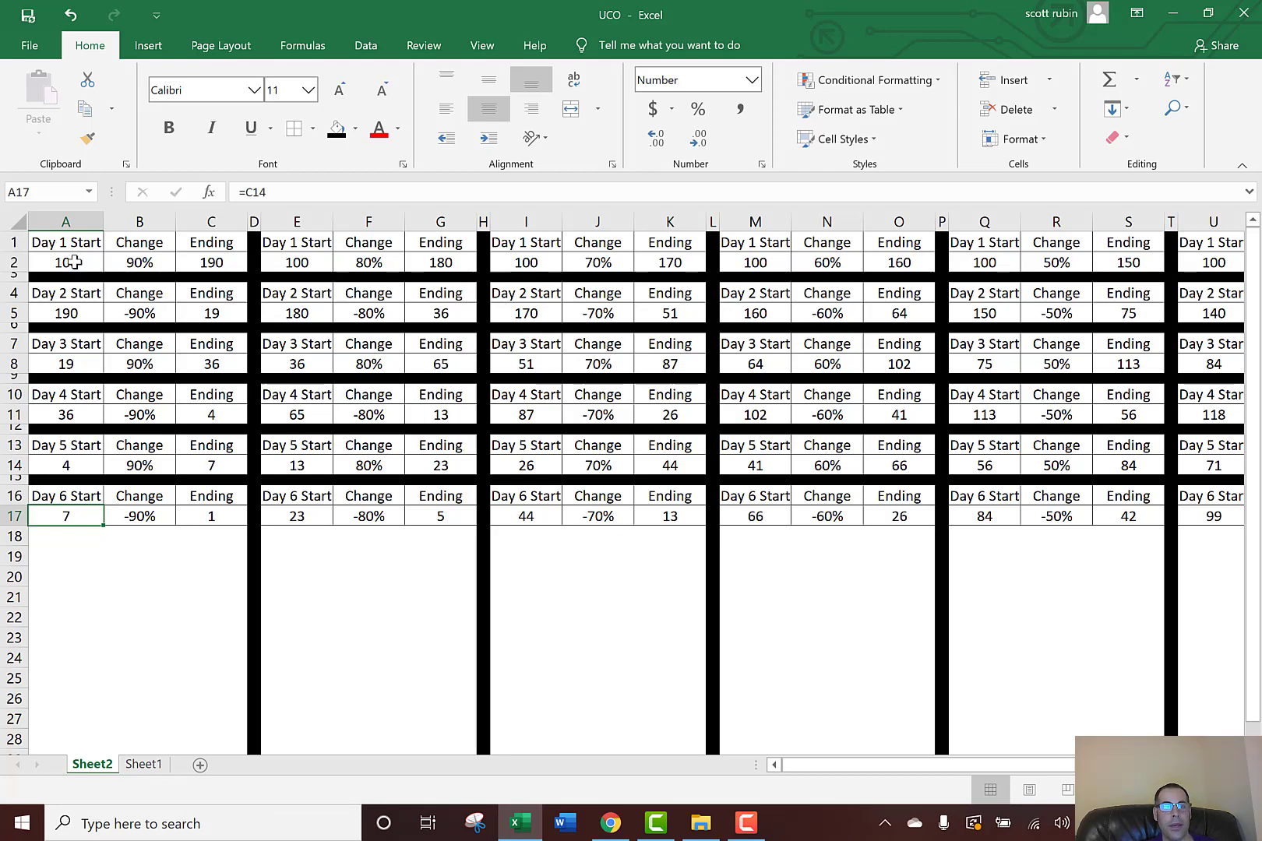
# Walk through the Day 1 start of 100, its -90% change and the Day 2 start and ending formulas
pyautogui.click(66, 262)
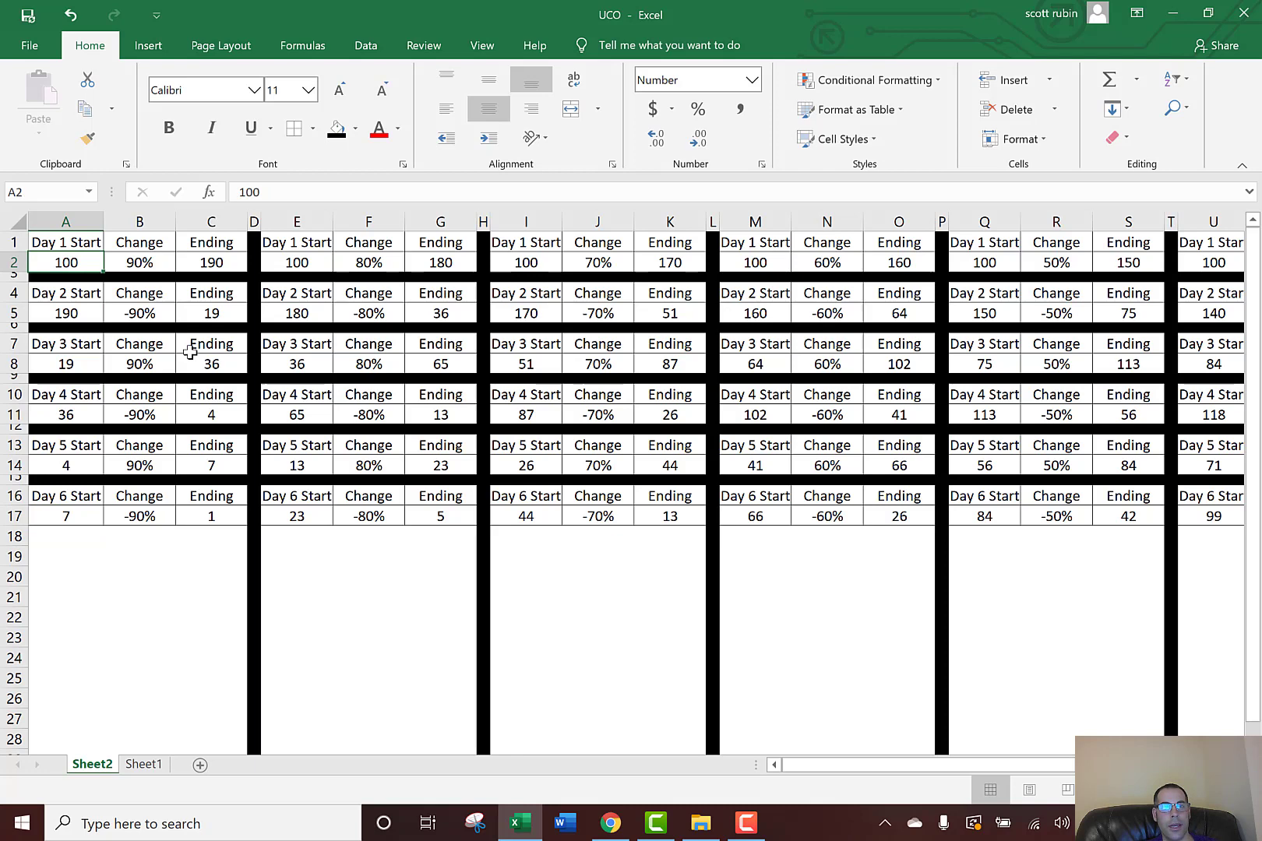
pyautogui.click(139, 262)
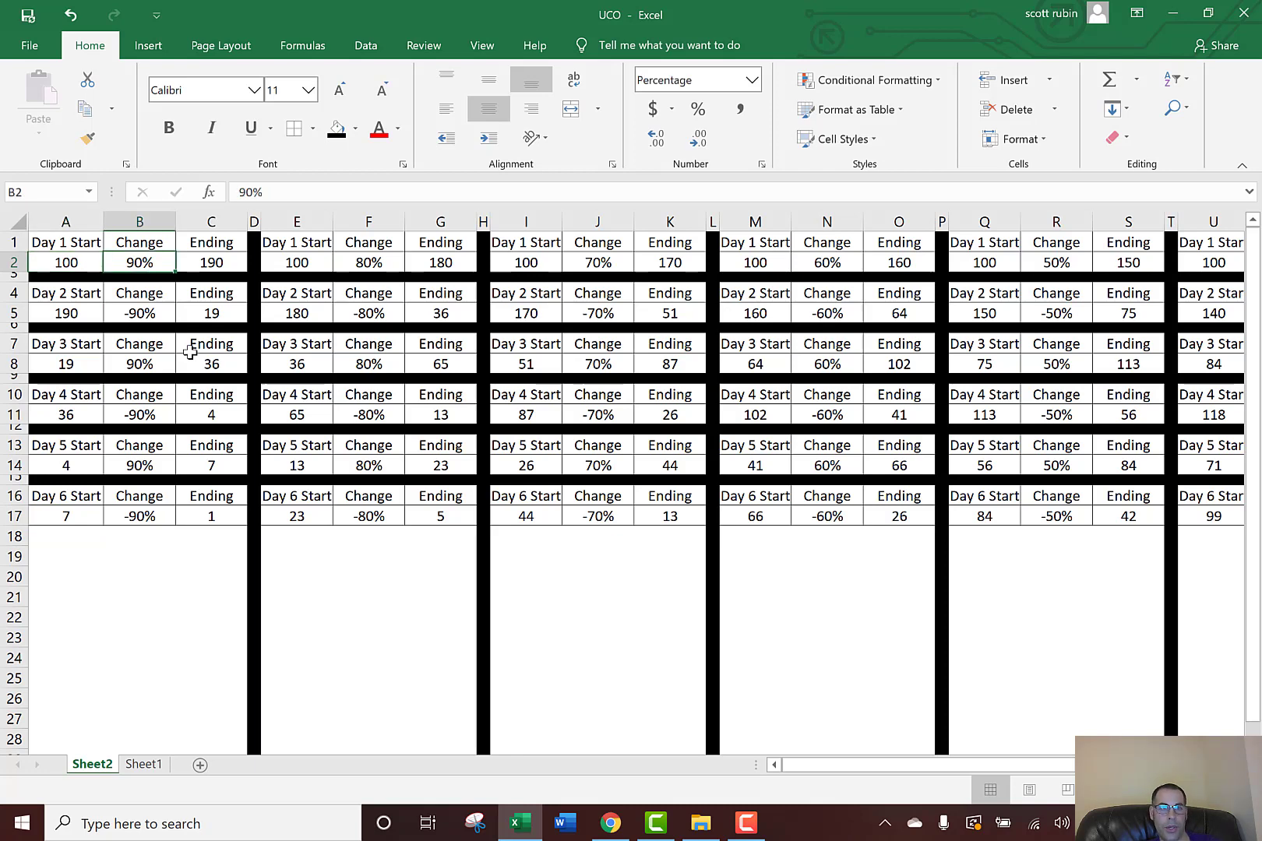
pyautogui.moveTo(217, 299)
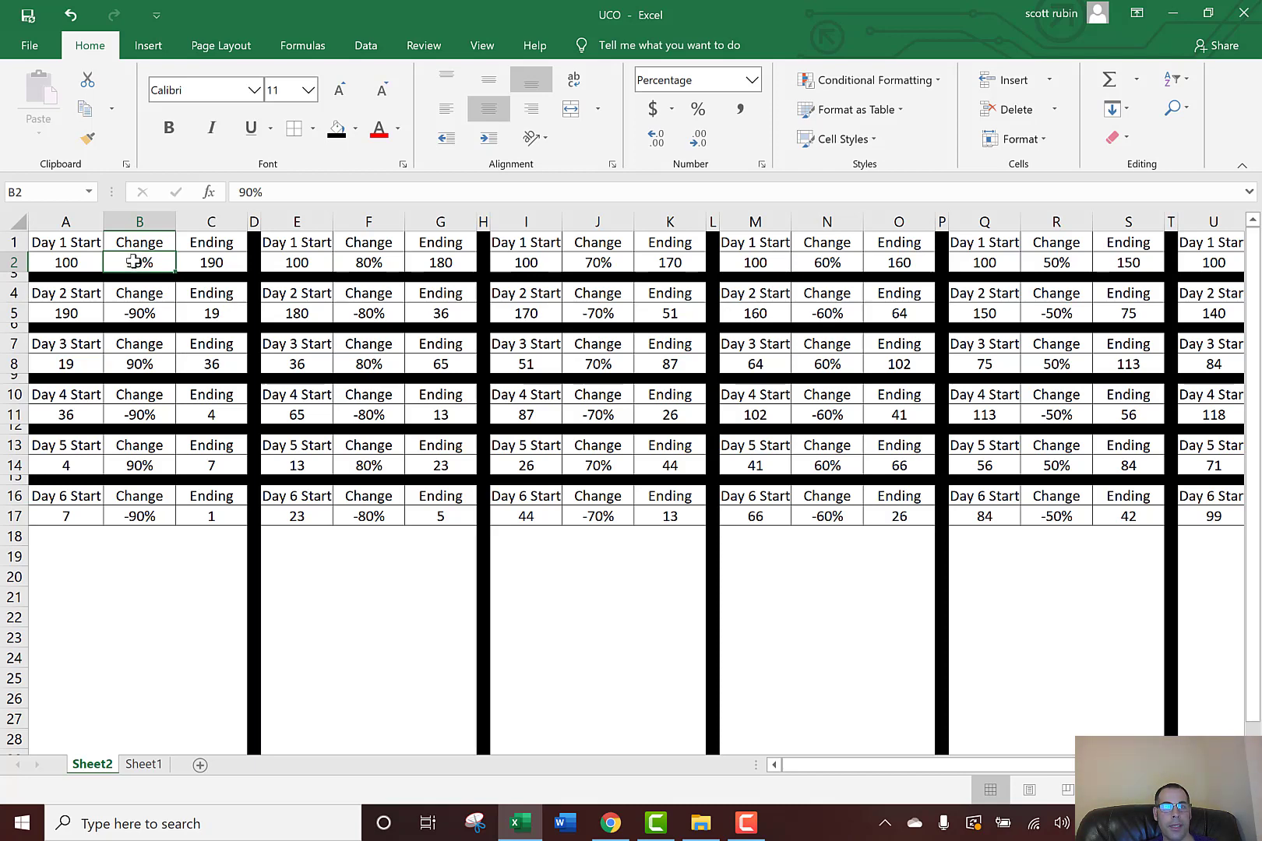
pyautogui.click(211, 261)
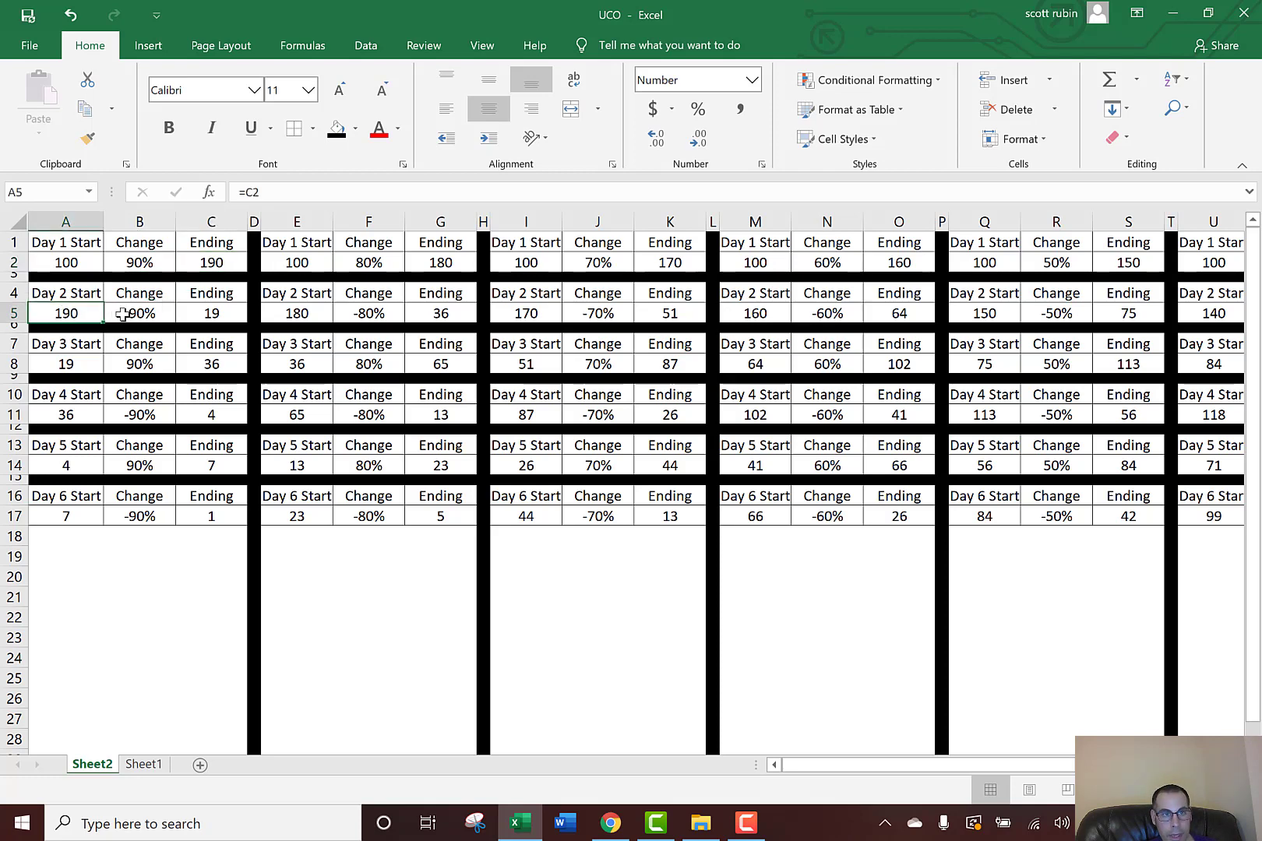
pyautogui.click(210, 313)
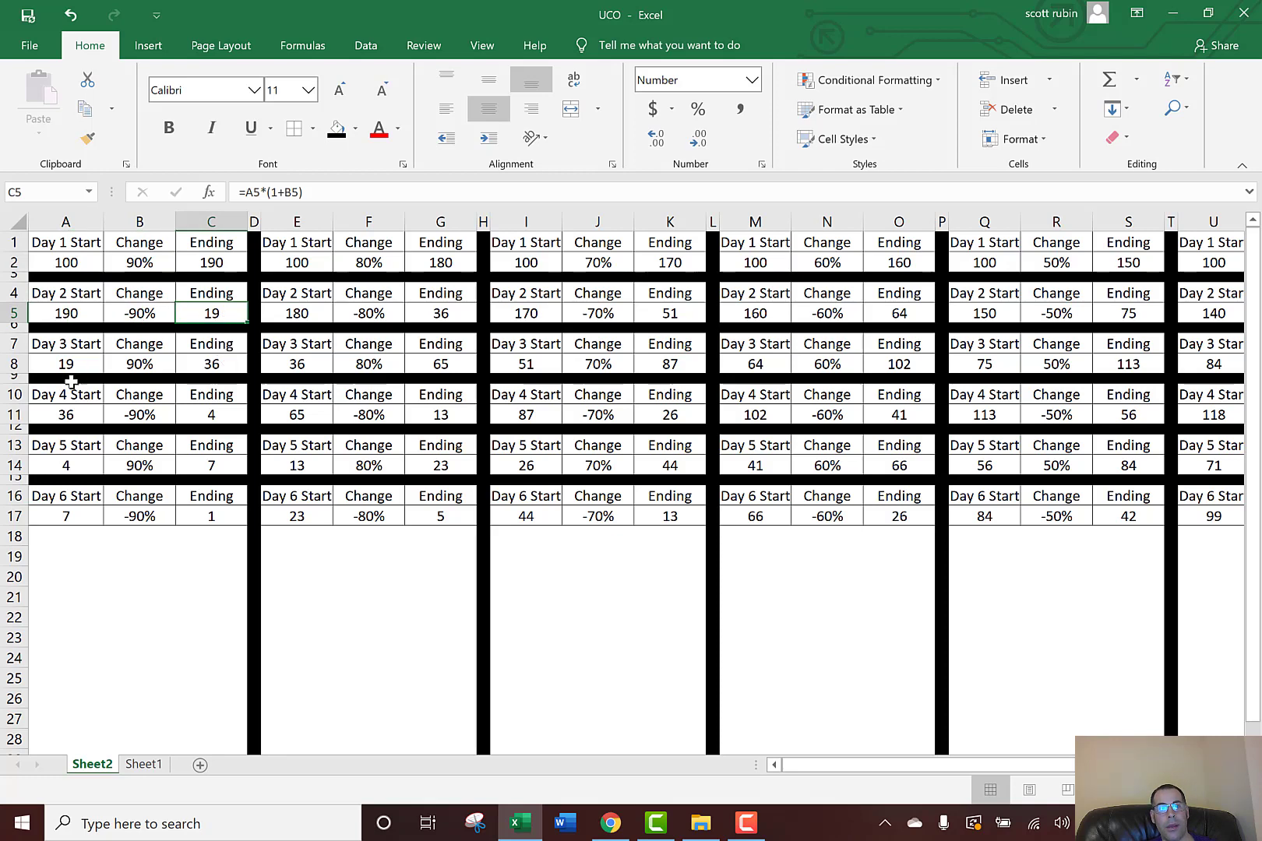
pyautogui.click(66, 364)
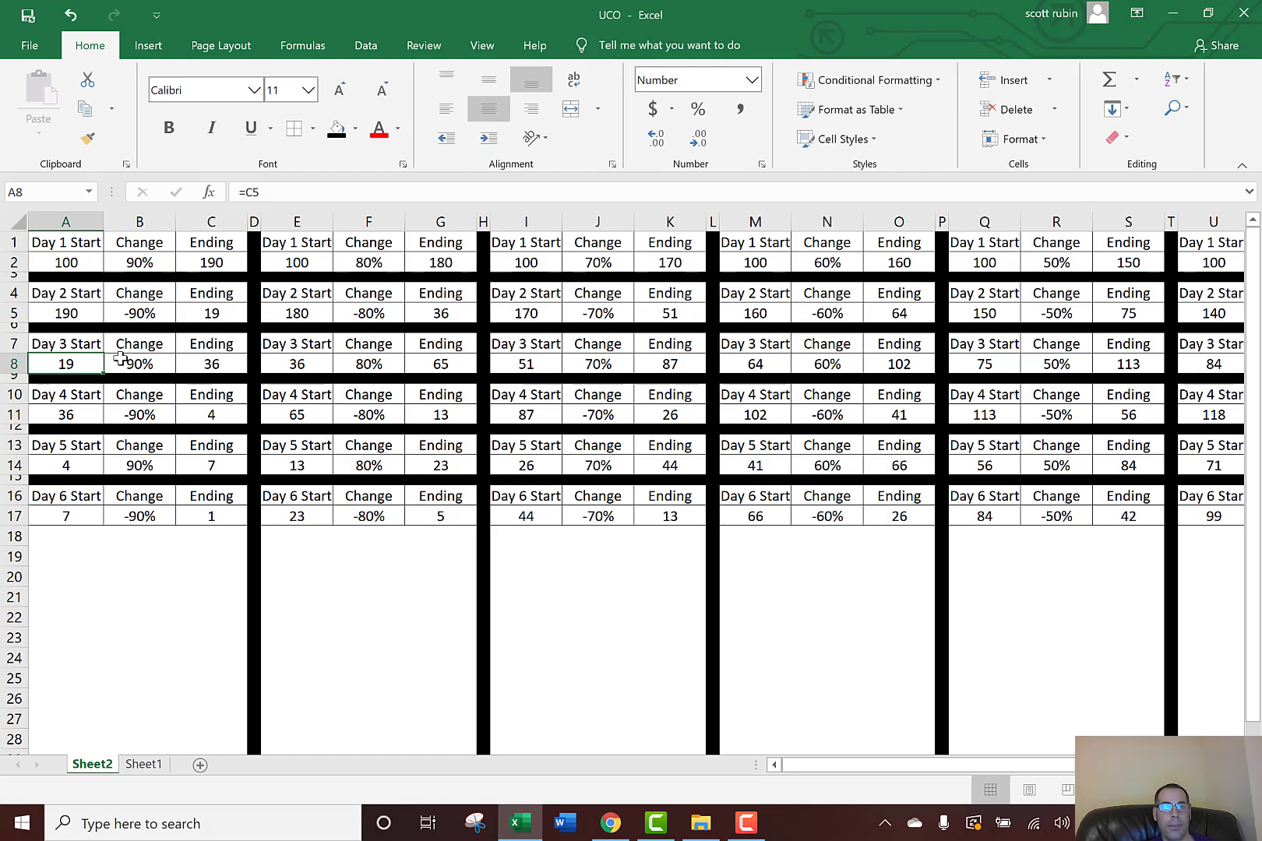
pyautogui.moveTo(140, 363)
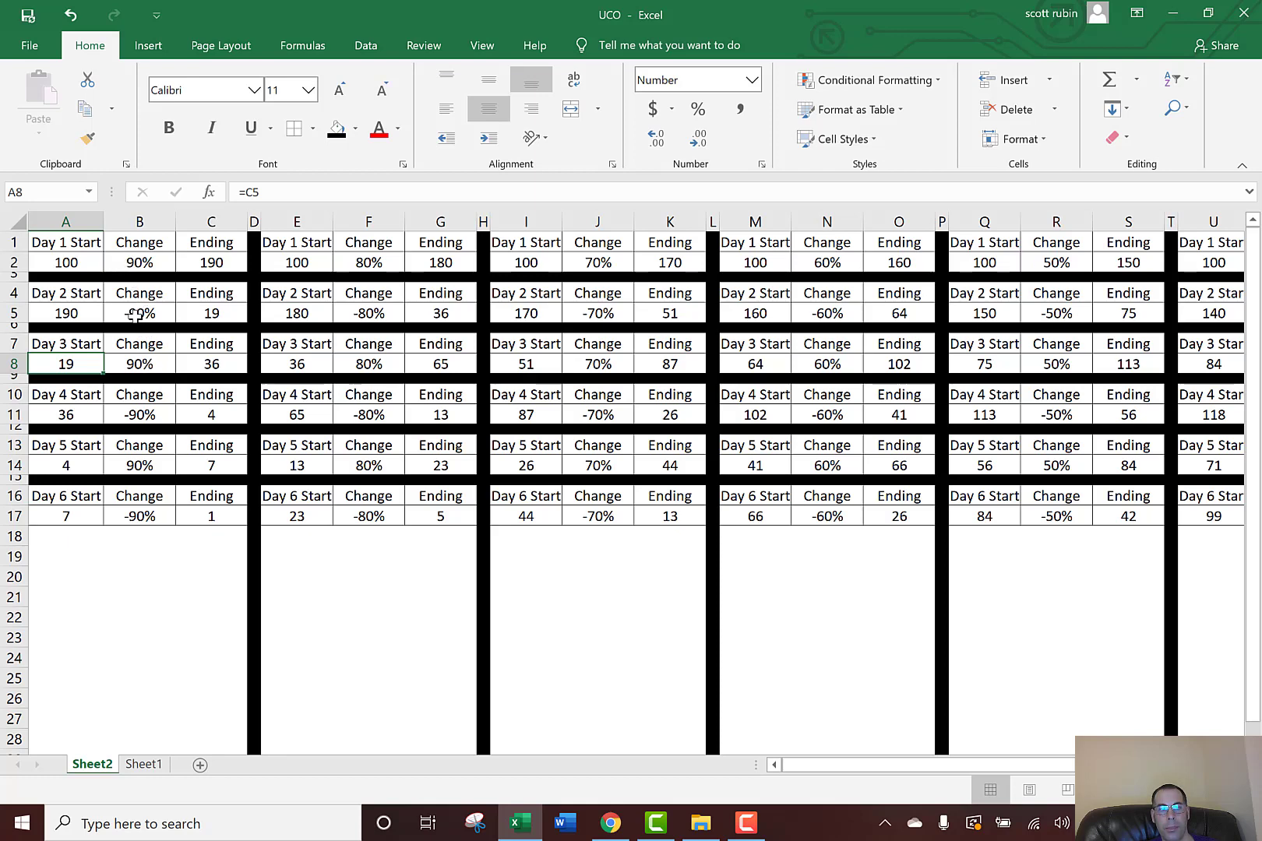
pyautogui.moveTo(137, 394)
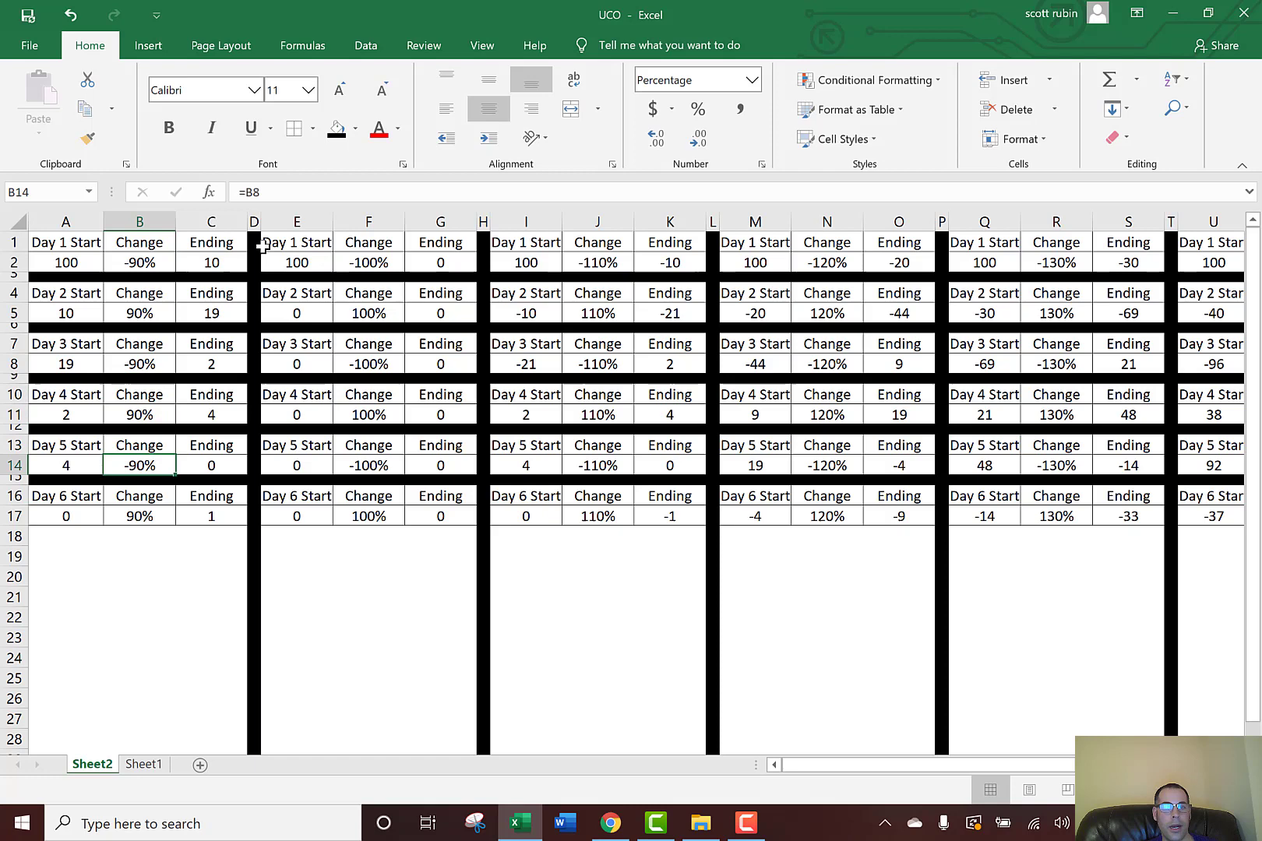
# Return the first day to a 90% gain and check the 2x change formula and row 17 results
pyautogui.click(210, 516)
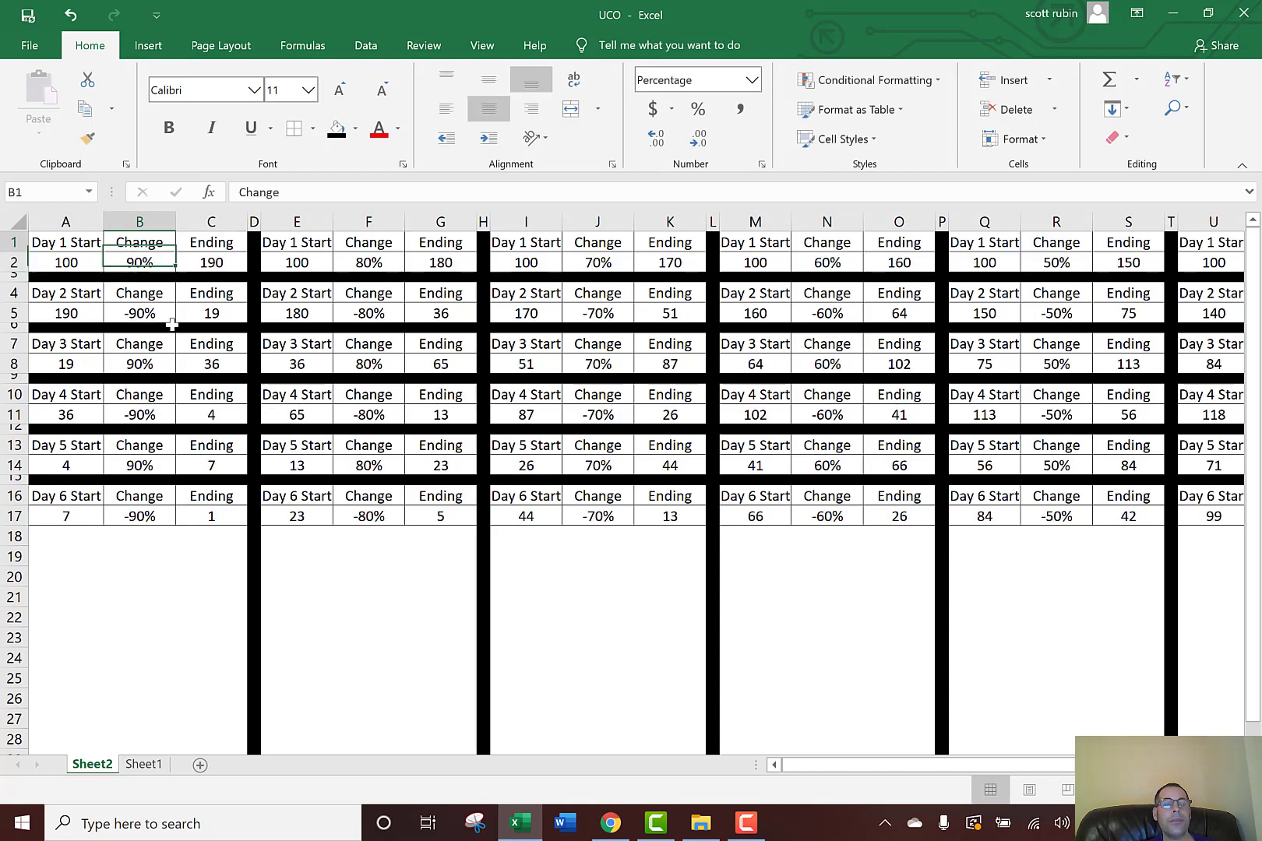
pyautogui.click(369, 262)
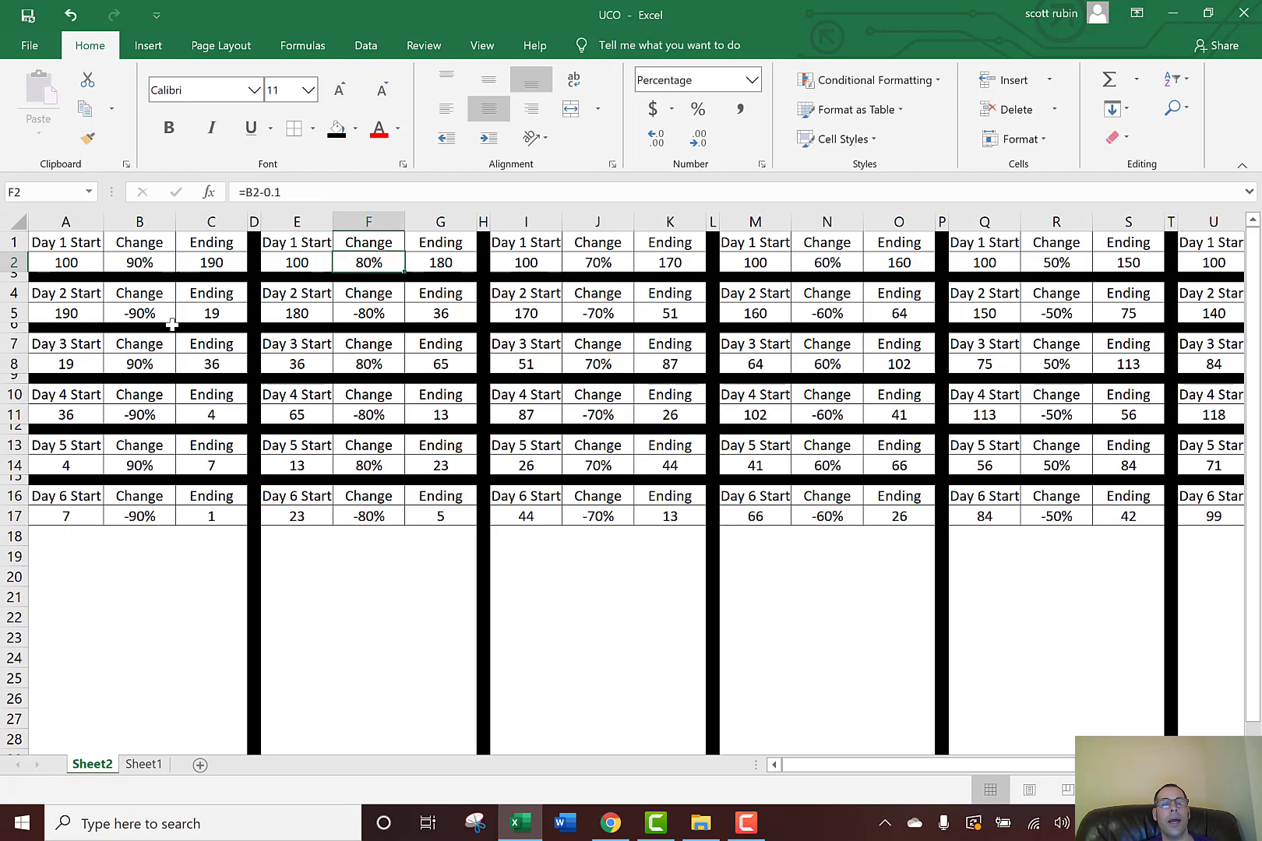
pyautogui.moveTo(370, 262)
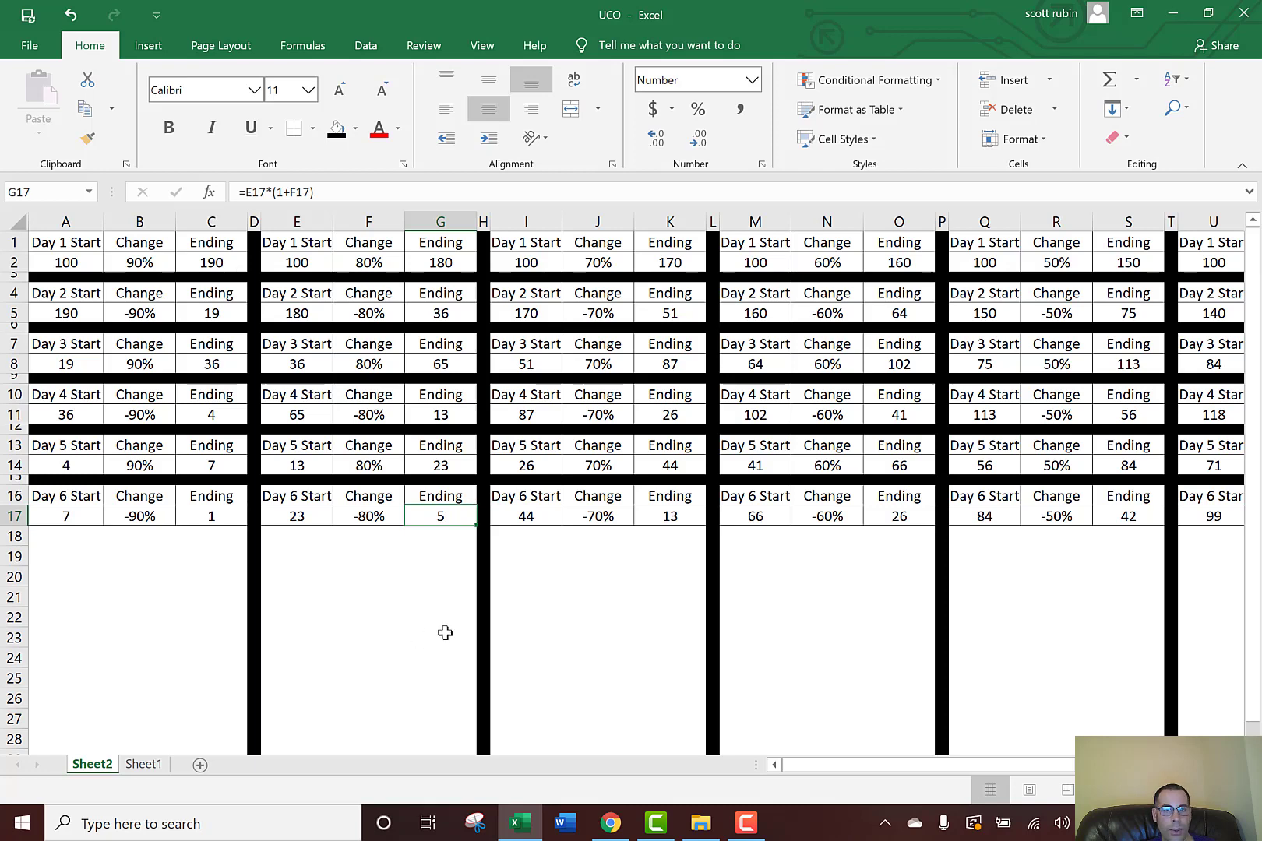
pyautogui.click(483, 515)
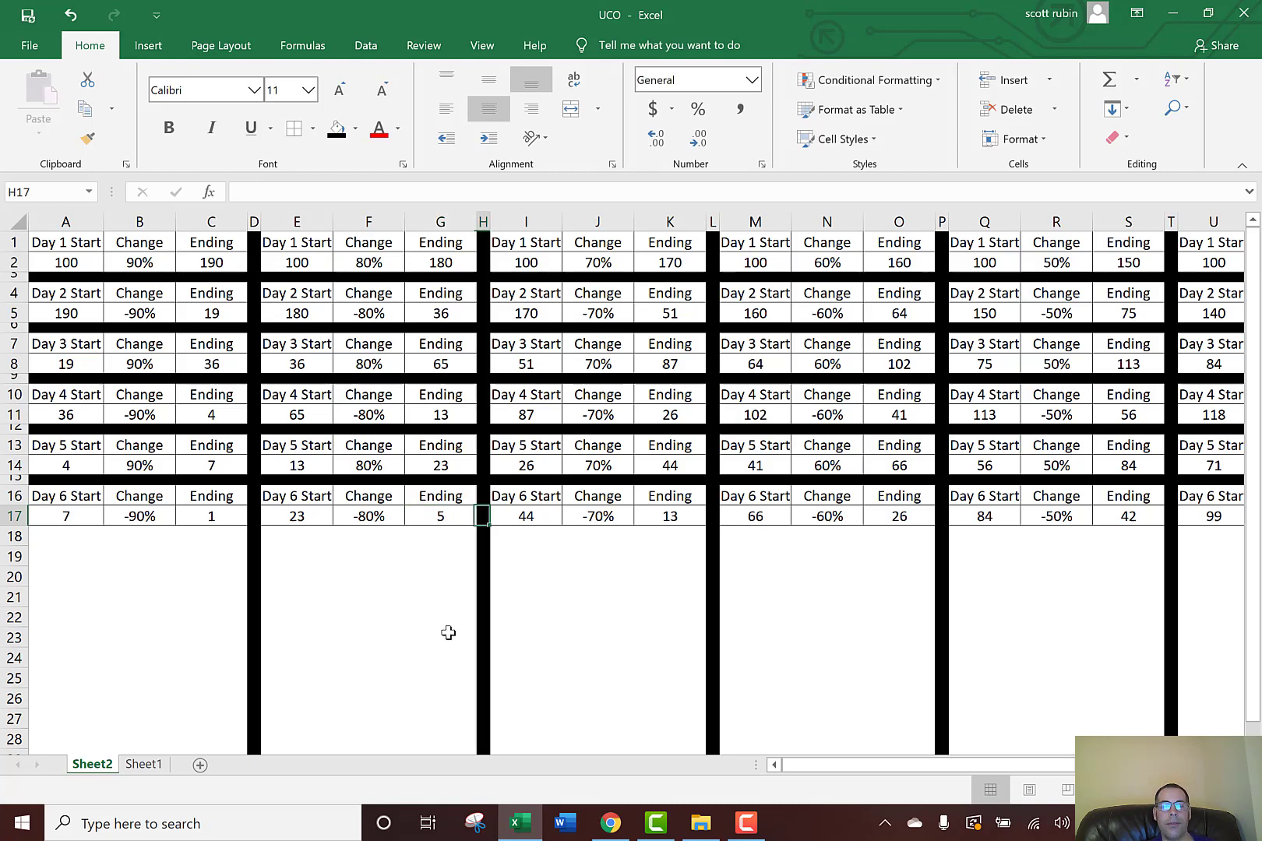
pyautogui.click(597, 515)
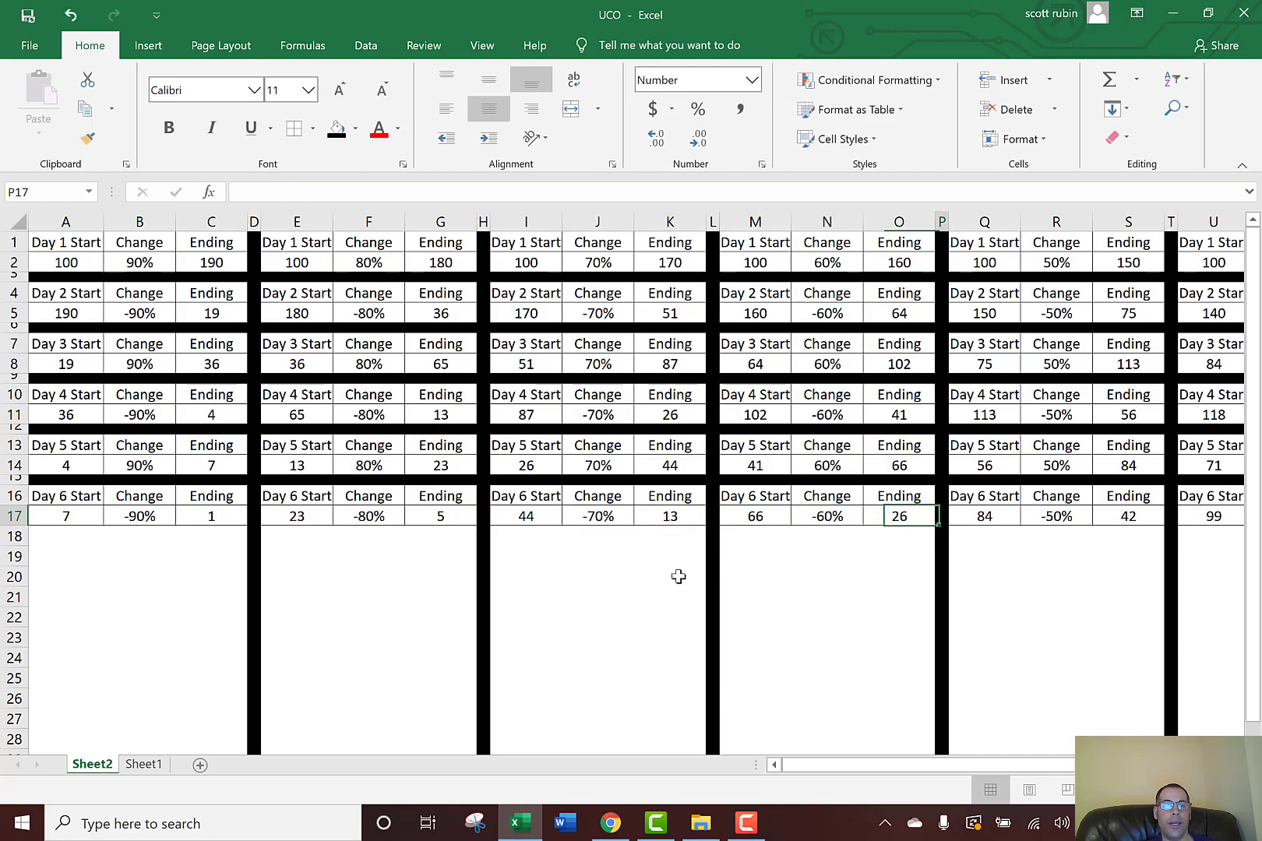
# Review the Day 6 endings across the tables to the right, then the Day 6 and Day 1 Start labels
pyautogui.hscroll(3)
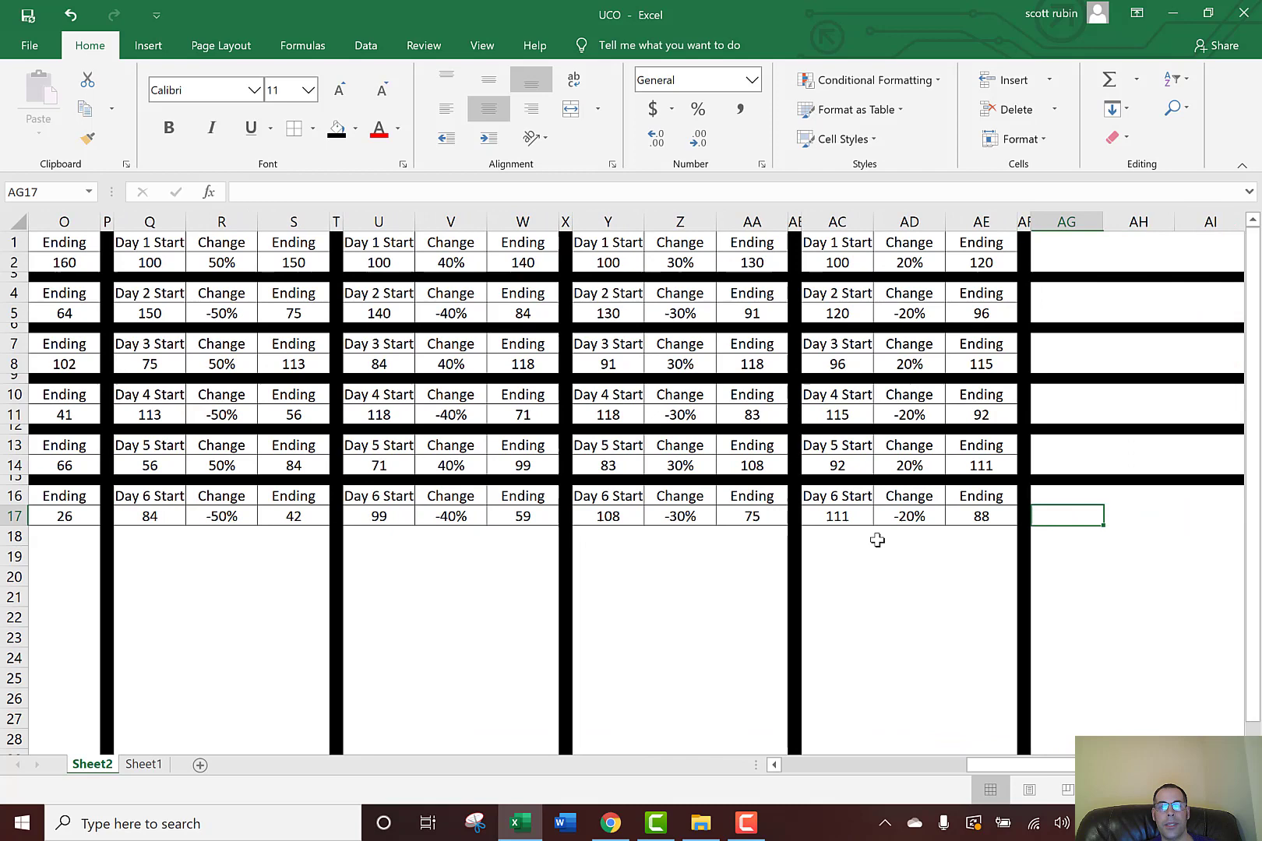
pyautogui.click(980, 515)
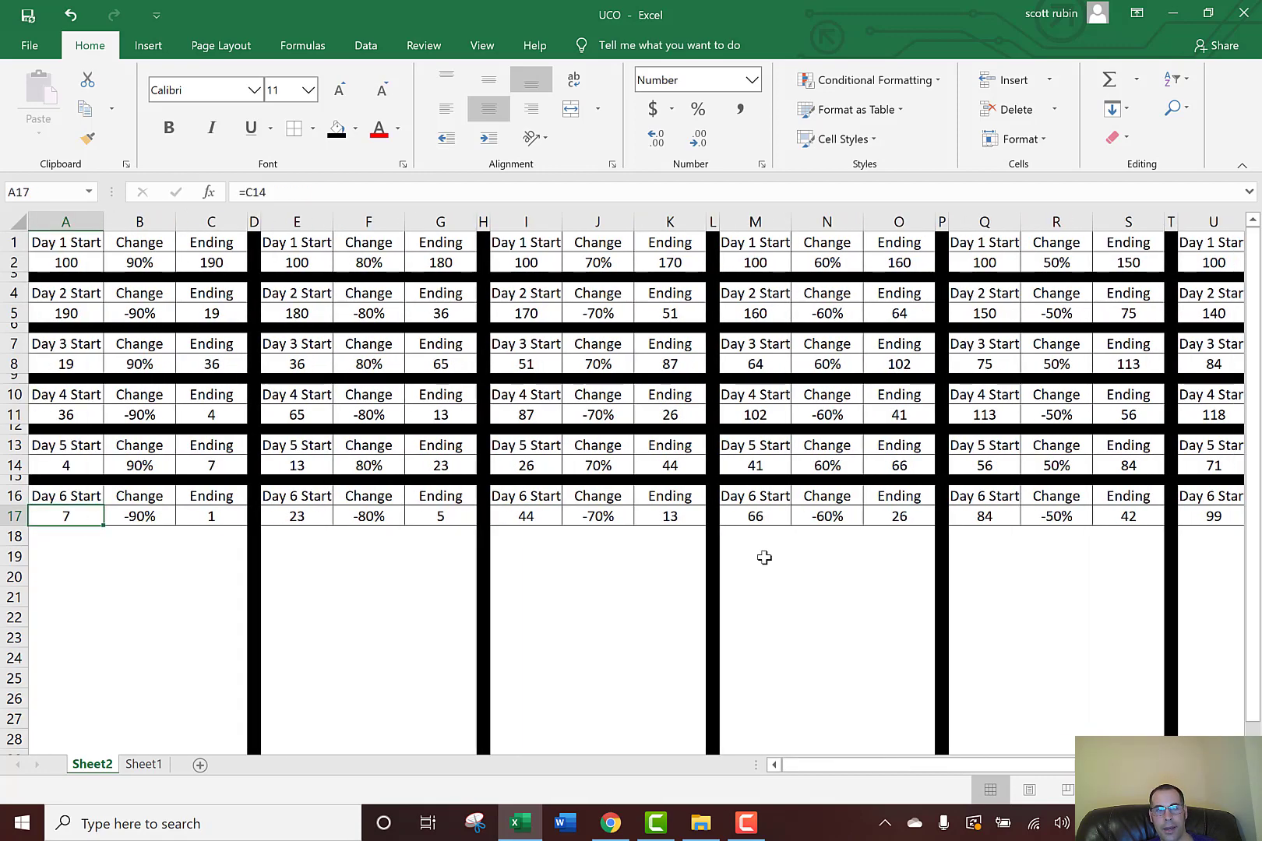
pyautogui.click(66, 495)
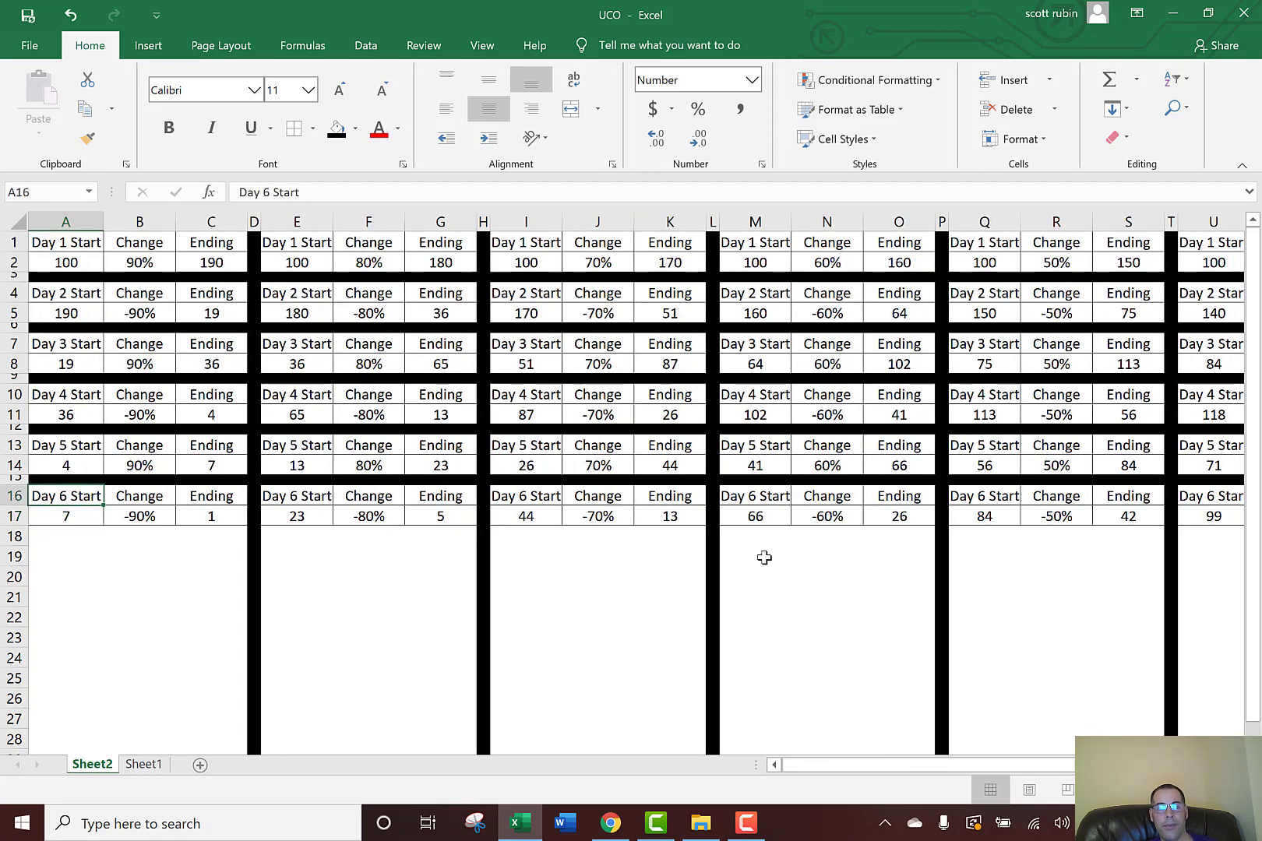
pyautogui.click(65, 243)
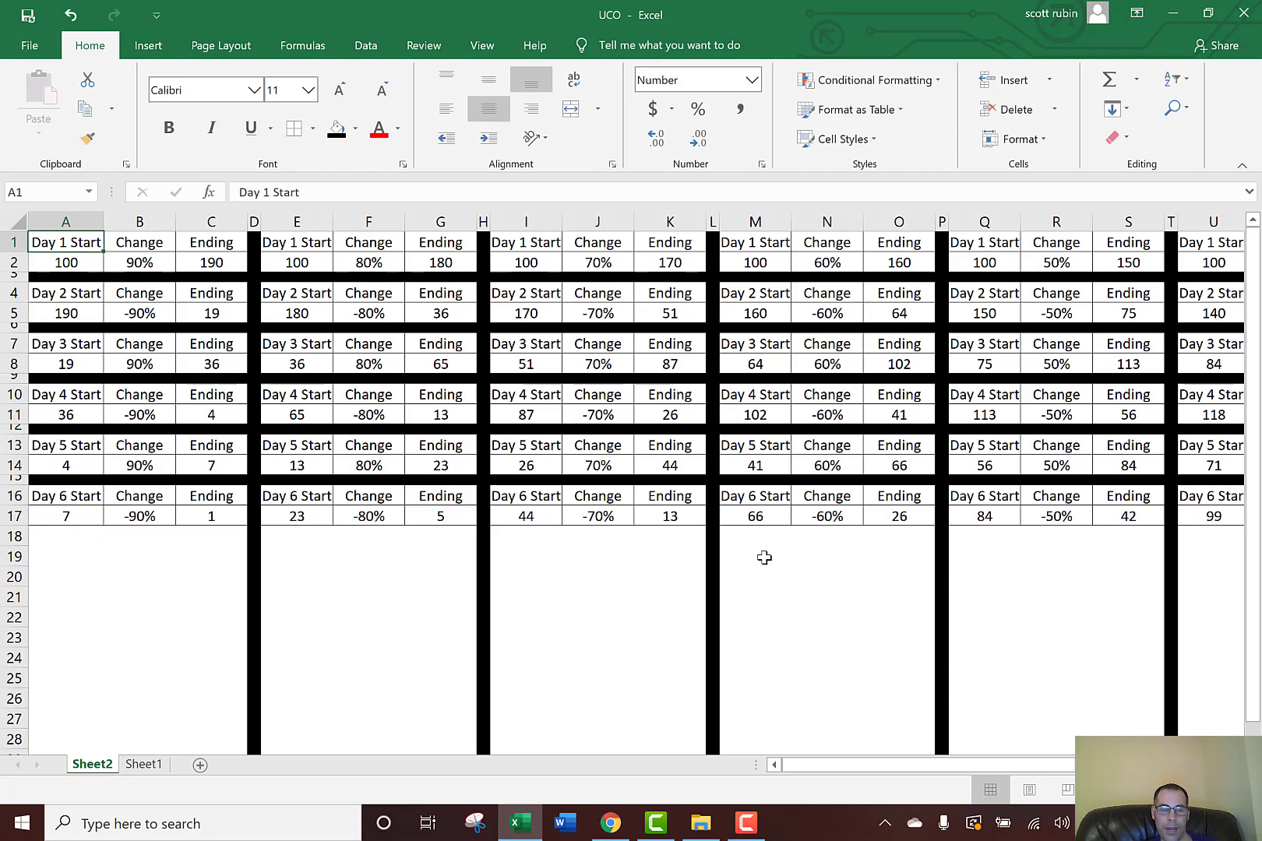
pyautogui.moveTo(62, 556)
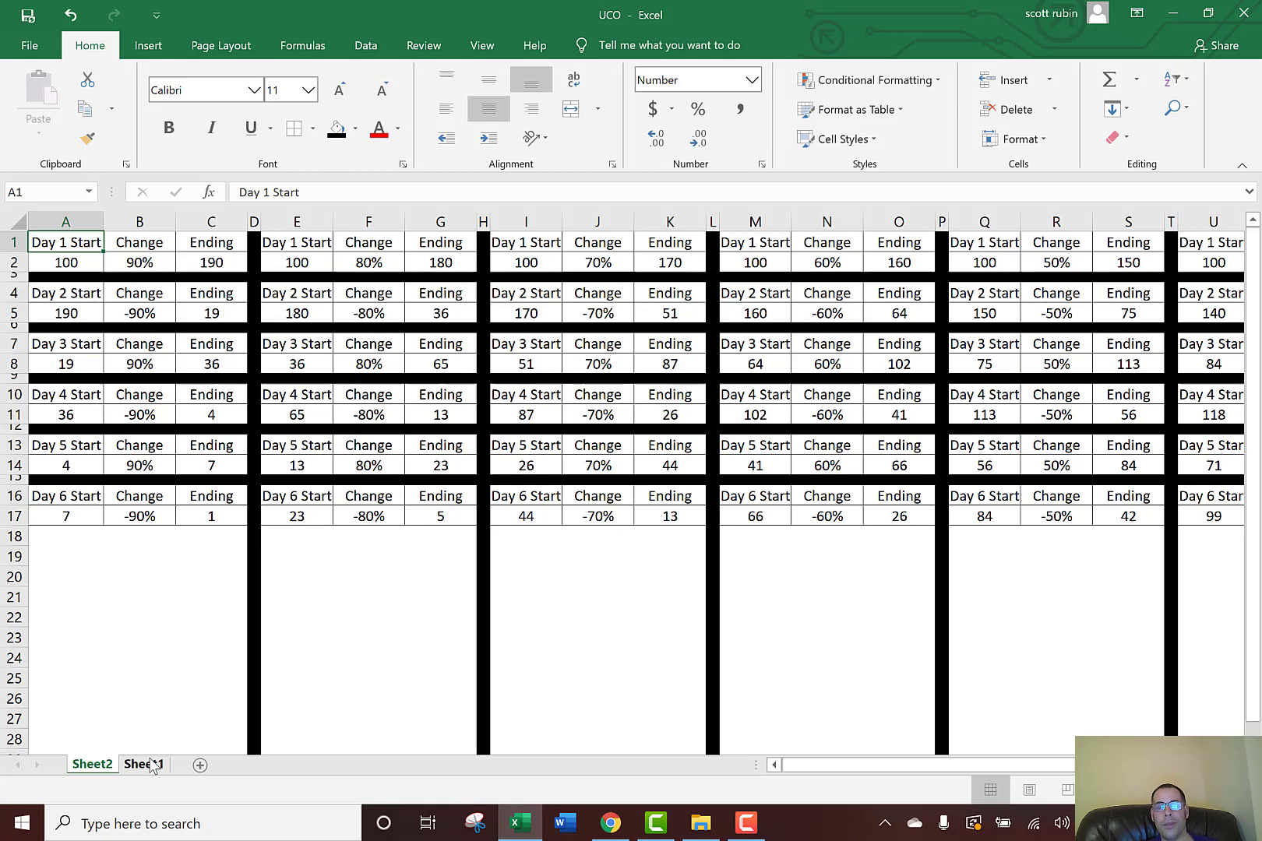
# Switch to Sheet1 and inspect the start value 100, day numbers and the RANDBETWEEN(-100,100)/1000 return formula
pyautogui.click(144, 764)
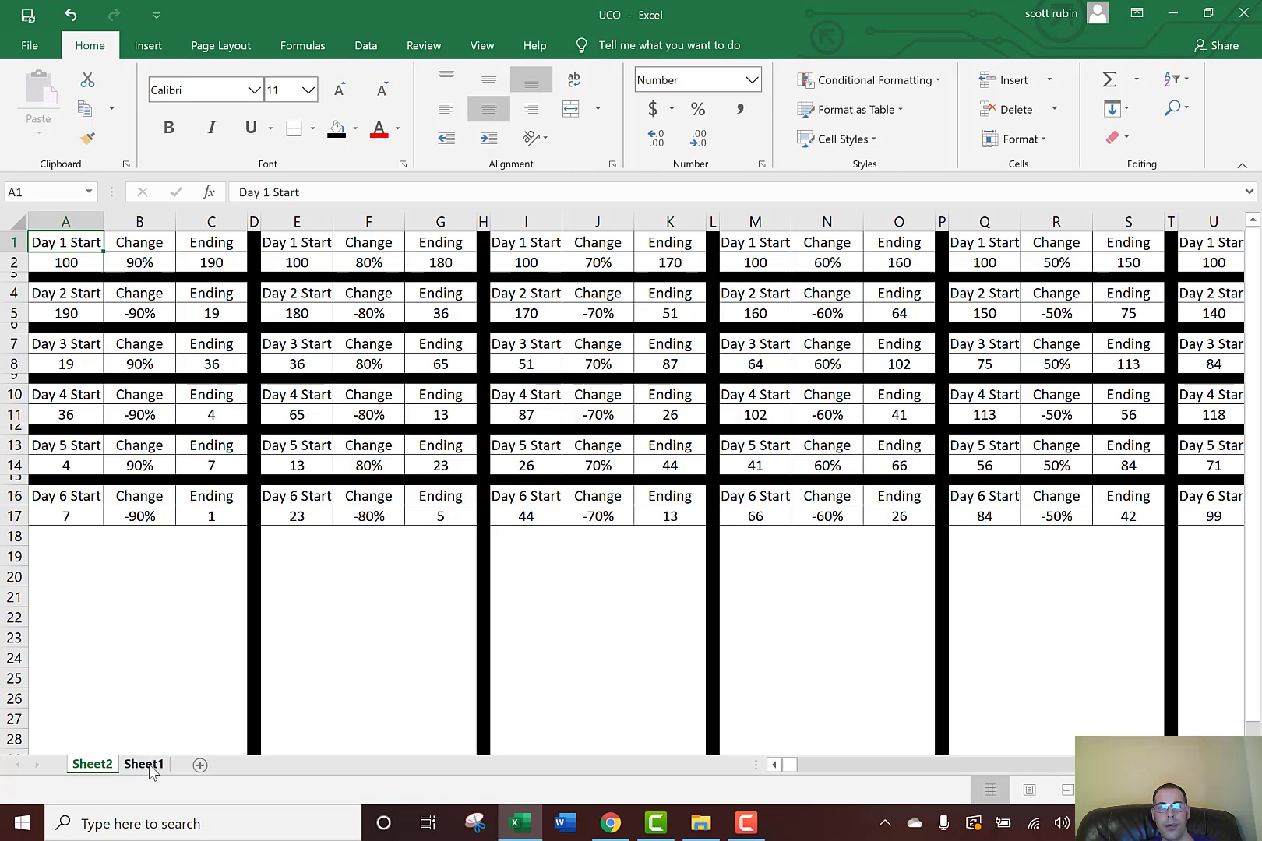
pyautogui.click(143, 765)
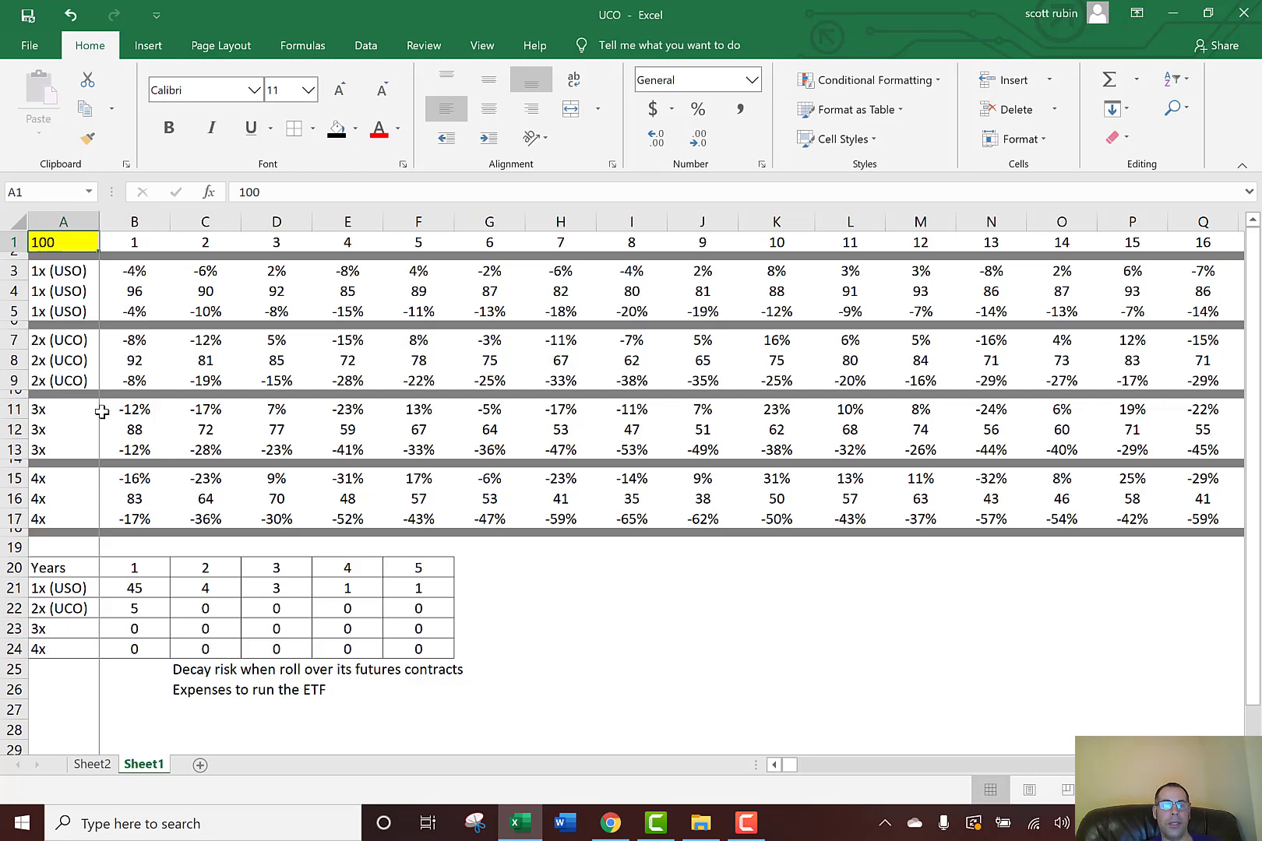
pyautogui.click(134, 271)
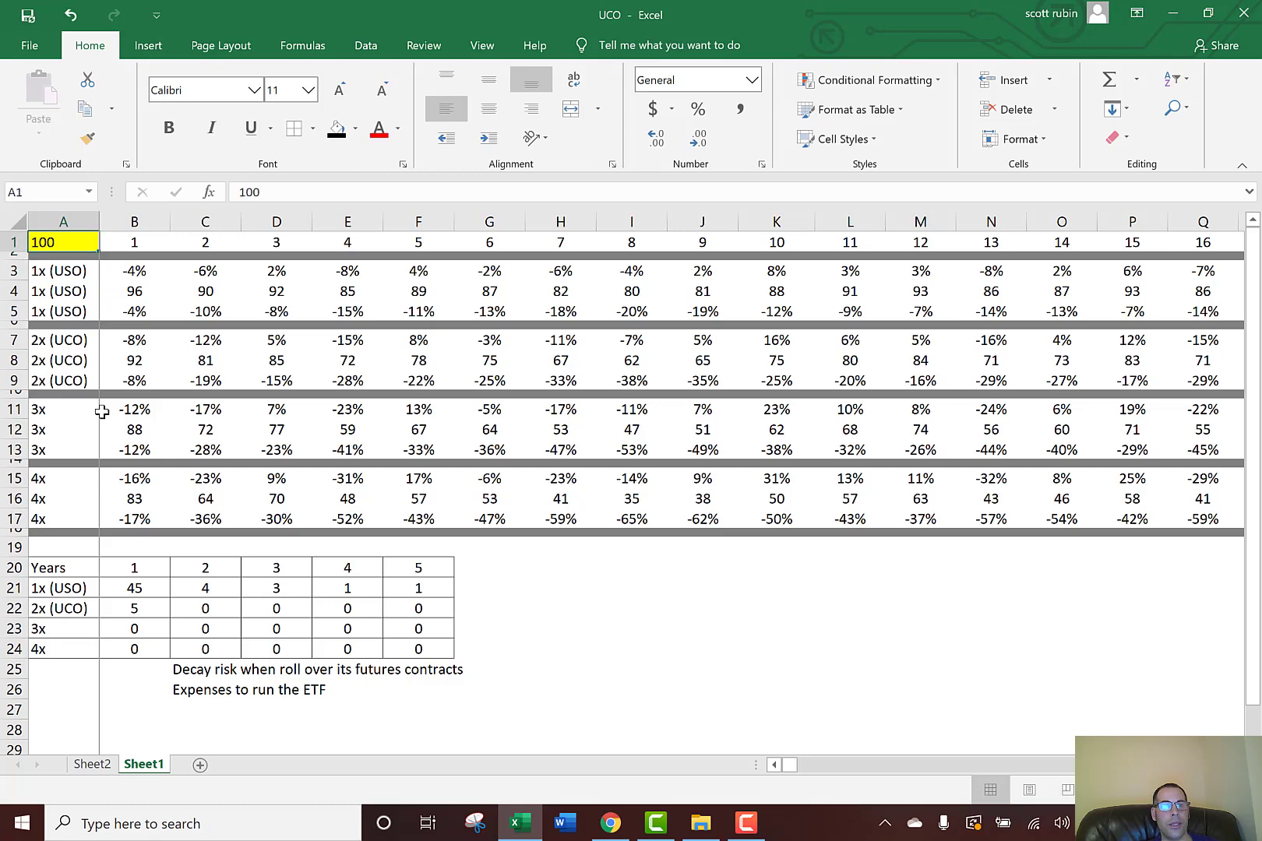
pyautogui.click(134, 243)
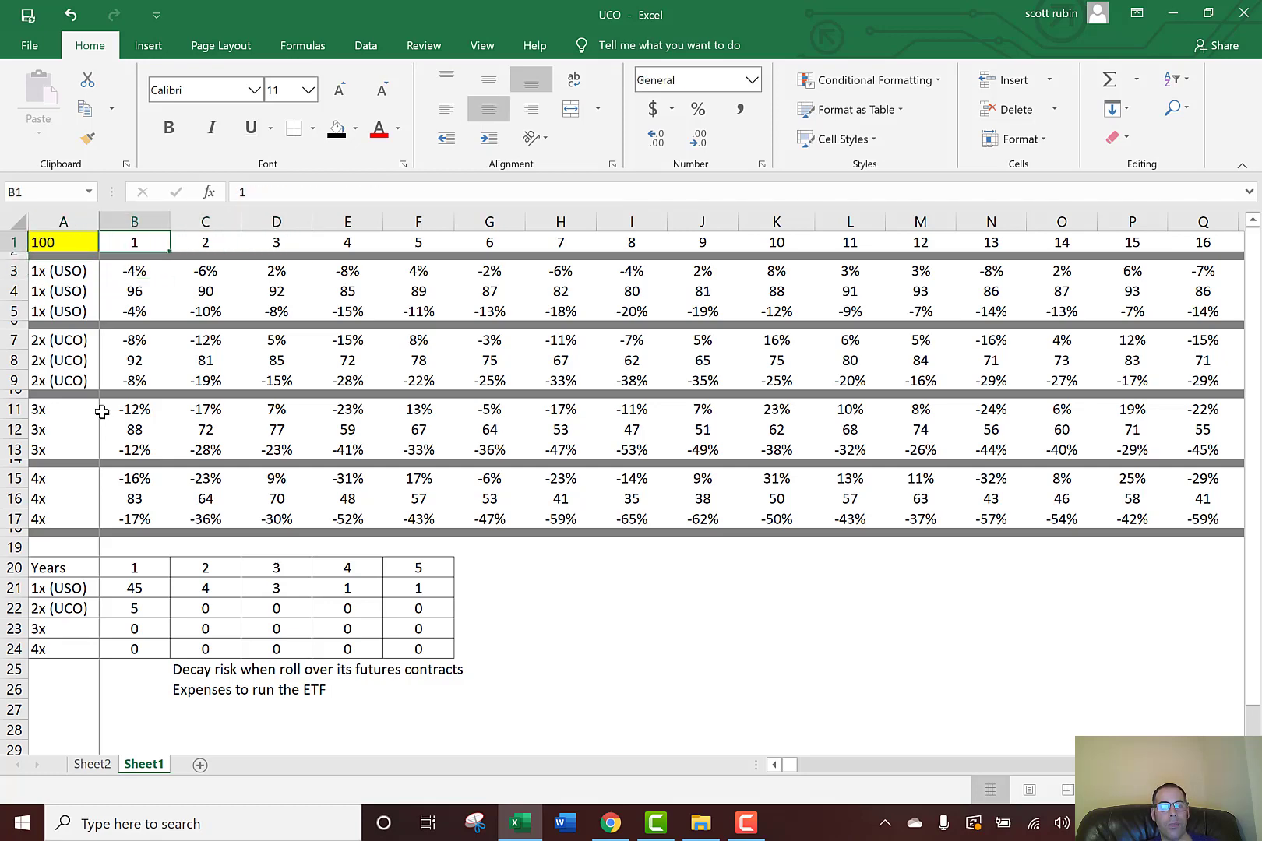
pyautogui.click(133, 271)
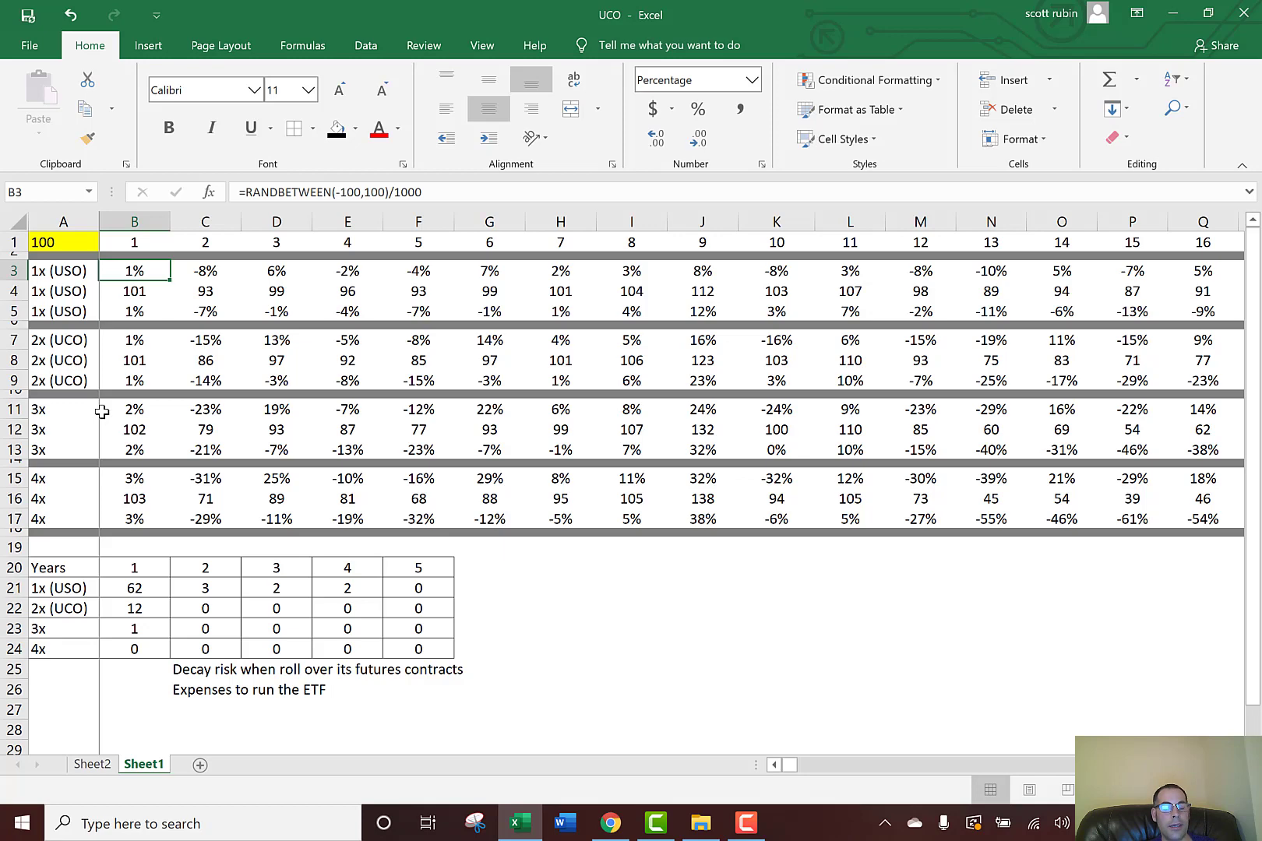
pyautogui.click(134, 339)
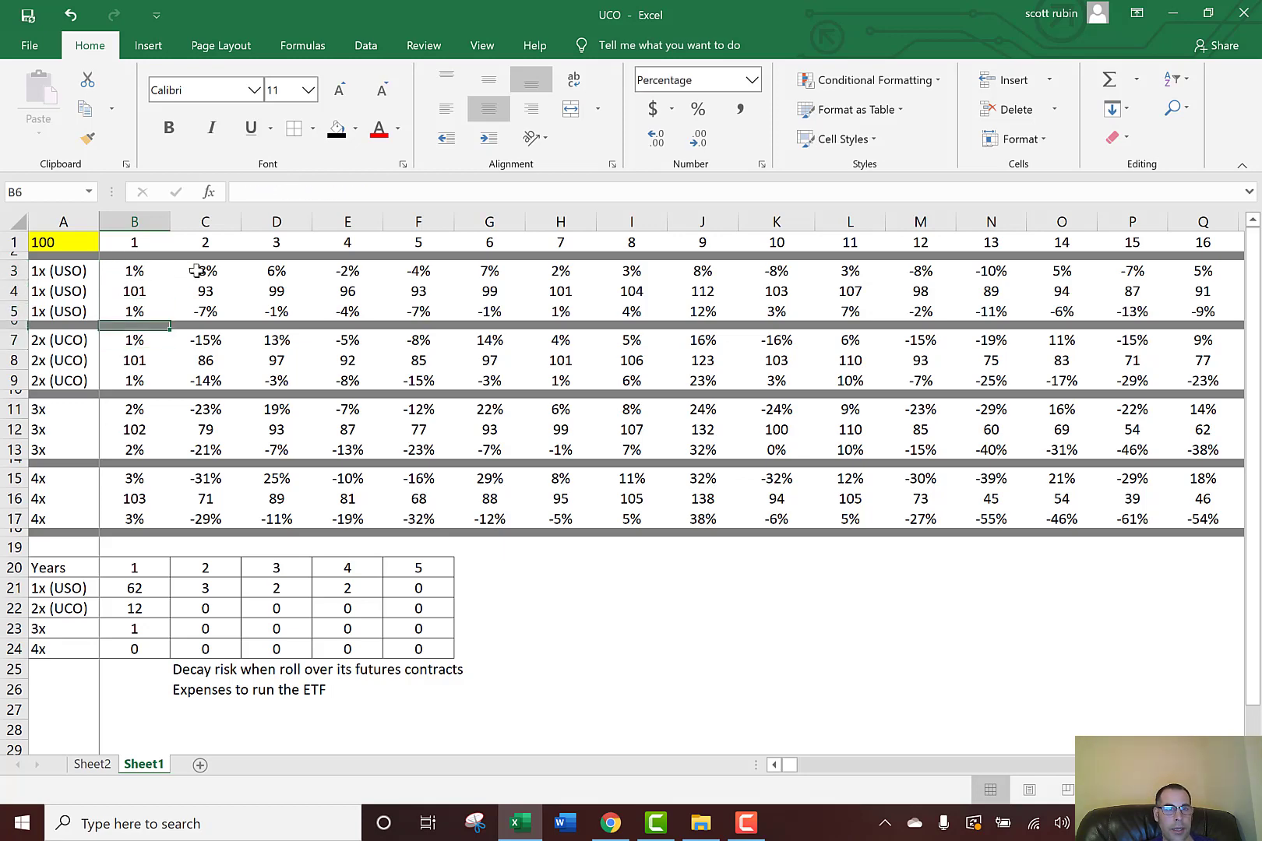
pyautogui.click(134, 271)
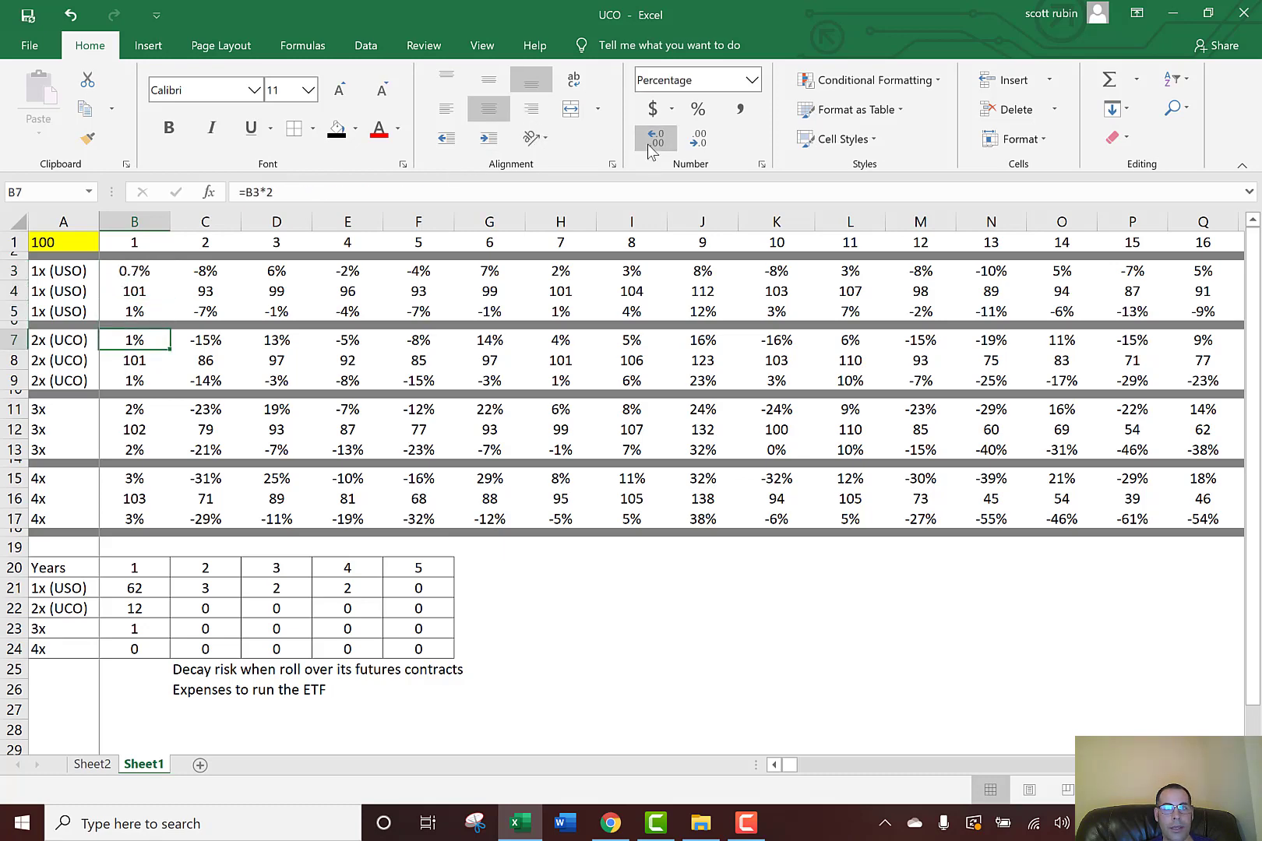
pyautogui.click(696, 137)
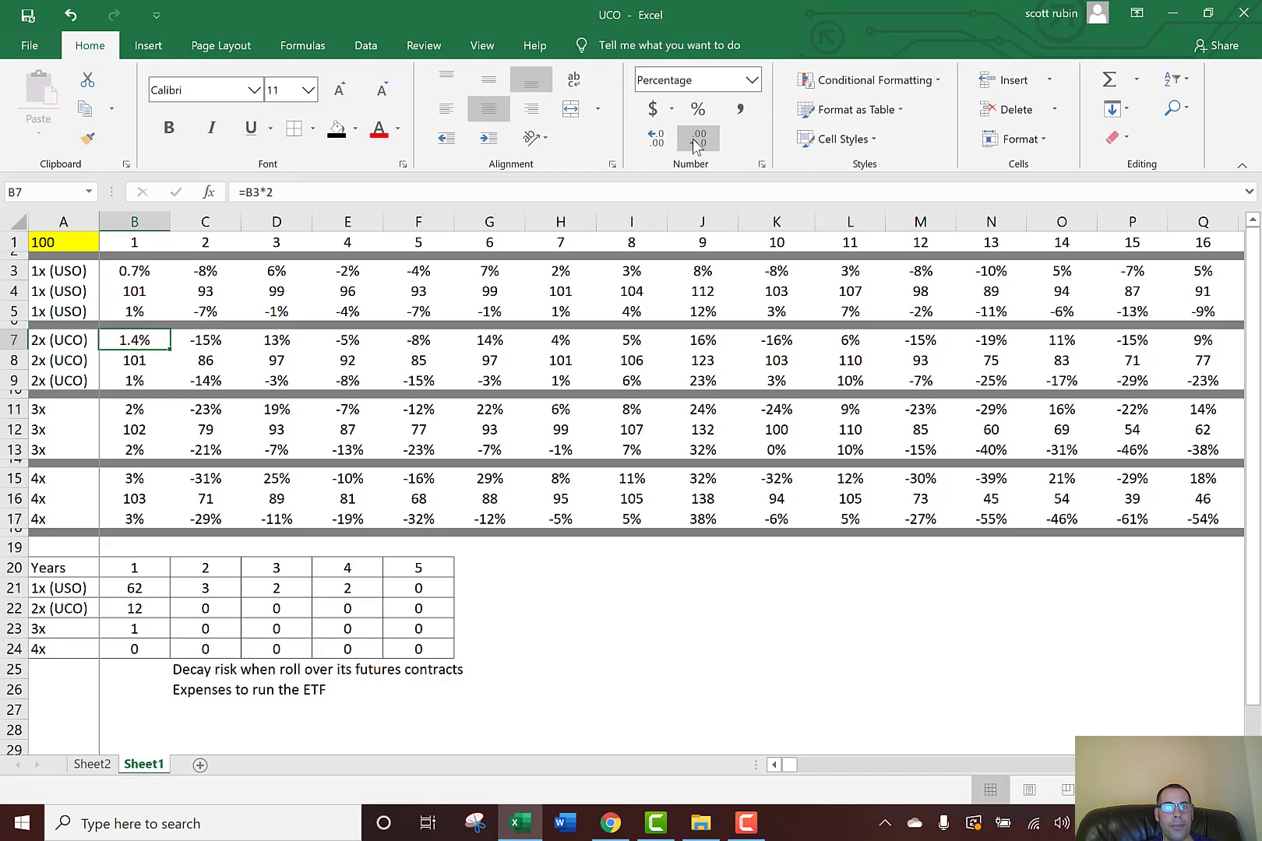
pyautogui.click(134, 311)
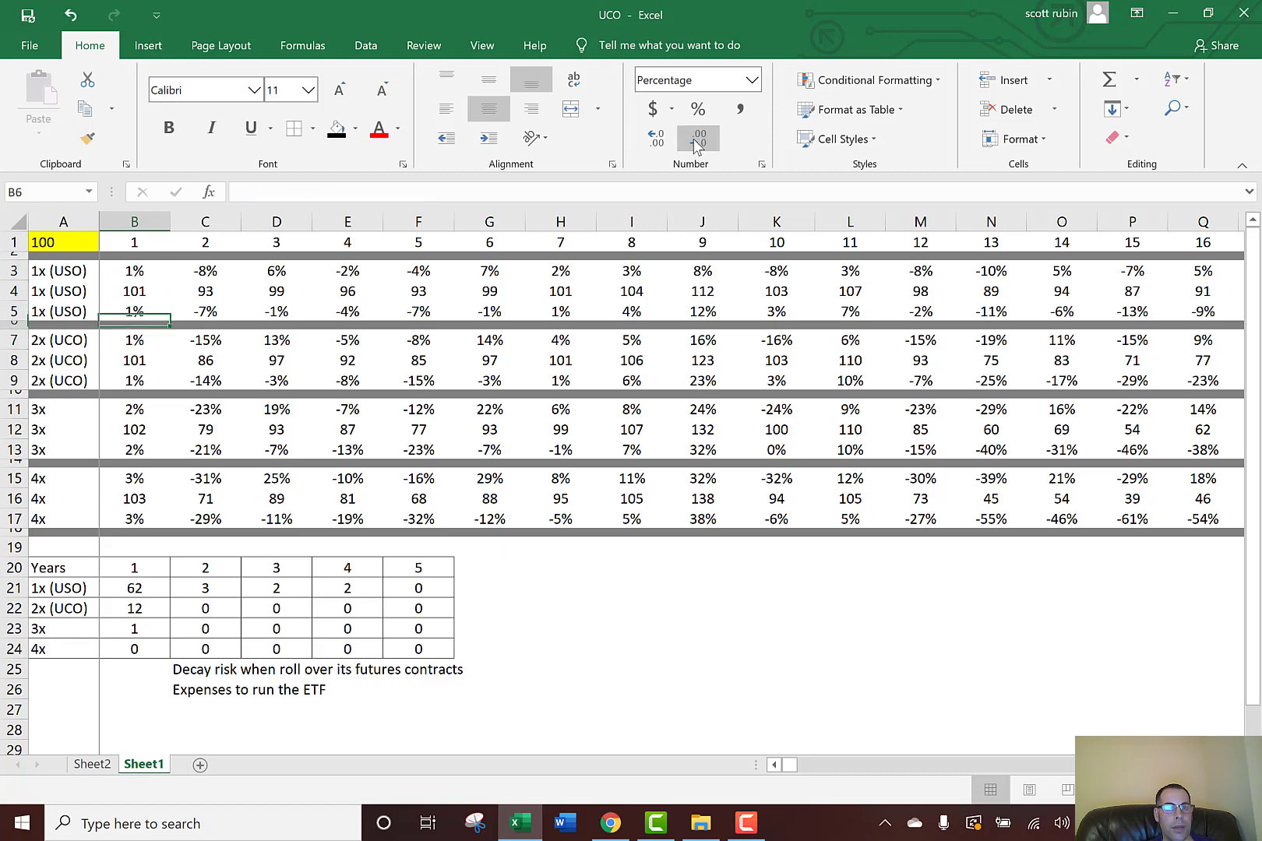
pyautogui.click(134, 312)
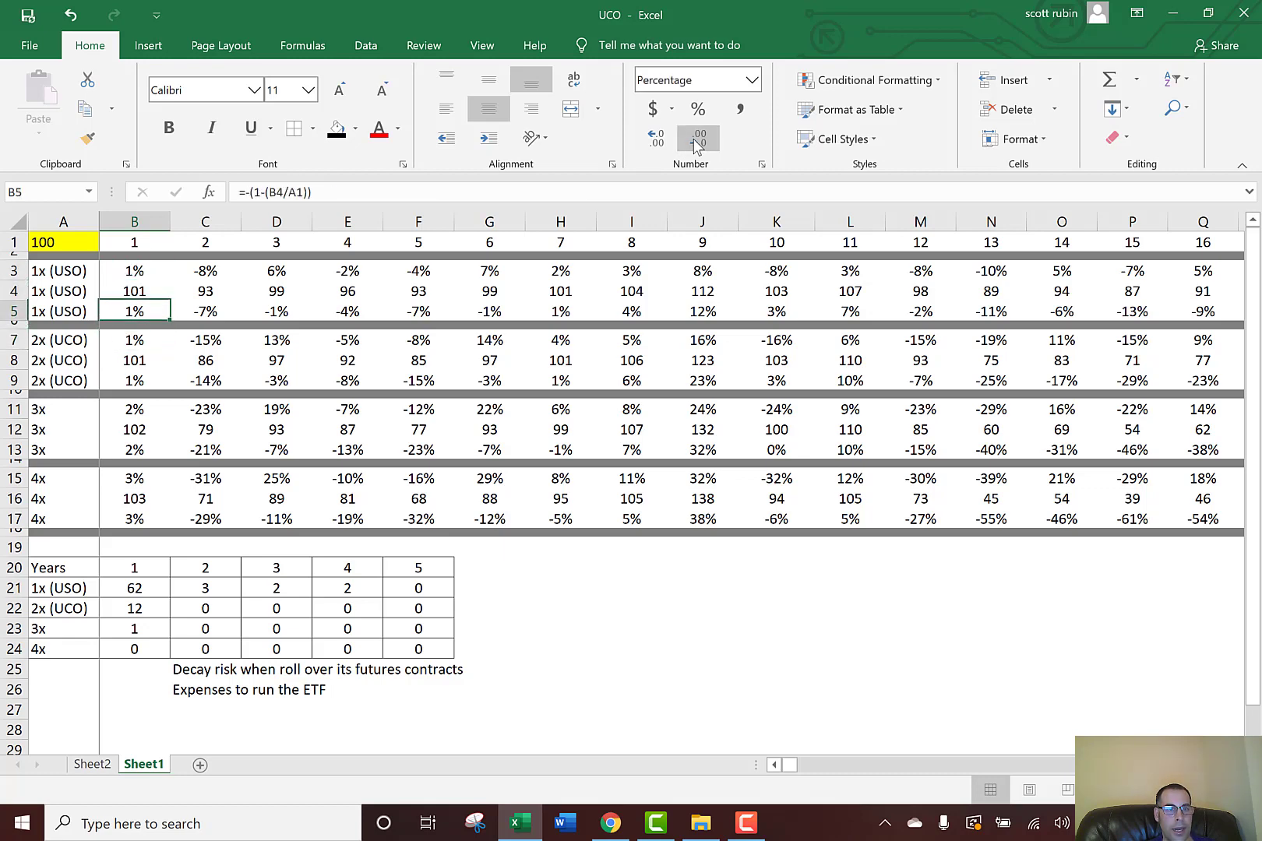
pyautogui.click(134, 409)
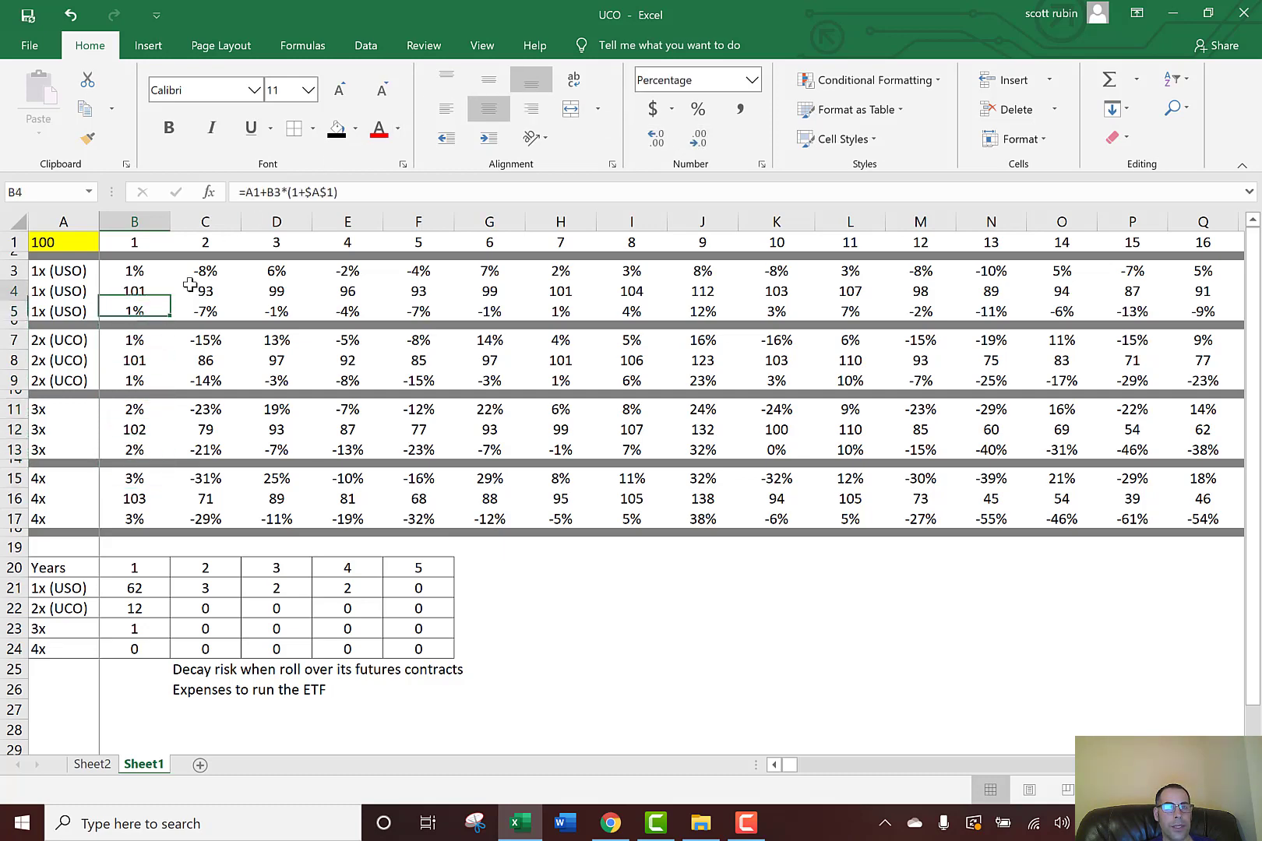
pyautogui.click(134, 271)
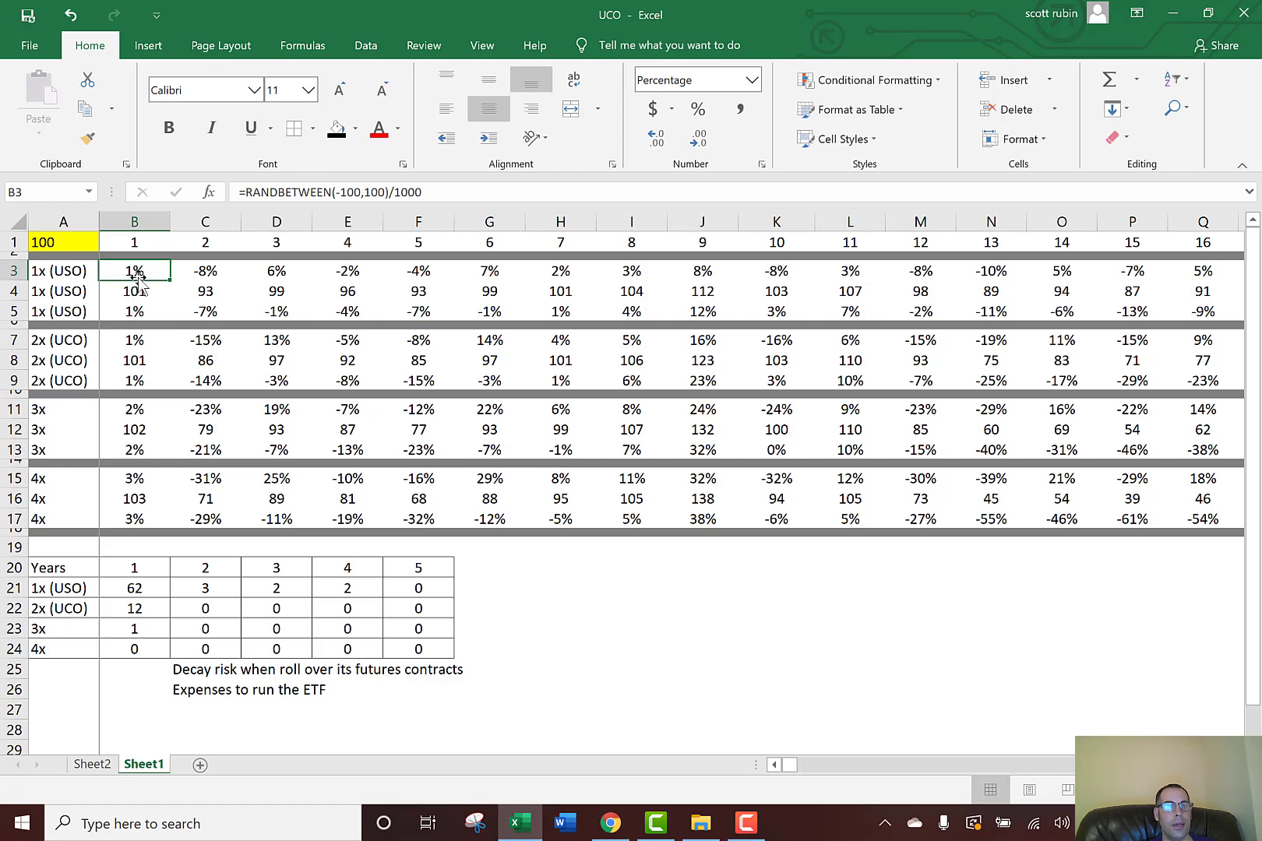
pyautogui.moveTo(134, 292)
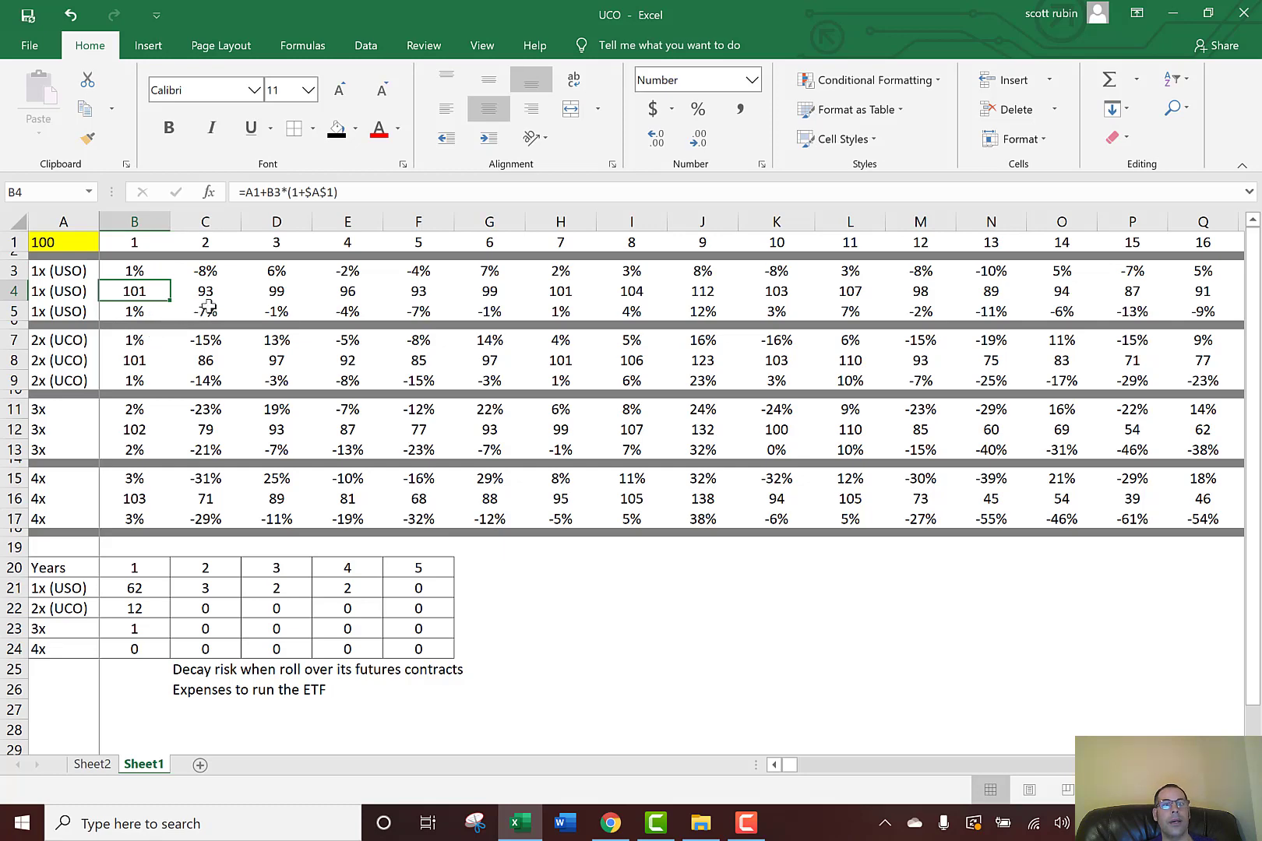
pyautogui.click(205, 291)
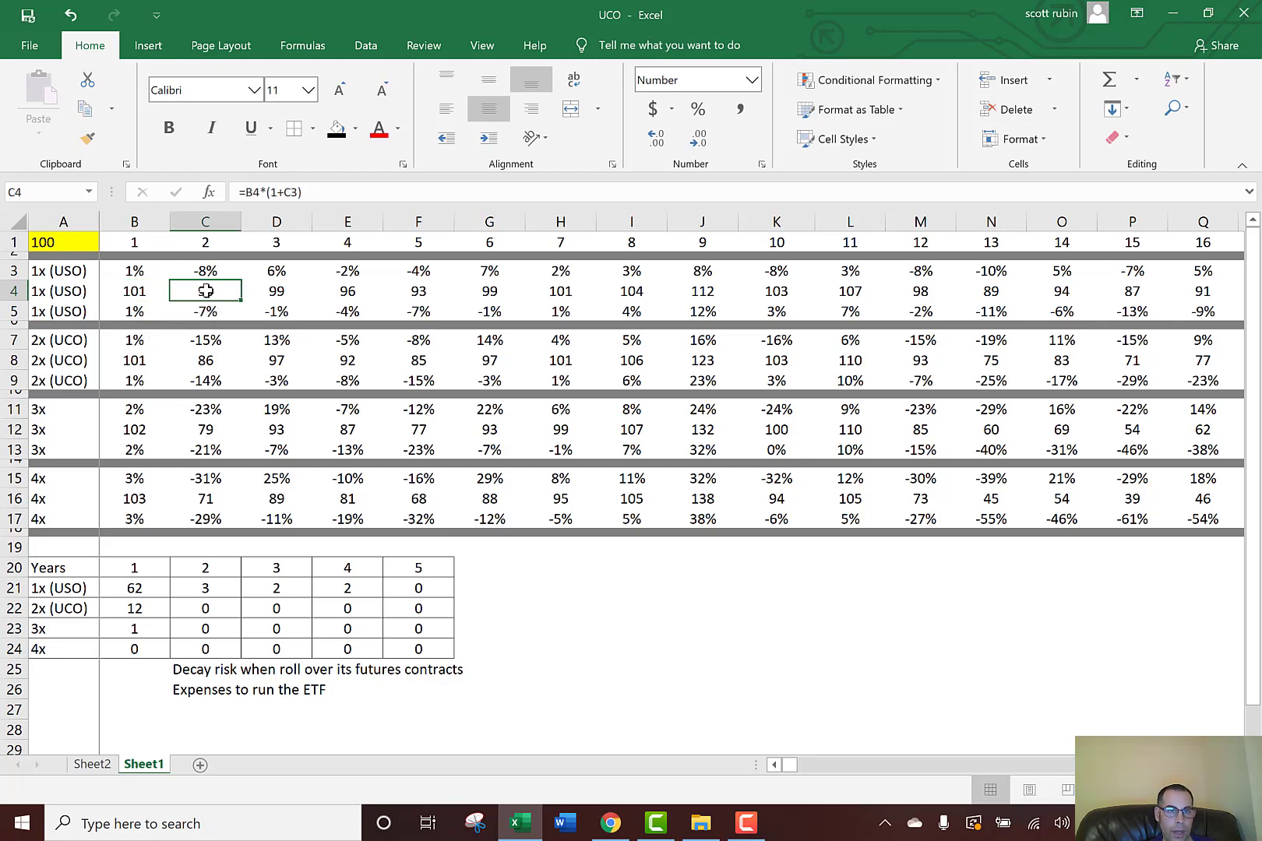
pyautogui.click(204, 309)
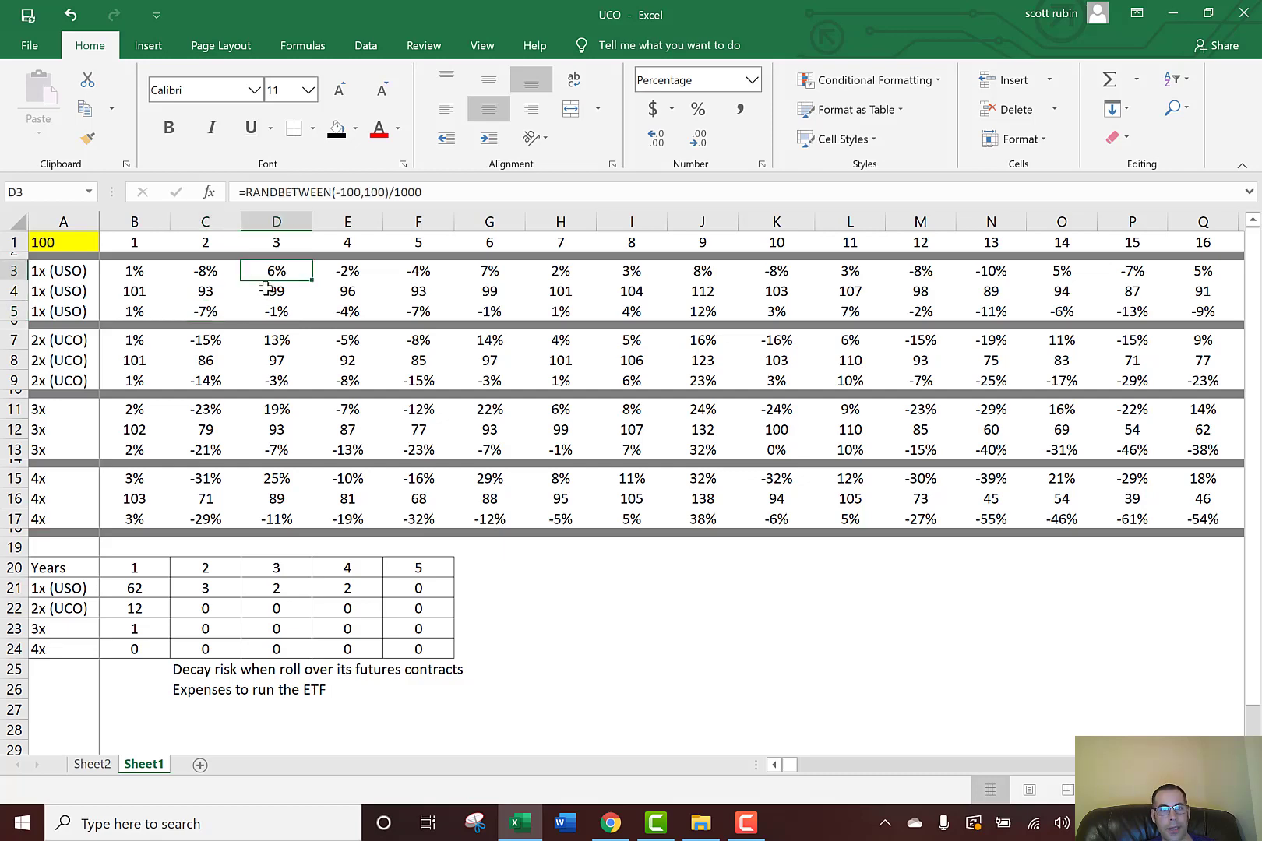
pyautogui.click(206, 291)
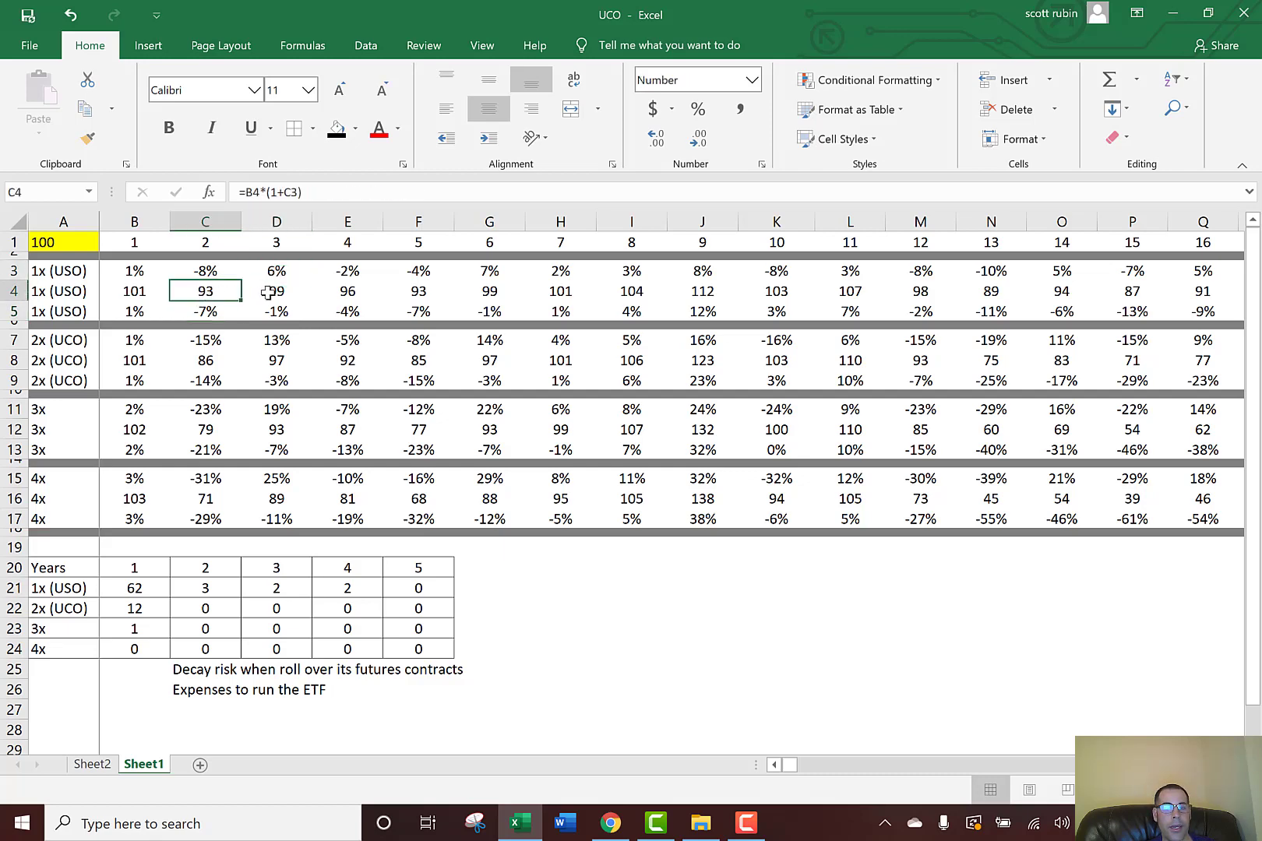
pyautogui.click(276, 292)
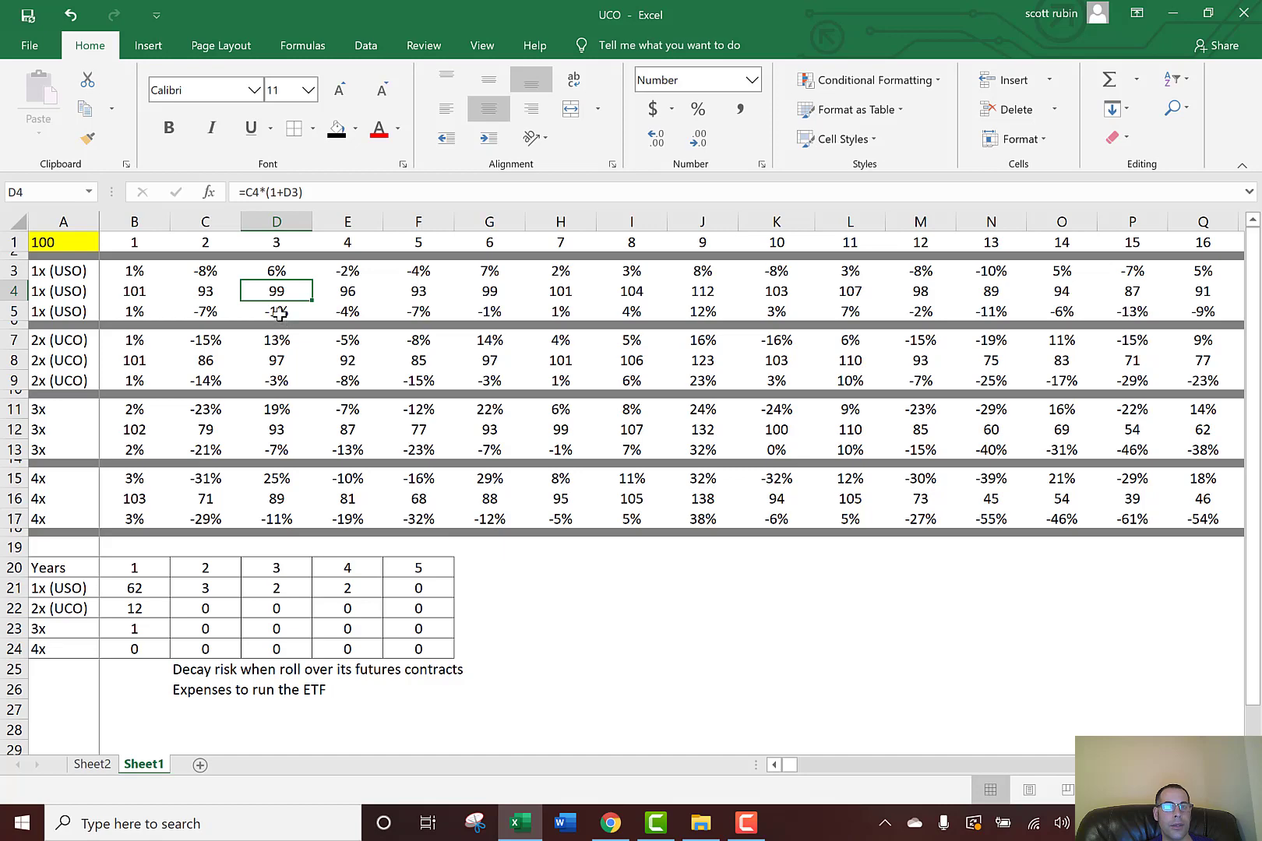
pyautogui.click(276, 310)
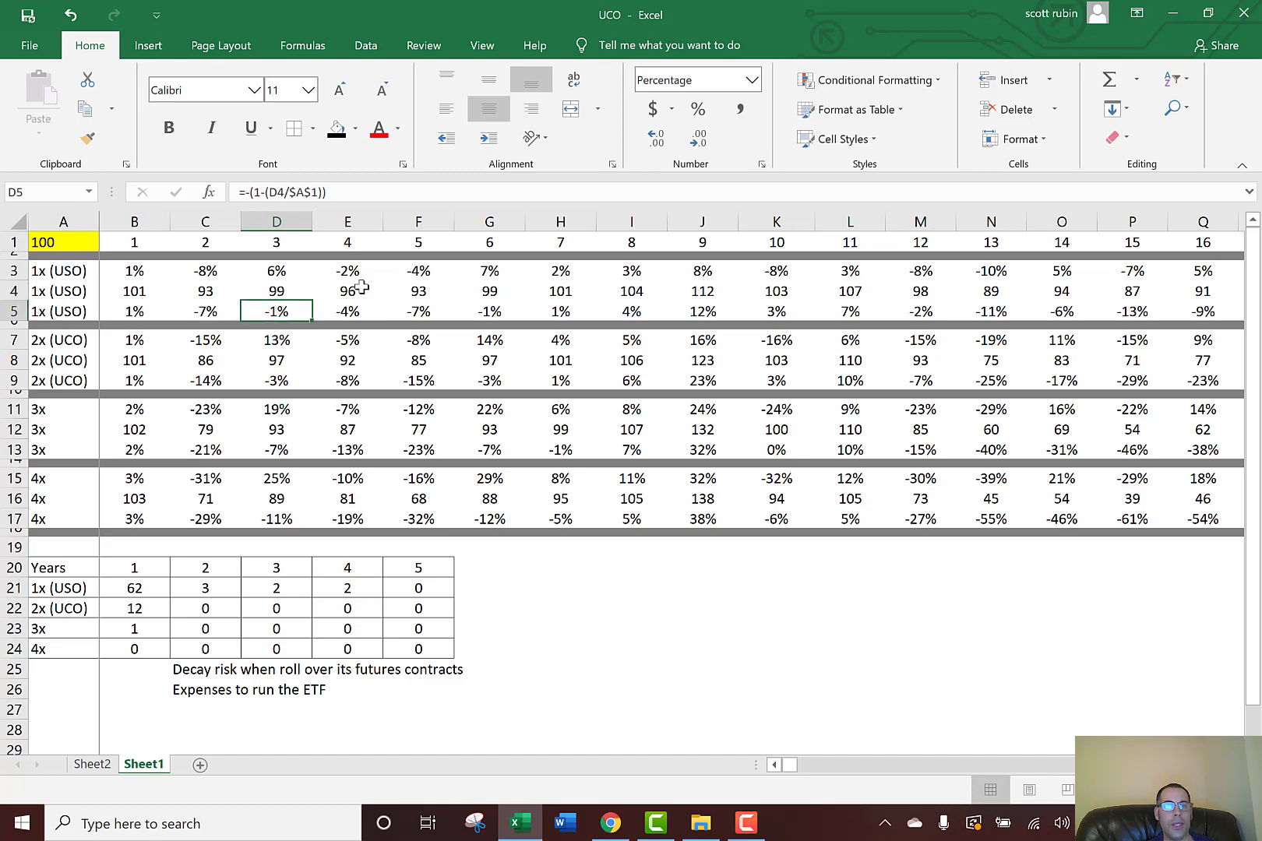
pyautogui.click(347, 310)
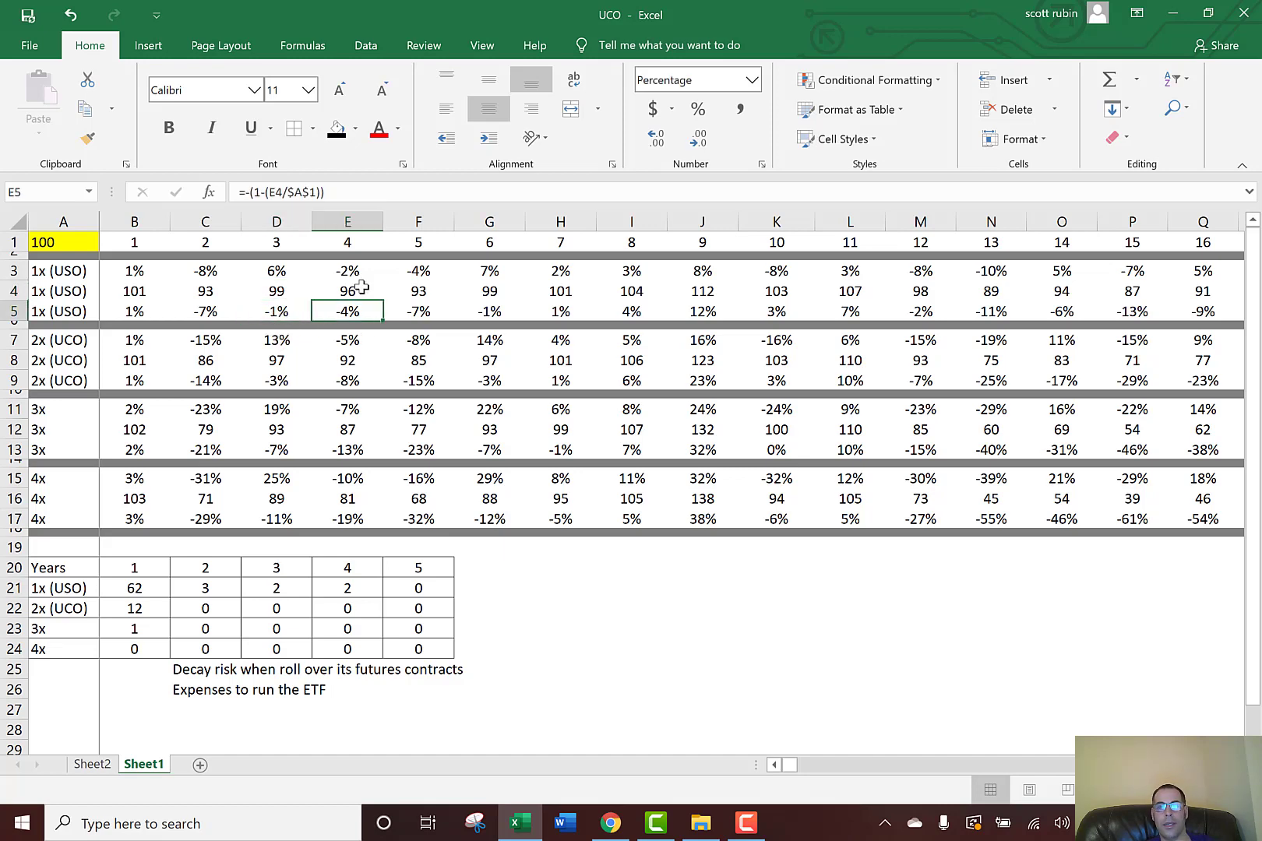
pyautogui.click(417, 310)
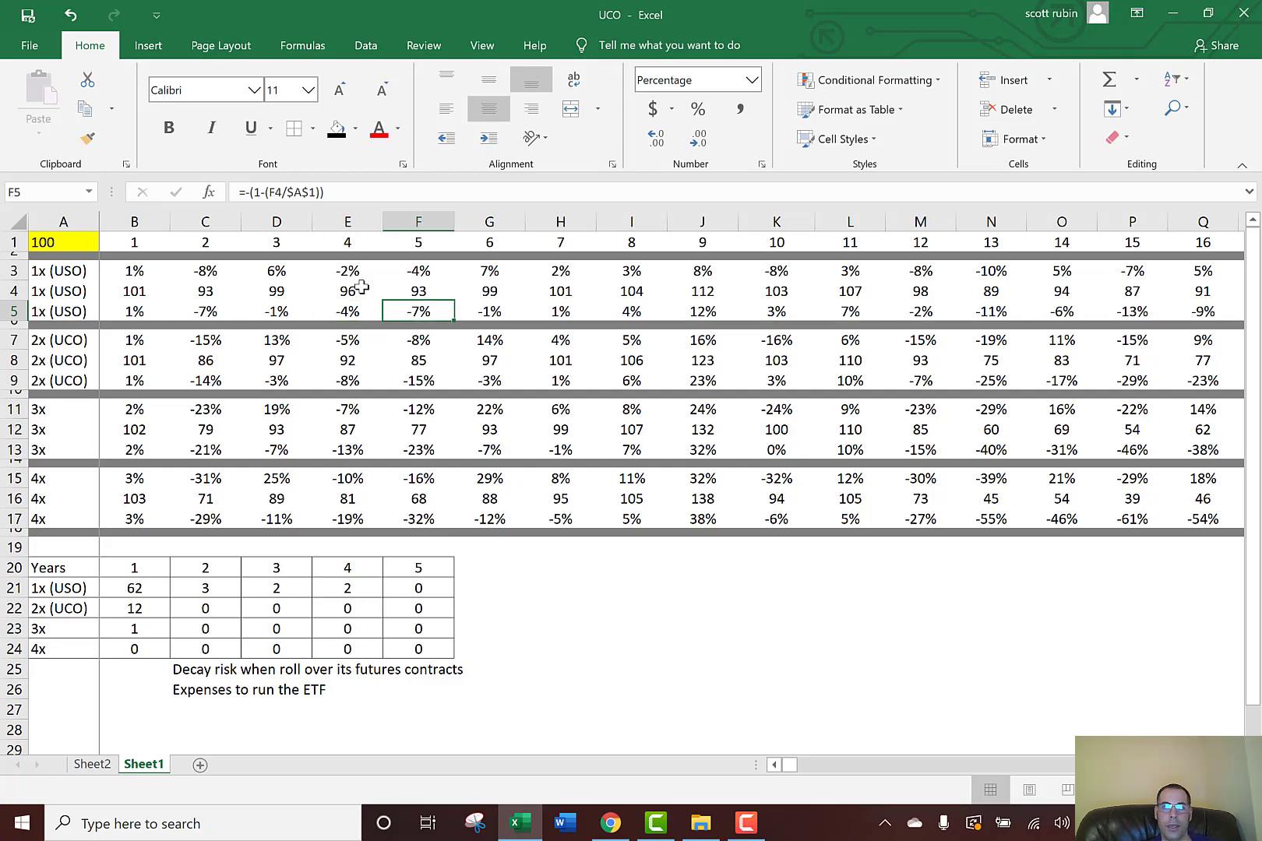
pyautogui.click(701, 310)
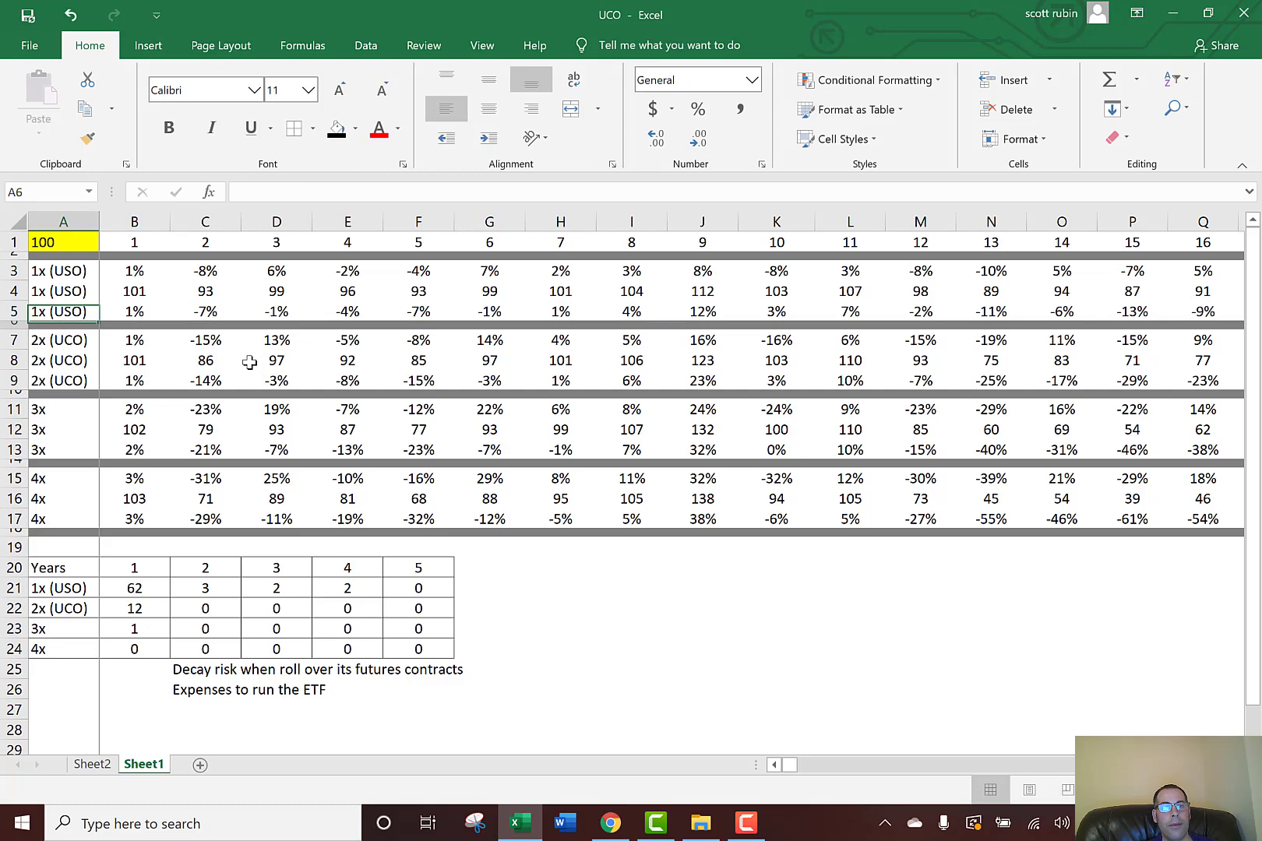
pyautogui.click(204, 359)
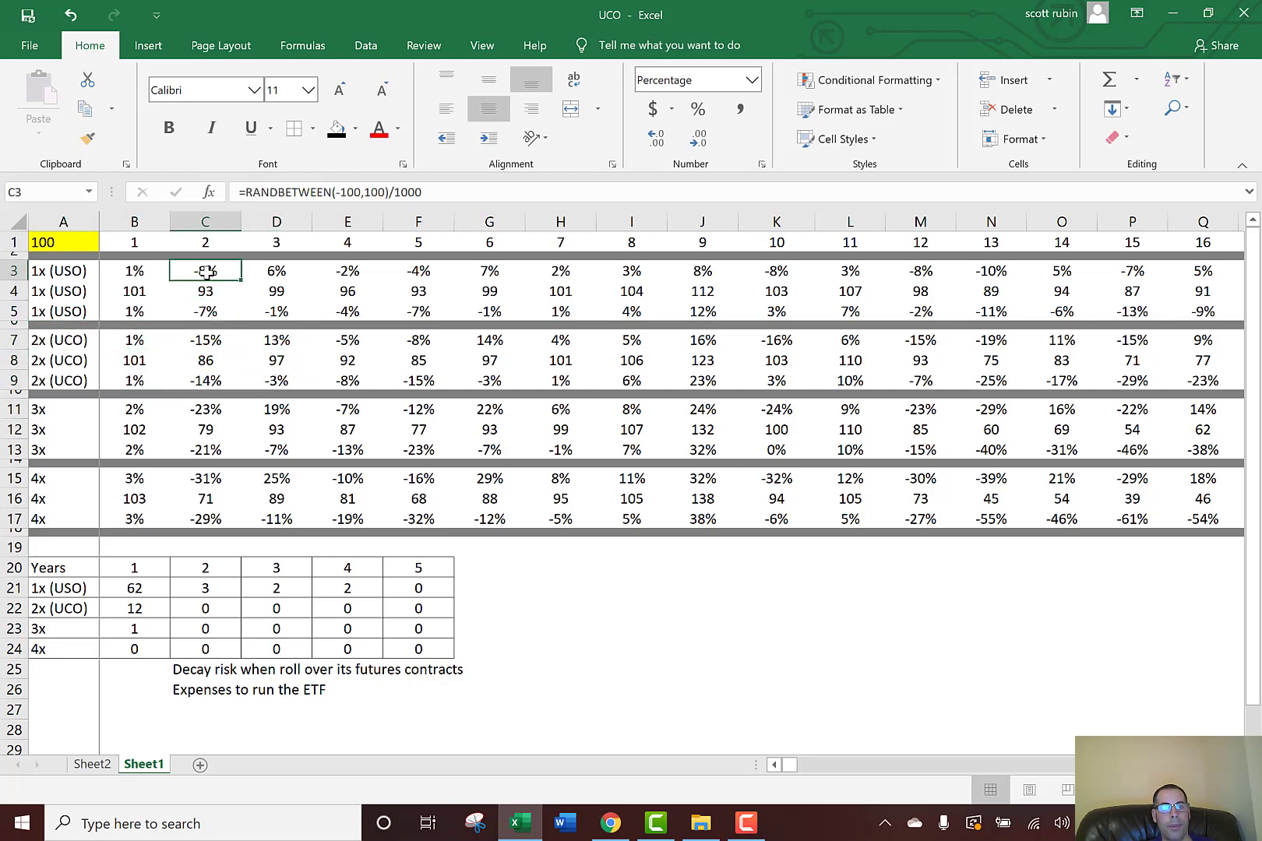
pyautogui.click(204, 340)
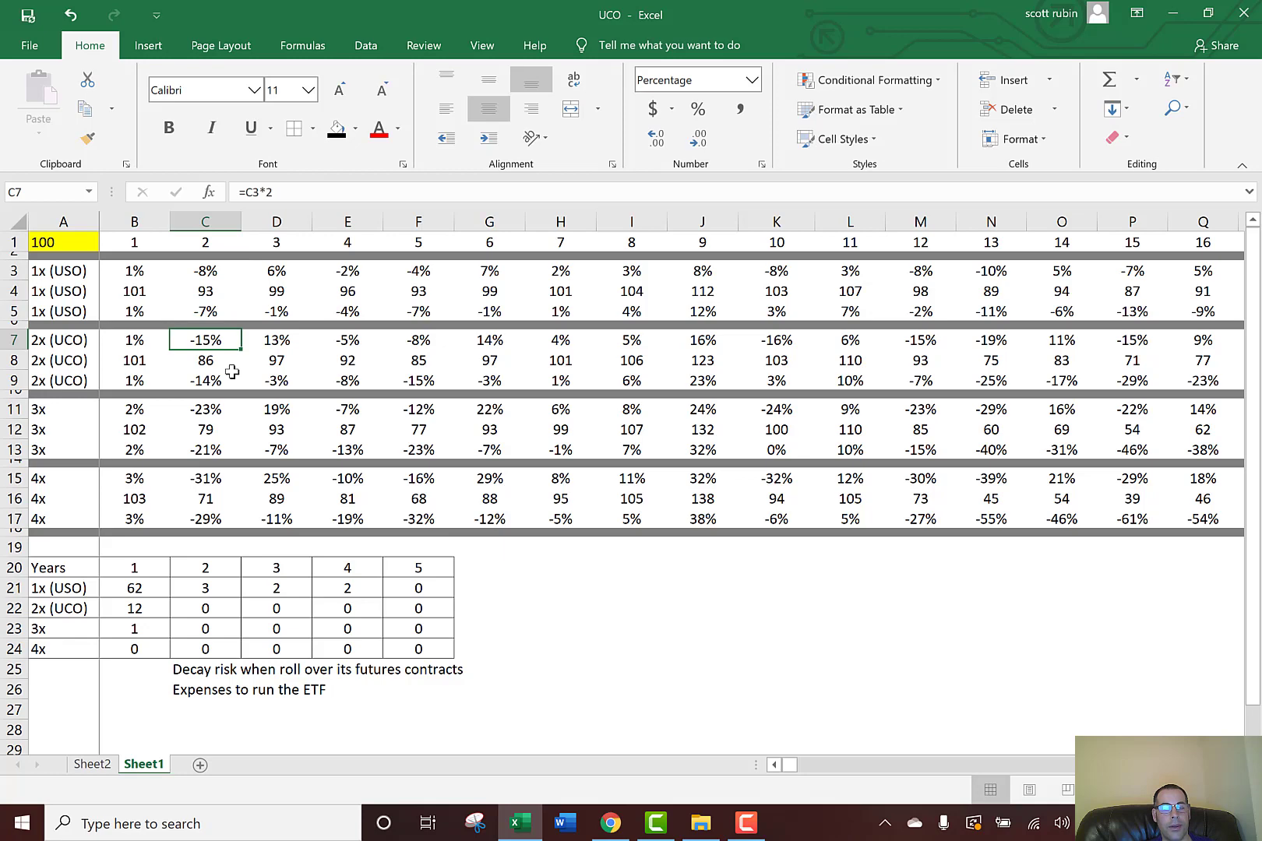
pyautogui.moveTo(206, 373)
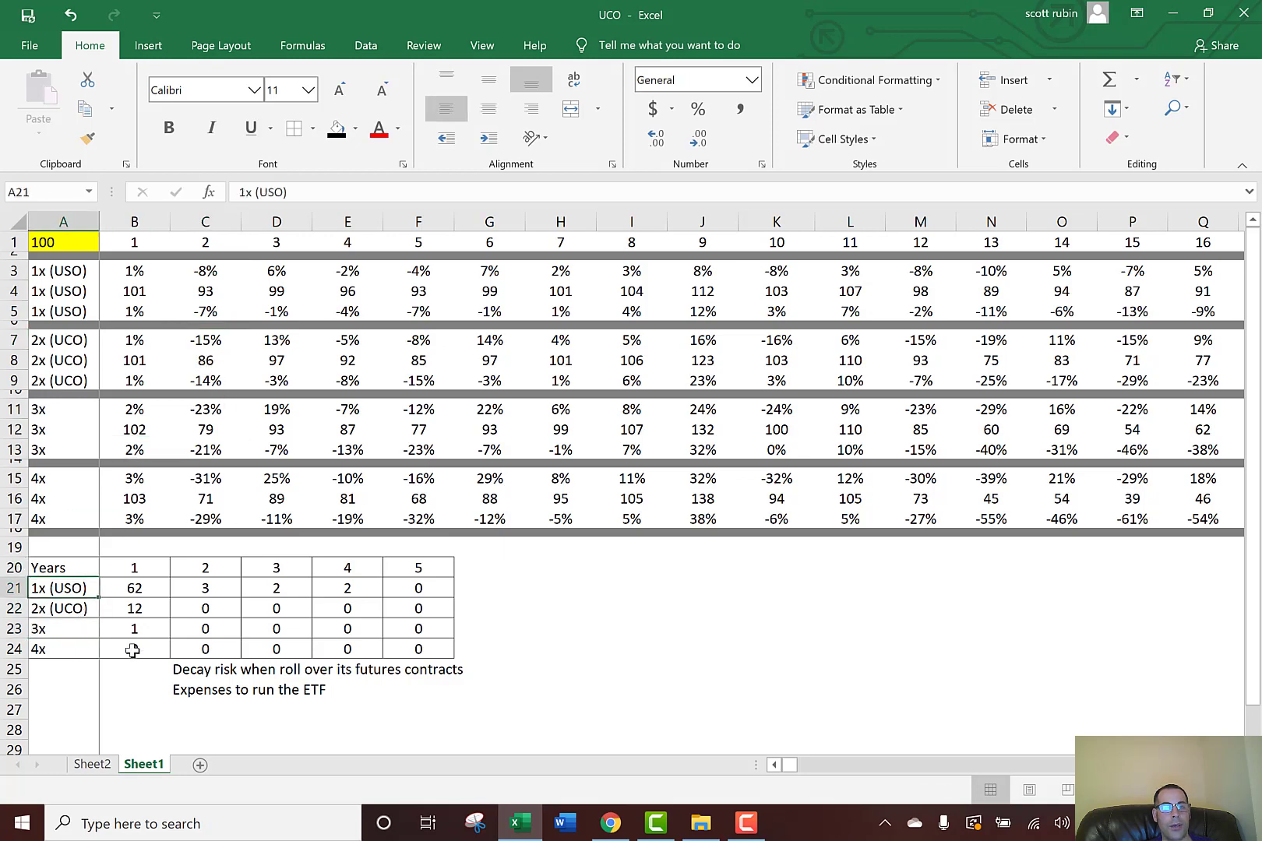
pyautogui.click(134, 567)
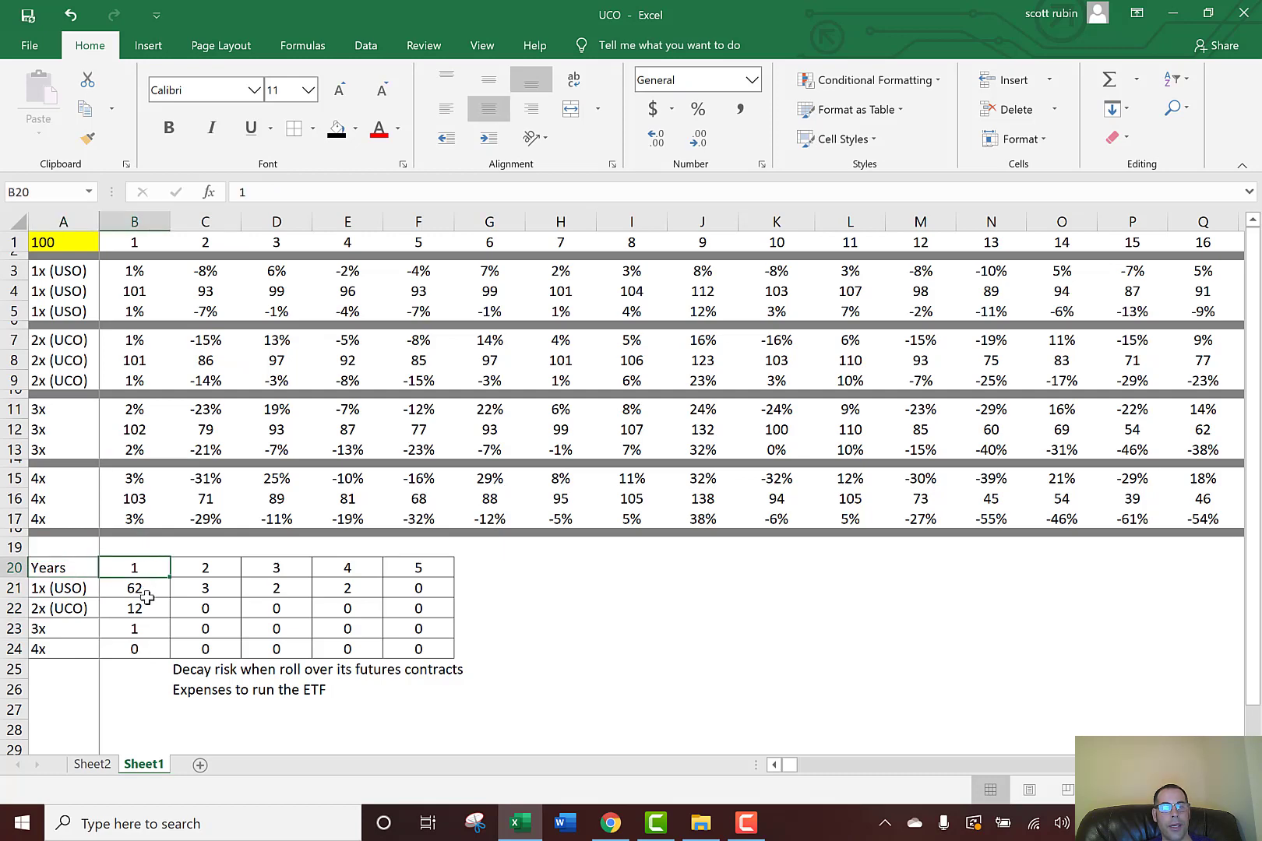
pyautogui.moveTo(402, 325)
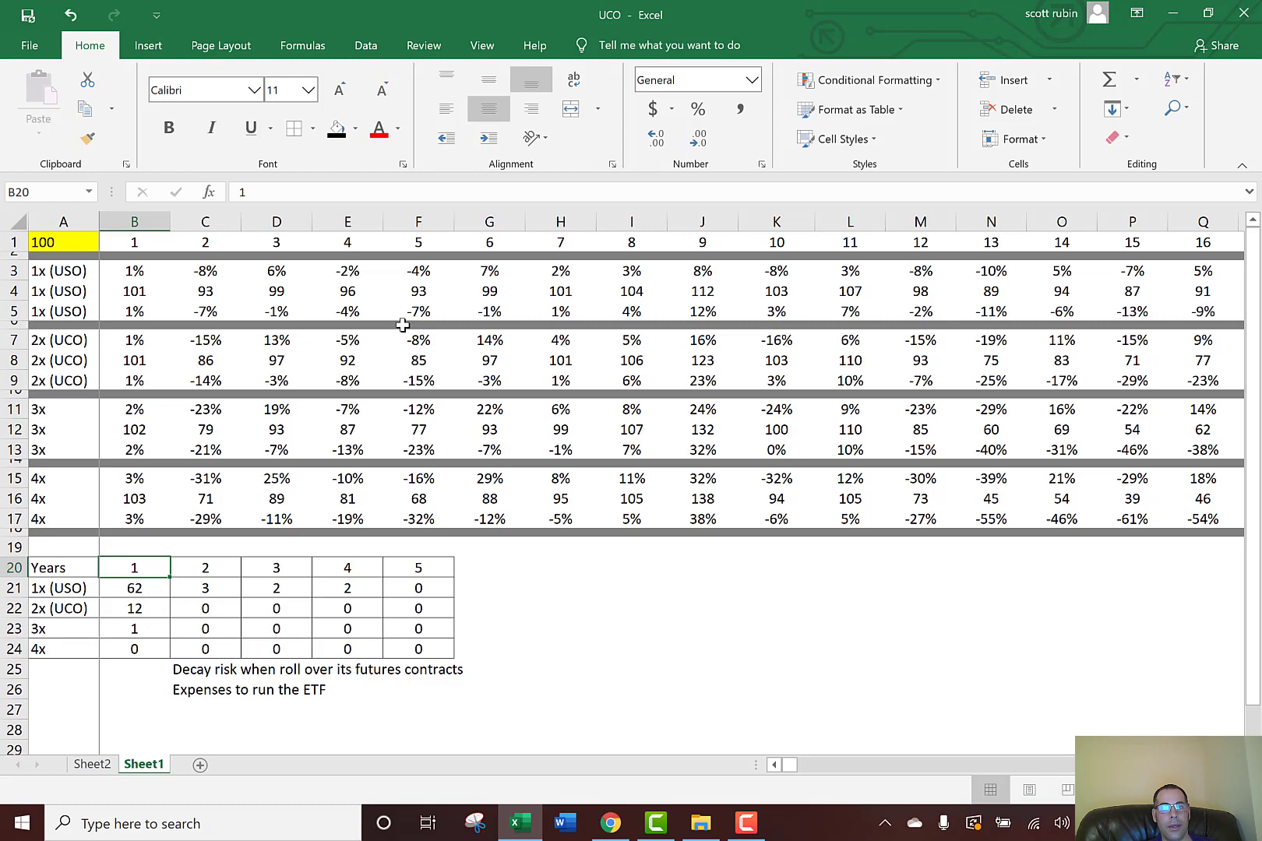
pyautogui.click(1203, 241)
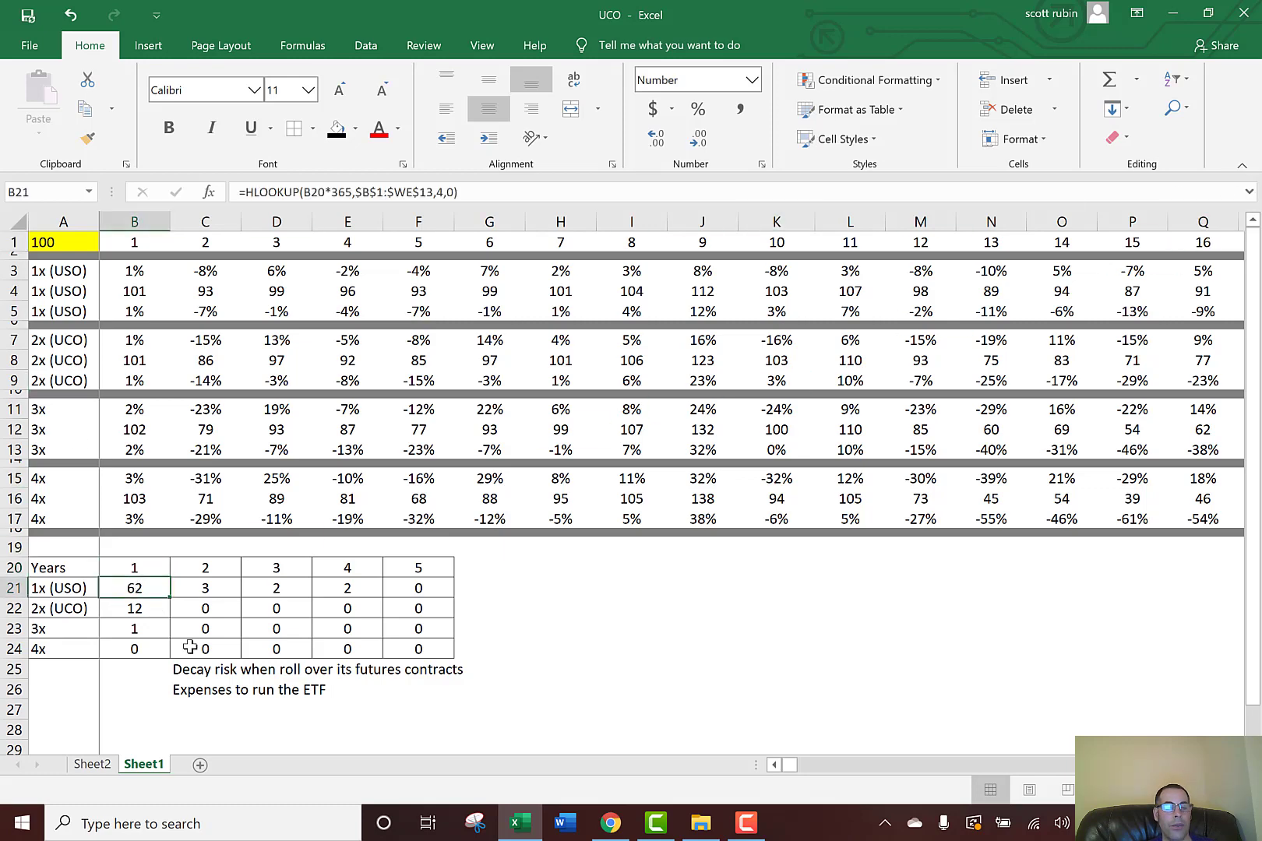
pyautogui.moveTo(152, 694)
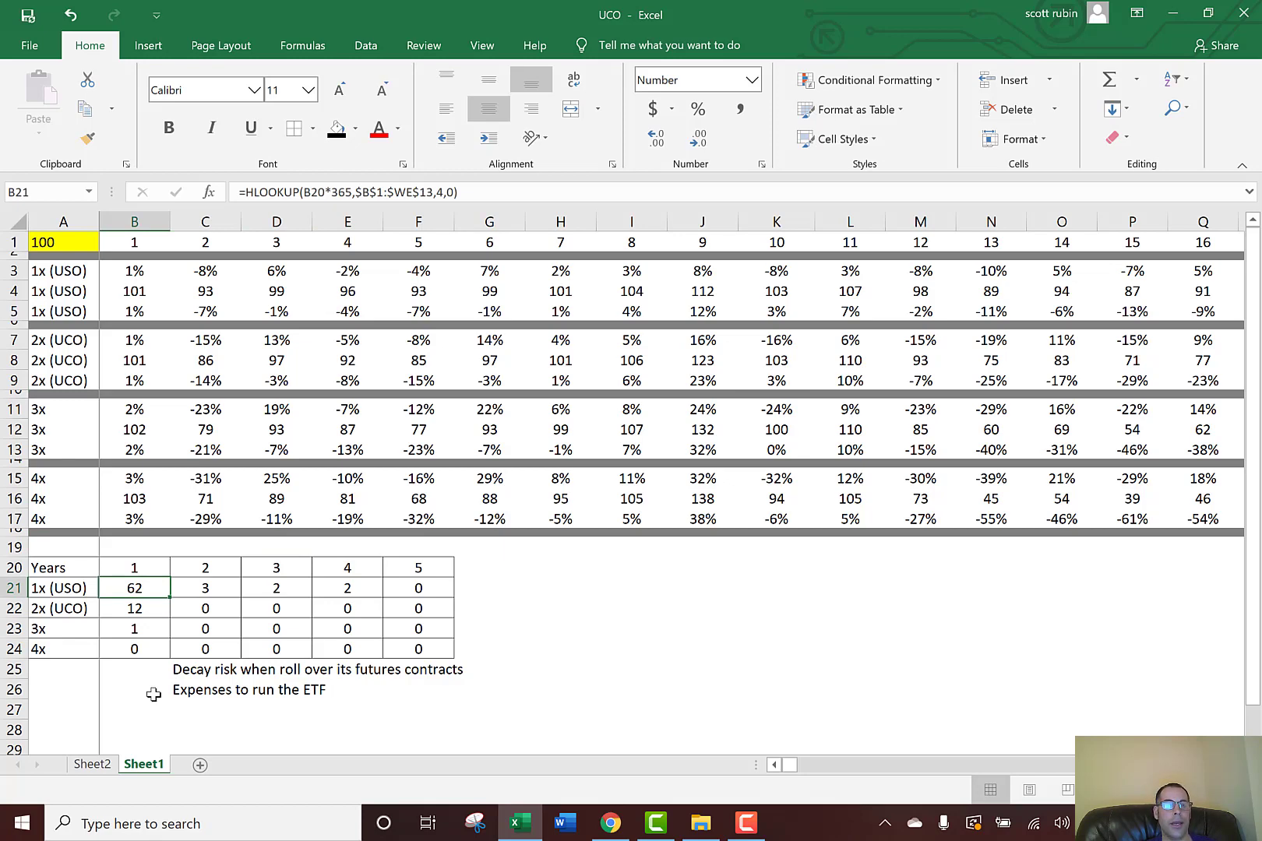
pyautogui.click(134, 608)
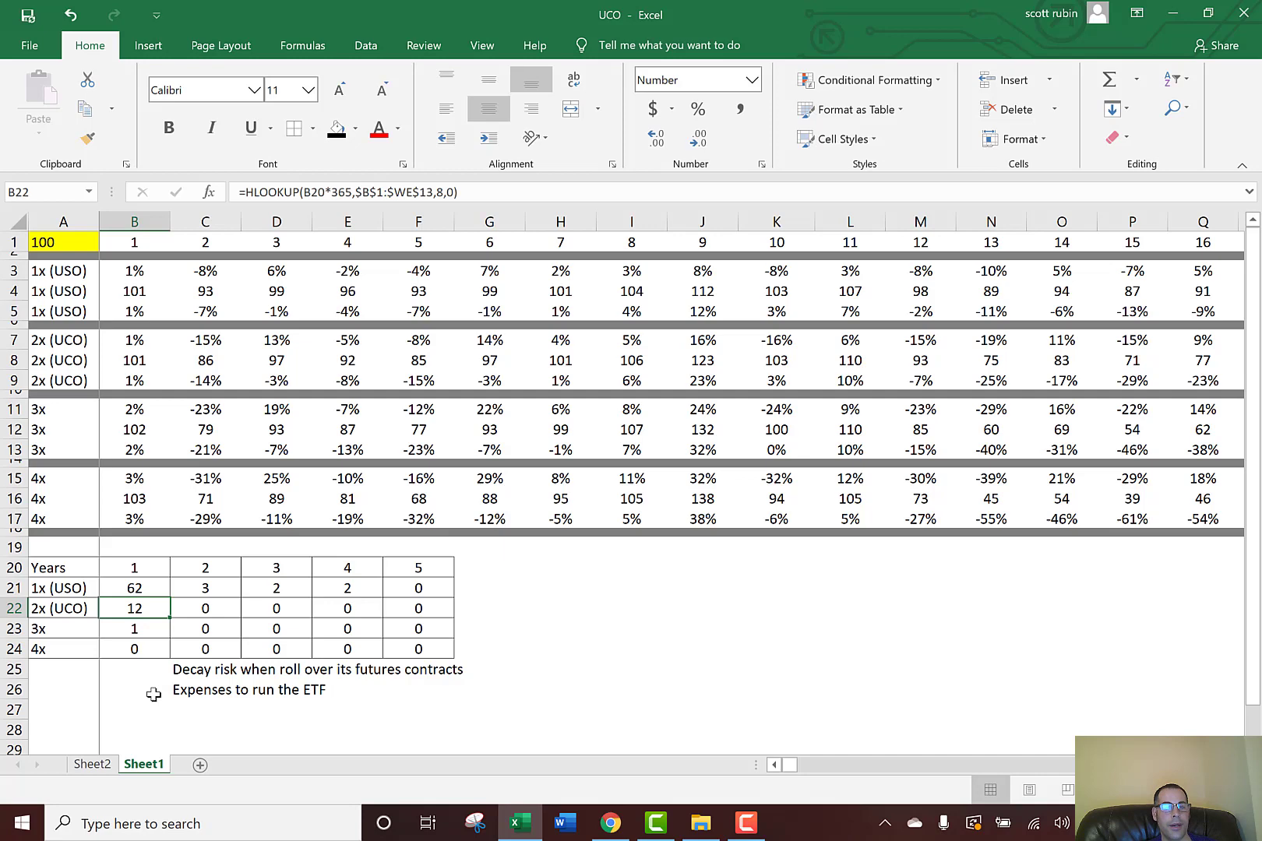
pyautogui.click(206, 587)
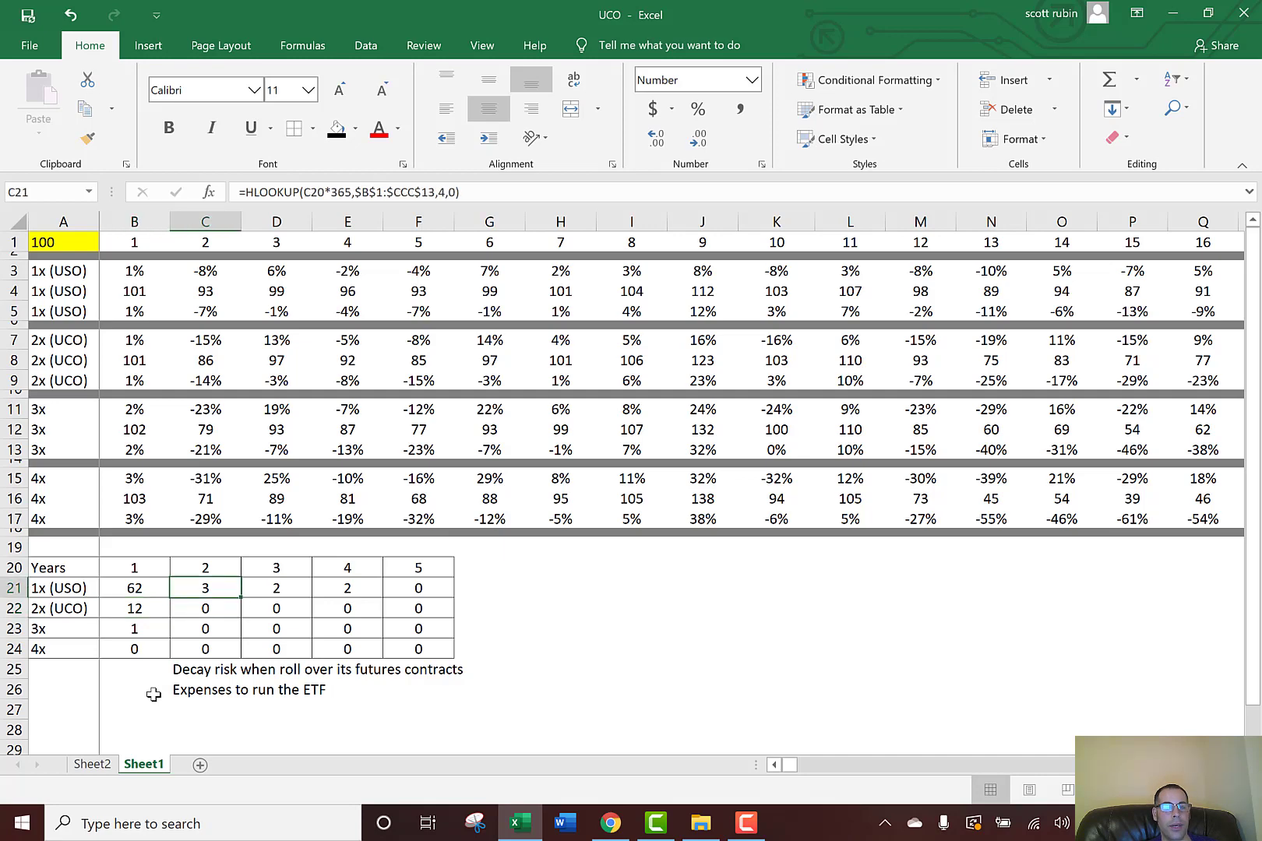
pyautogui.click(276, 587)
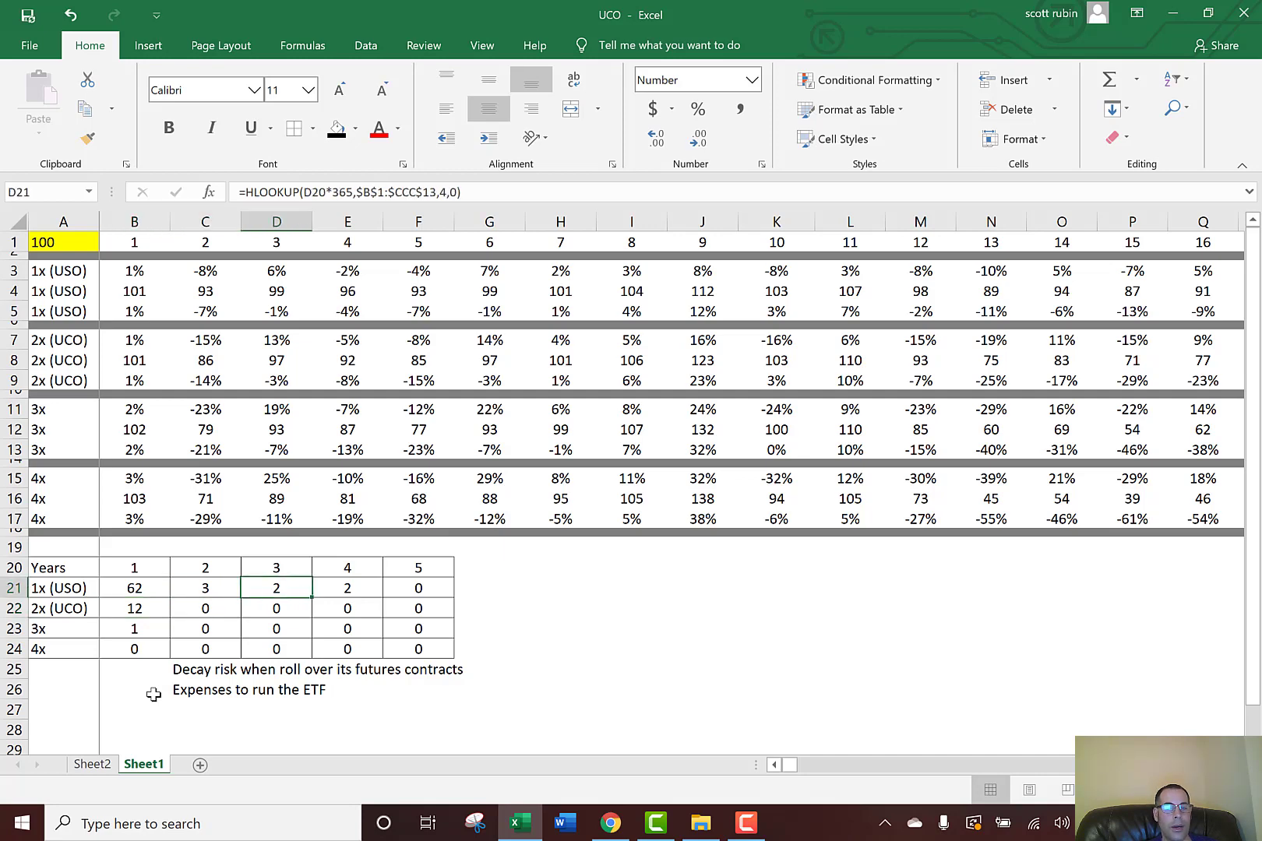
pyautogui.click(134, 648)
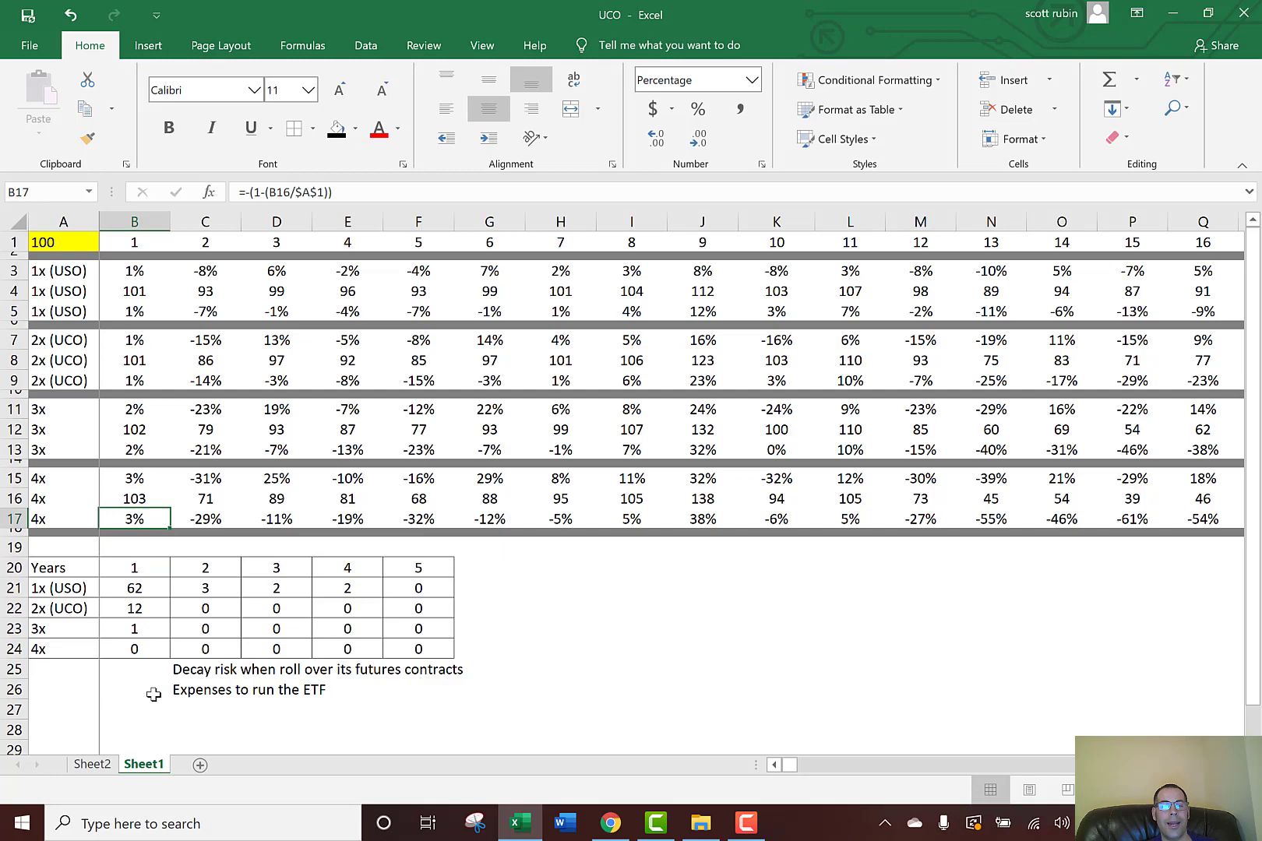
pyautogui.click(204, 497)
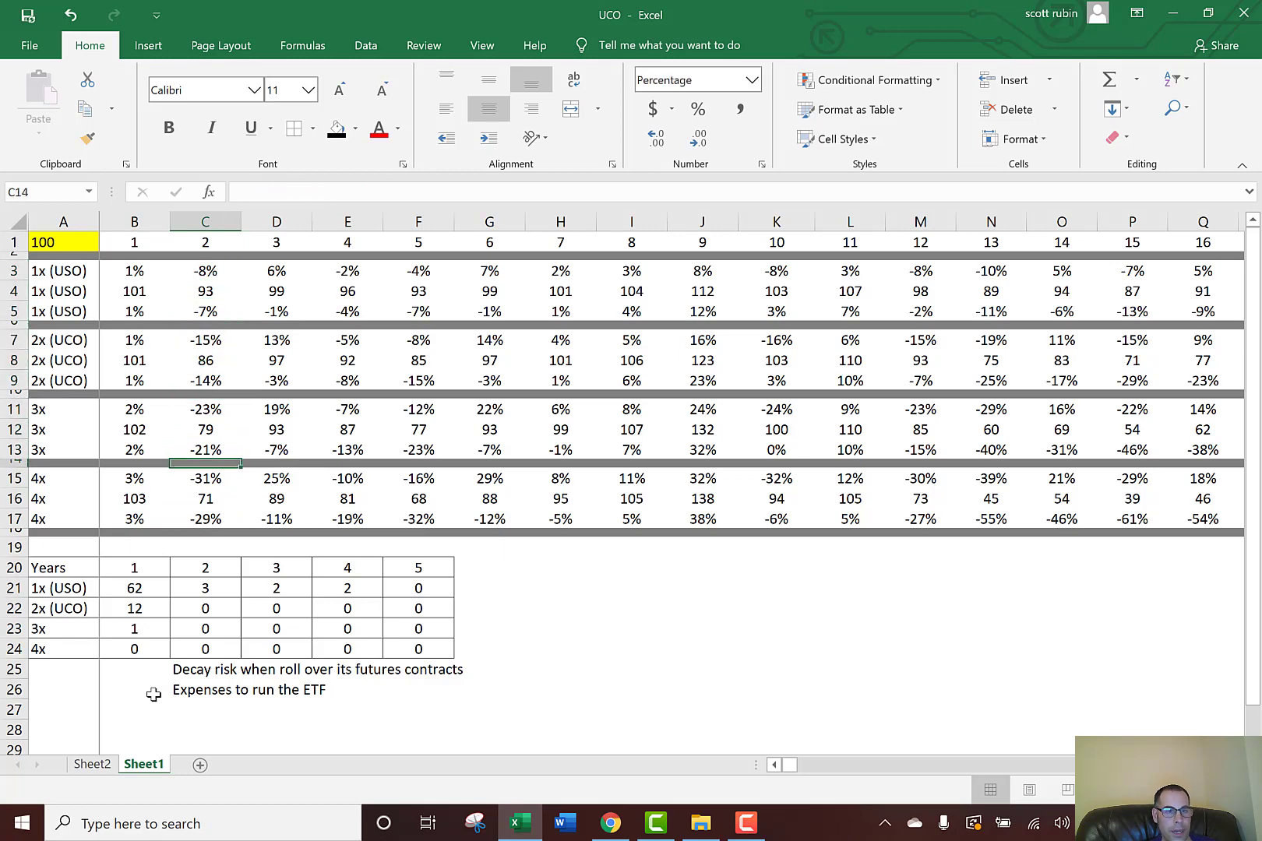
pyautogui.click(204, 476)
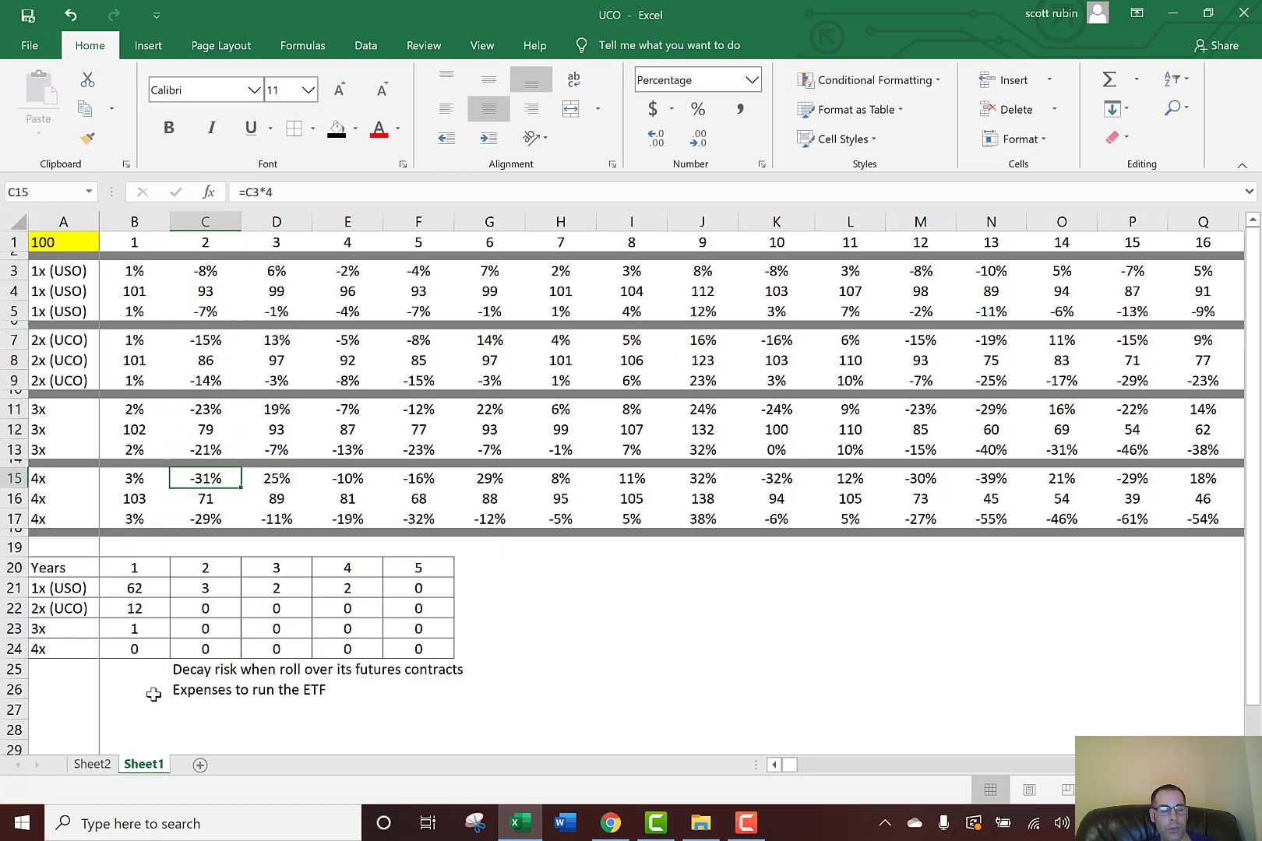
pyautogui.click(205, 567)
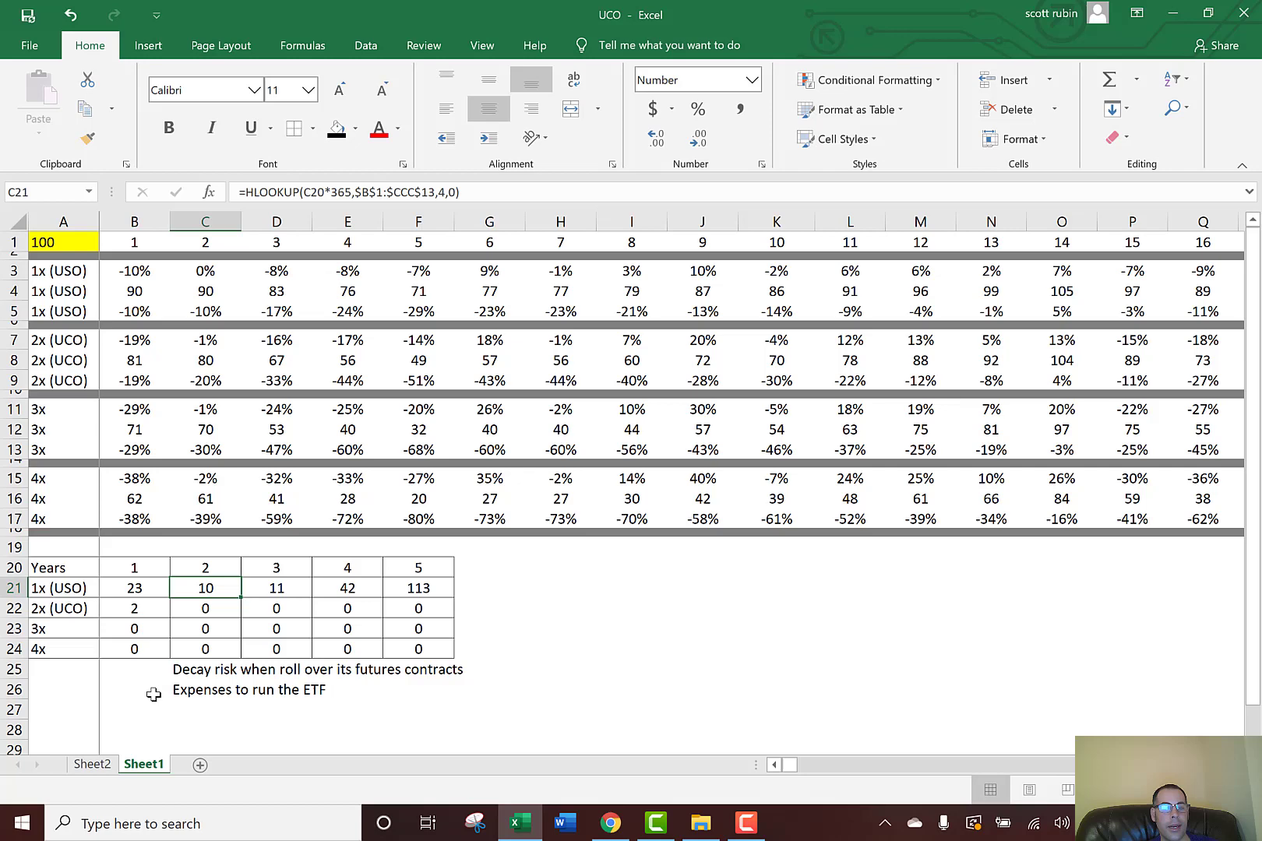
# Compare the recalculated 1x year 3 and year 5 and 3x year 5 HLOOKUP results
pyautogui.click(276, 587)
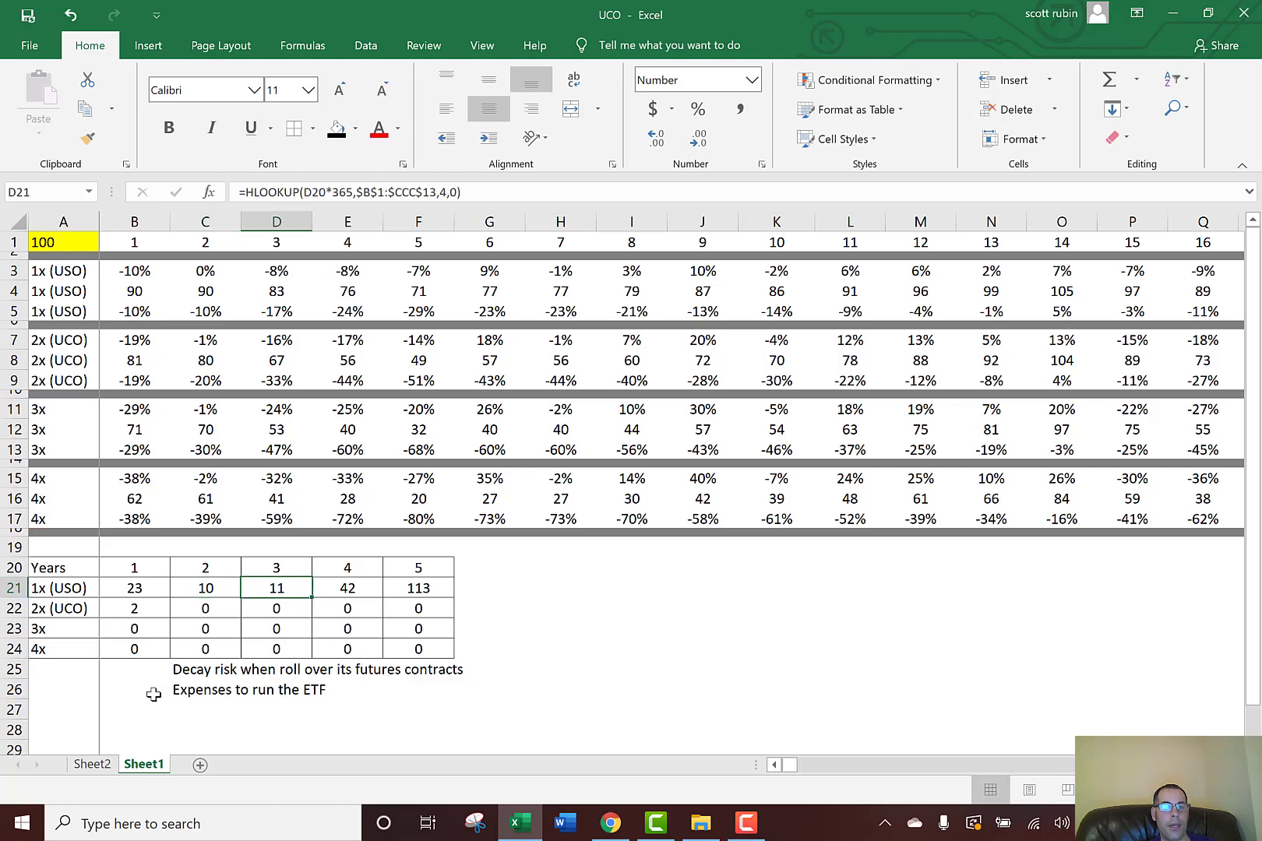
pyautogui.click(418, 587)
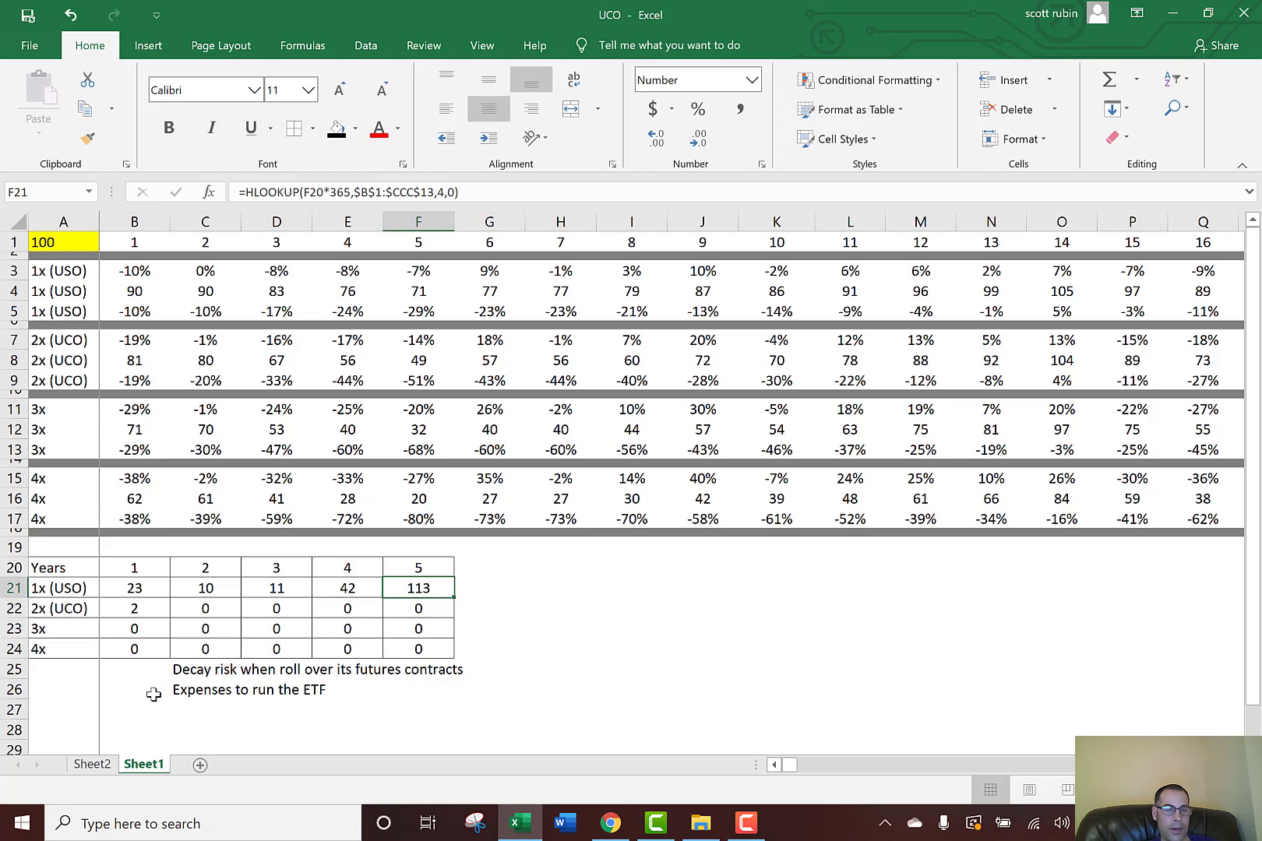
pyautogui.click(418, 608)
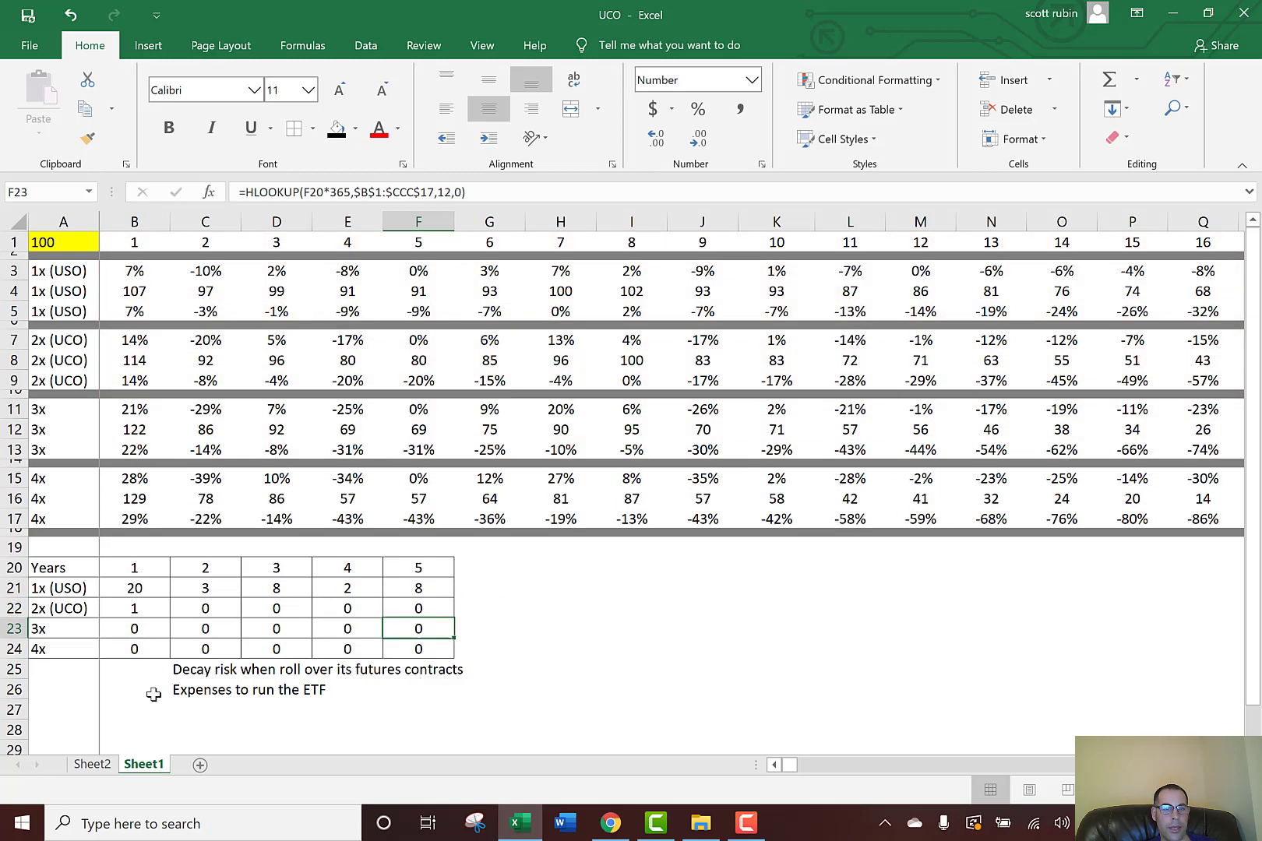
pyautogui.click(275, 587)
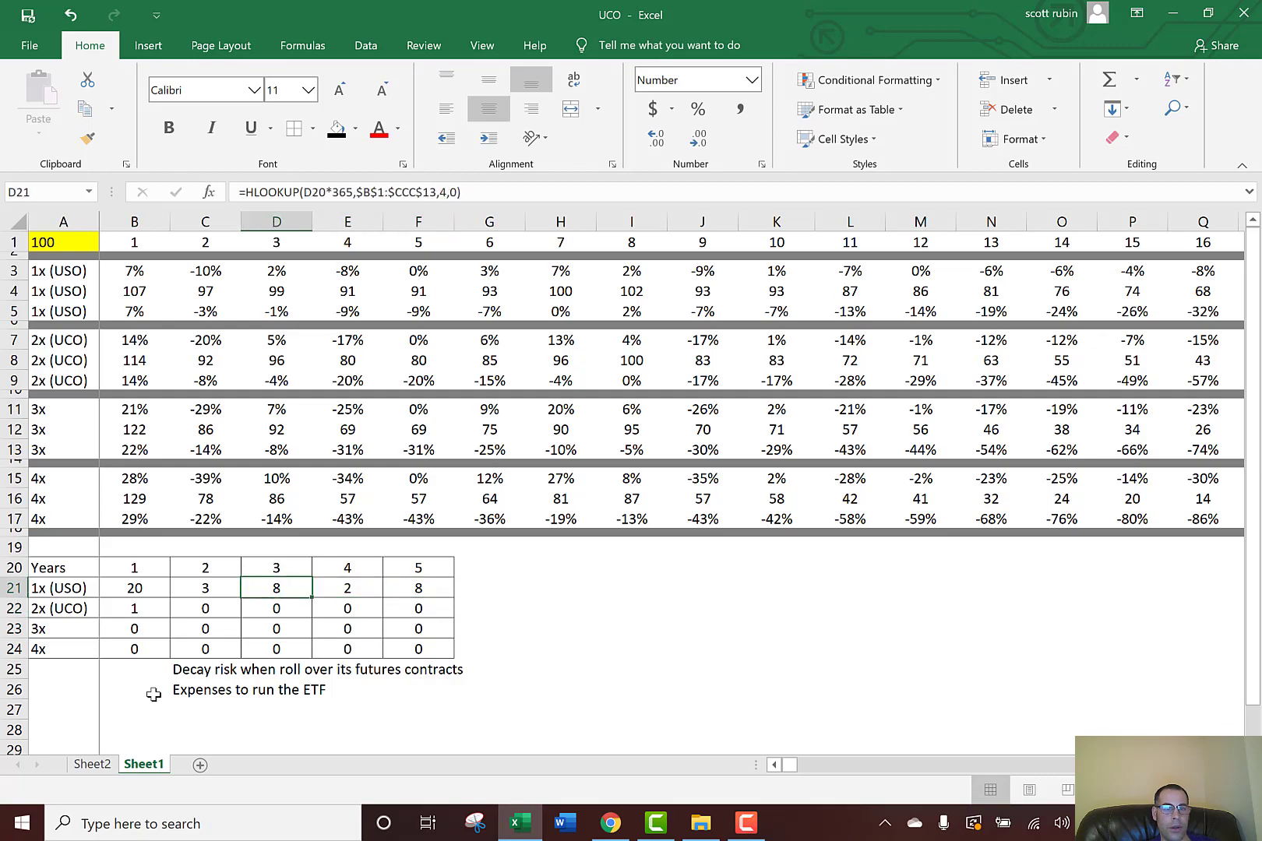
# Compare fresh 2x year 4, 3x year 5 and the 2x–3x year 1 summary values
pyautogui.click(347, 607)
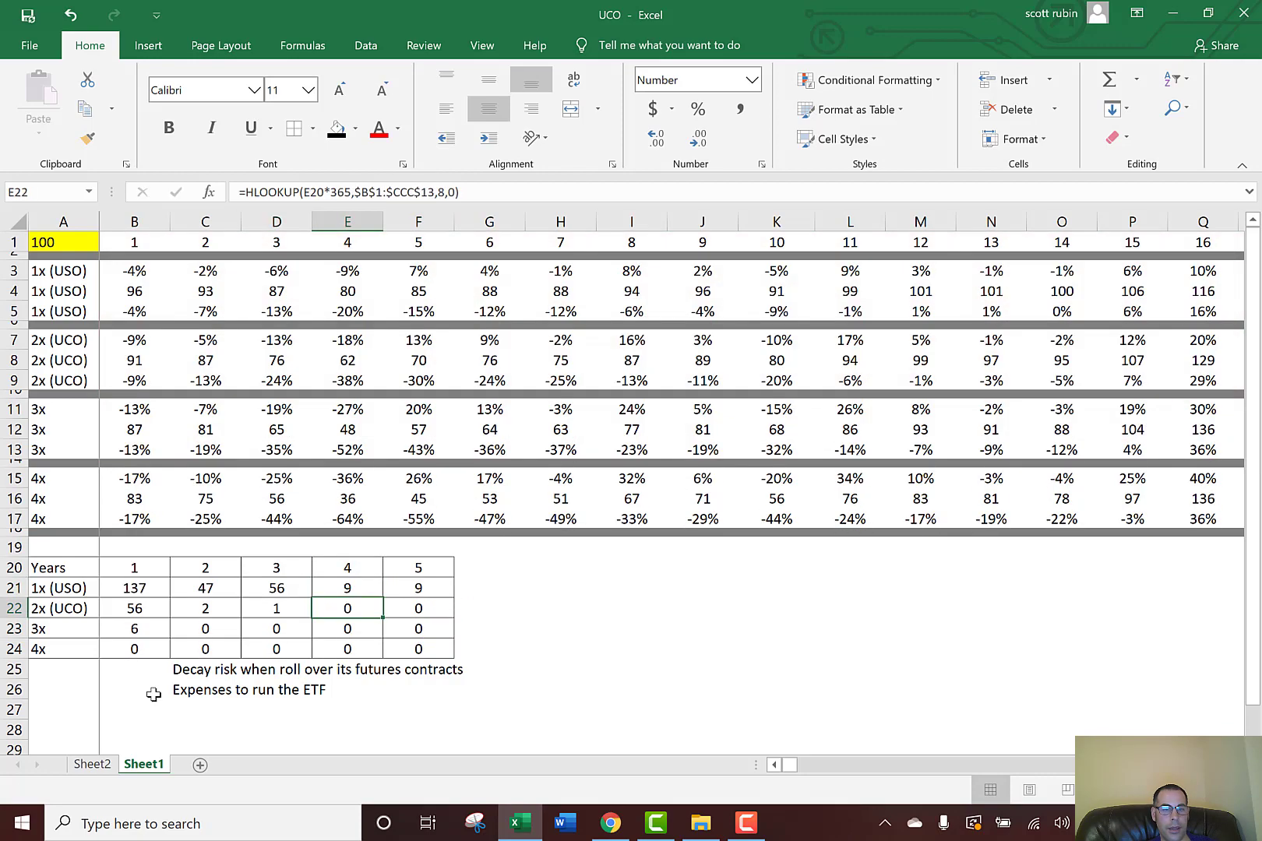
pyautogui.click(417, 628)
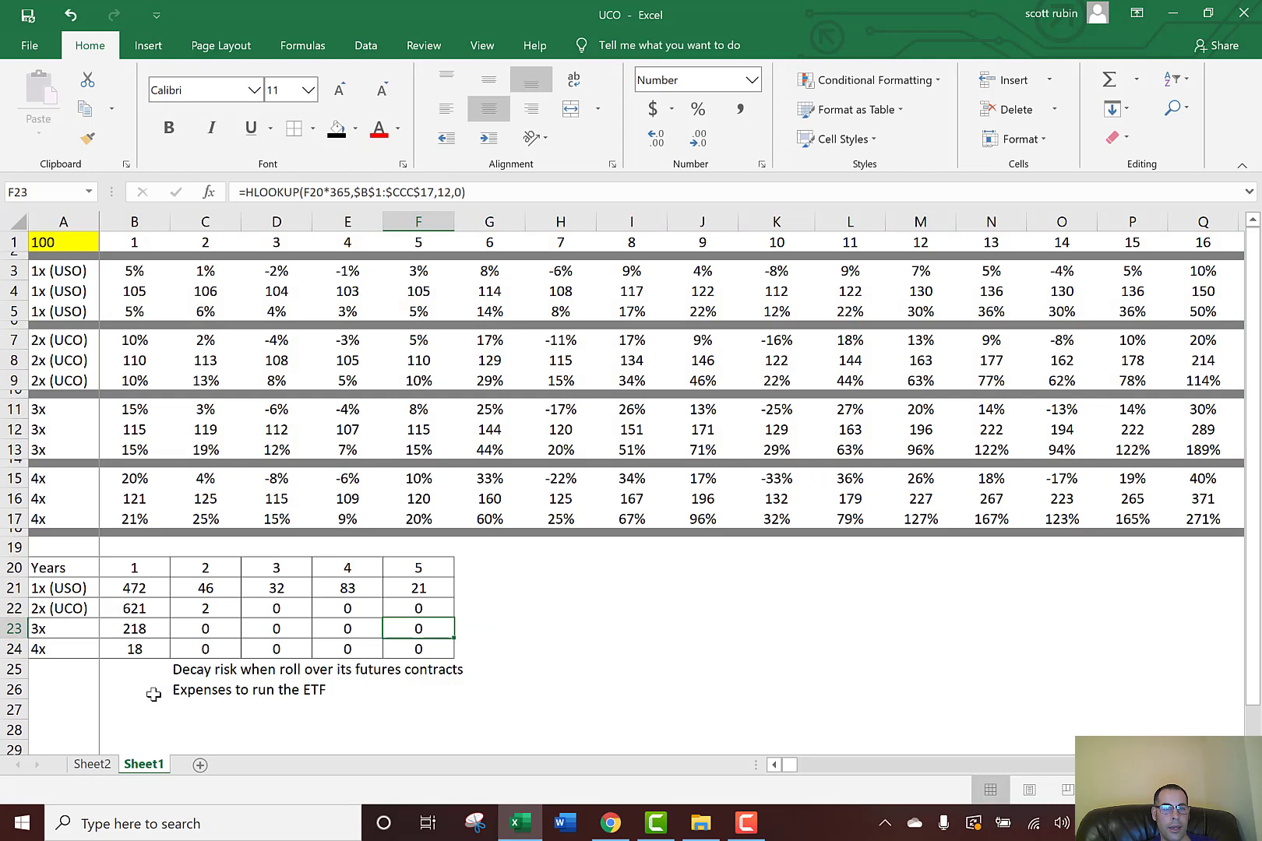
pyautogui.click(276, 587)
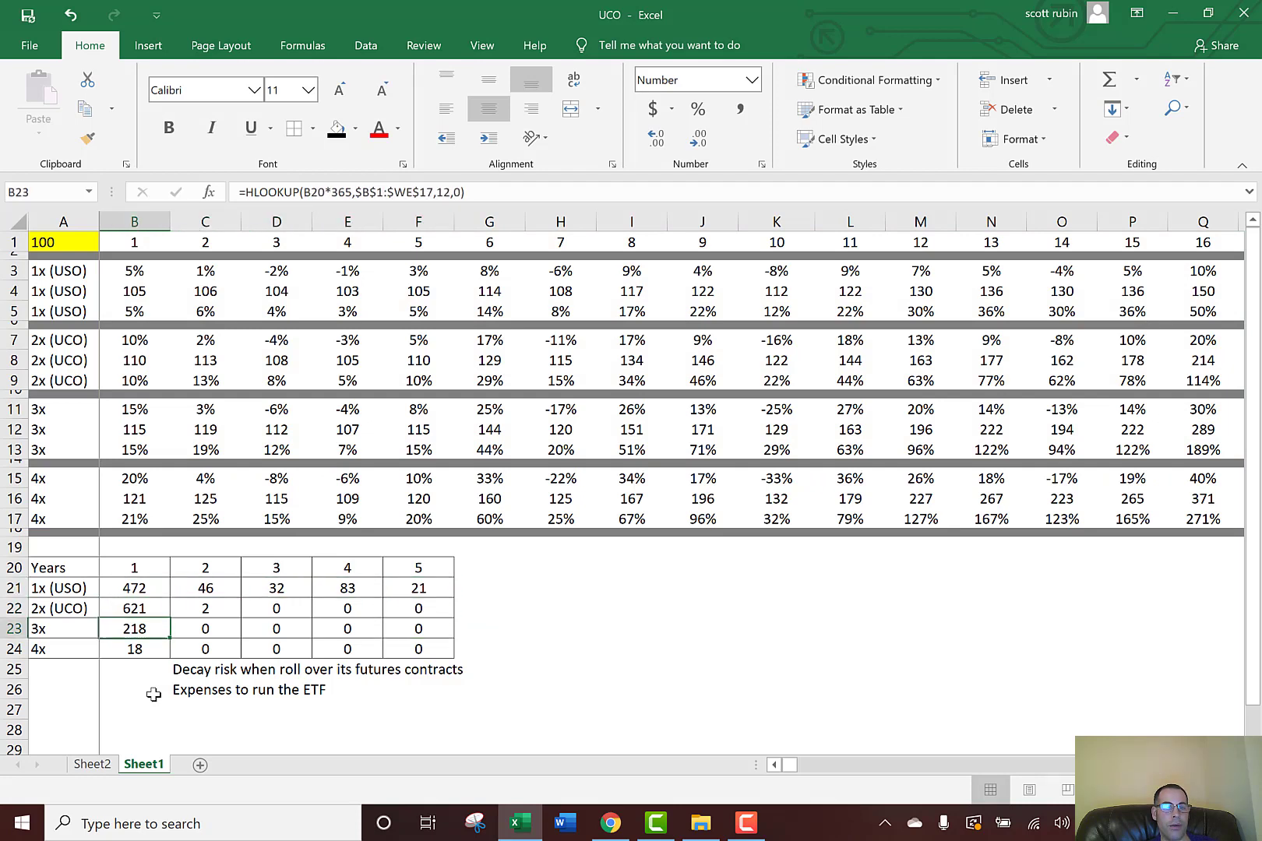
pyautogui.click(133, 607)
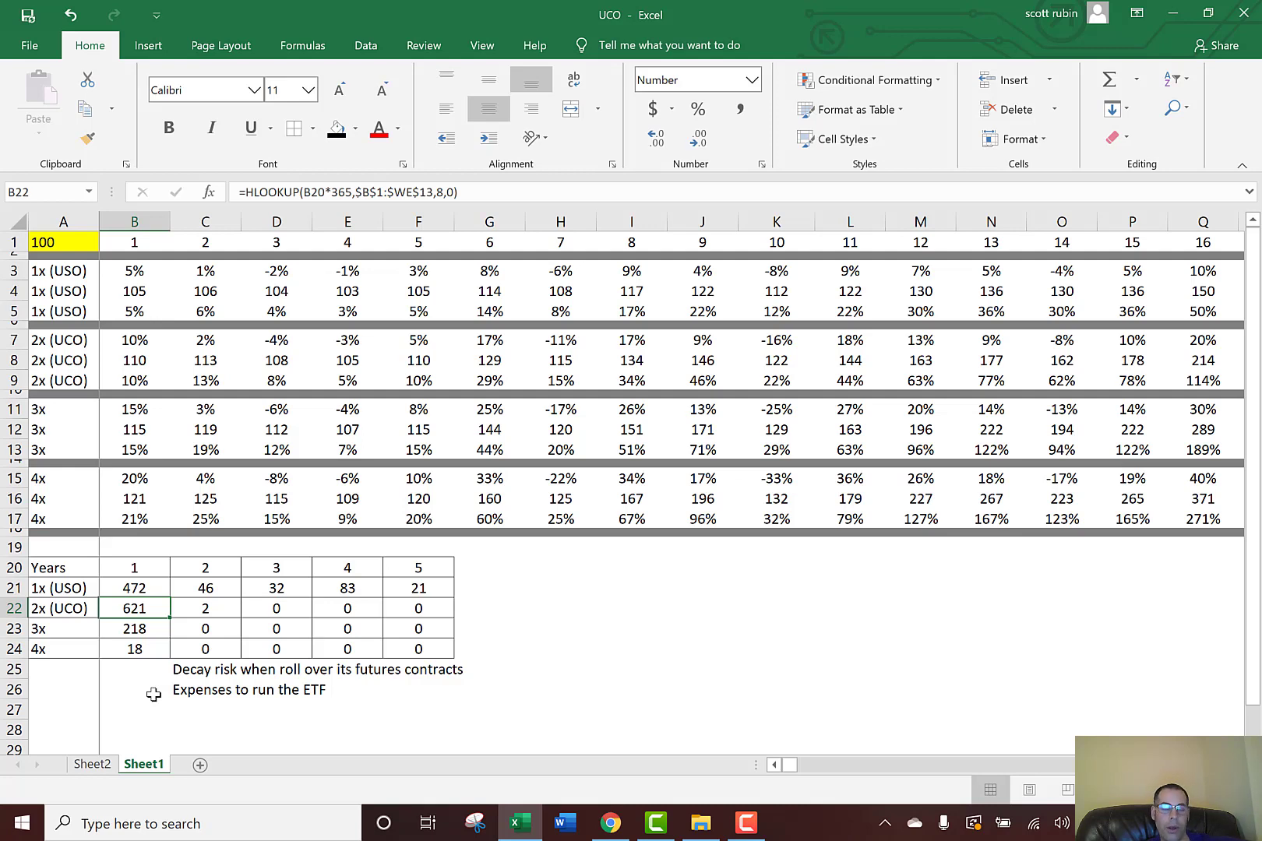
pyautogui.click(204, 608)
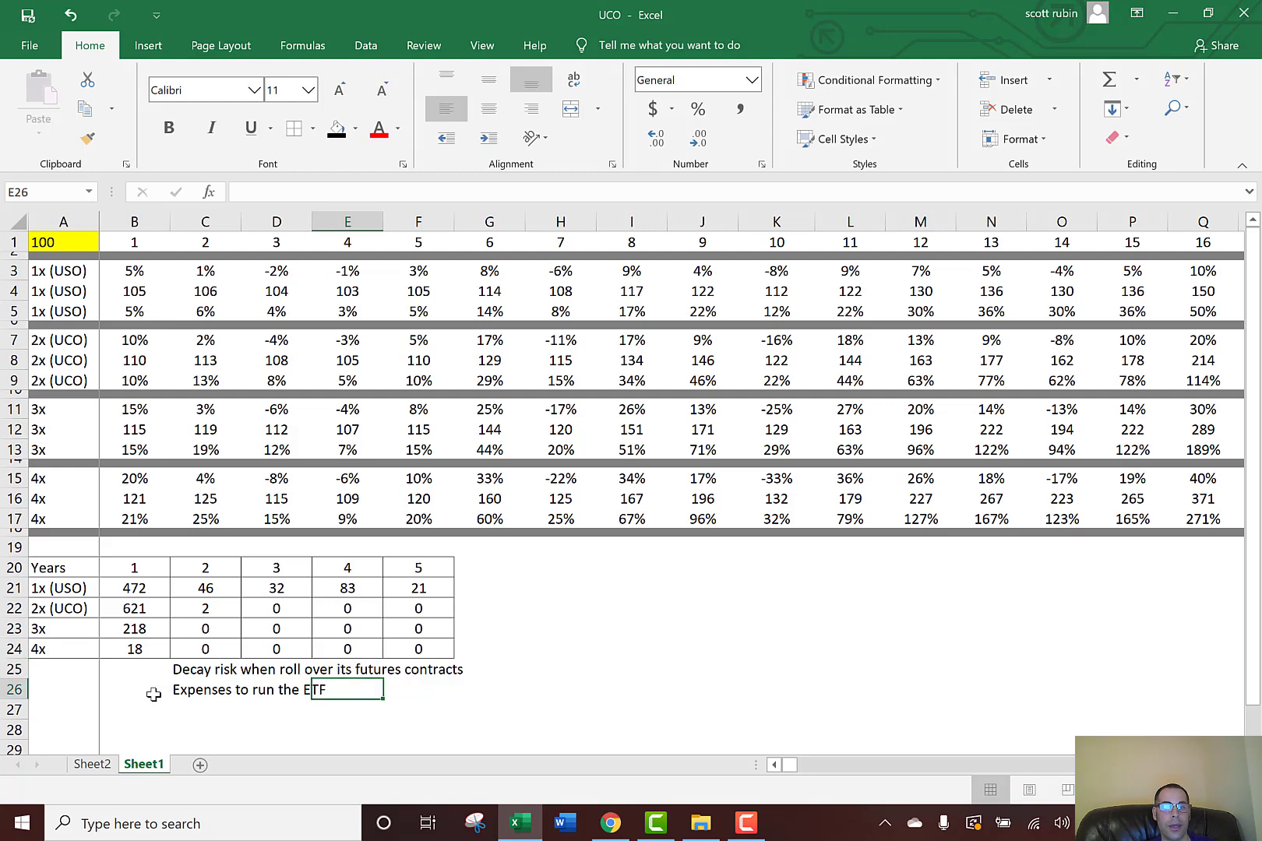
pyautogui.click(204, 689)
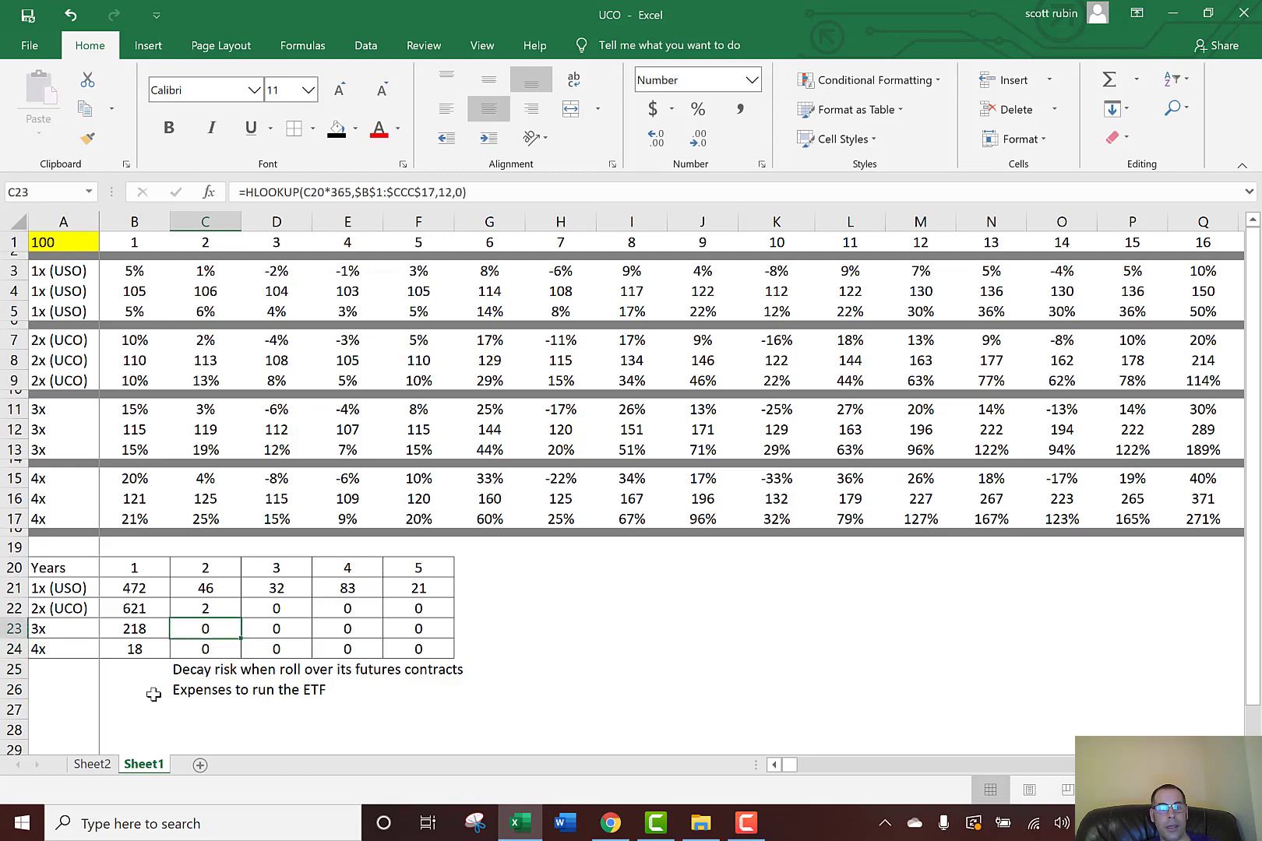
pyautogui.click(204, 607)
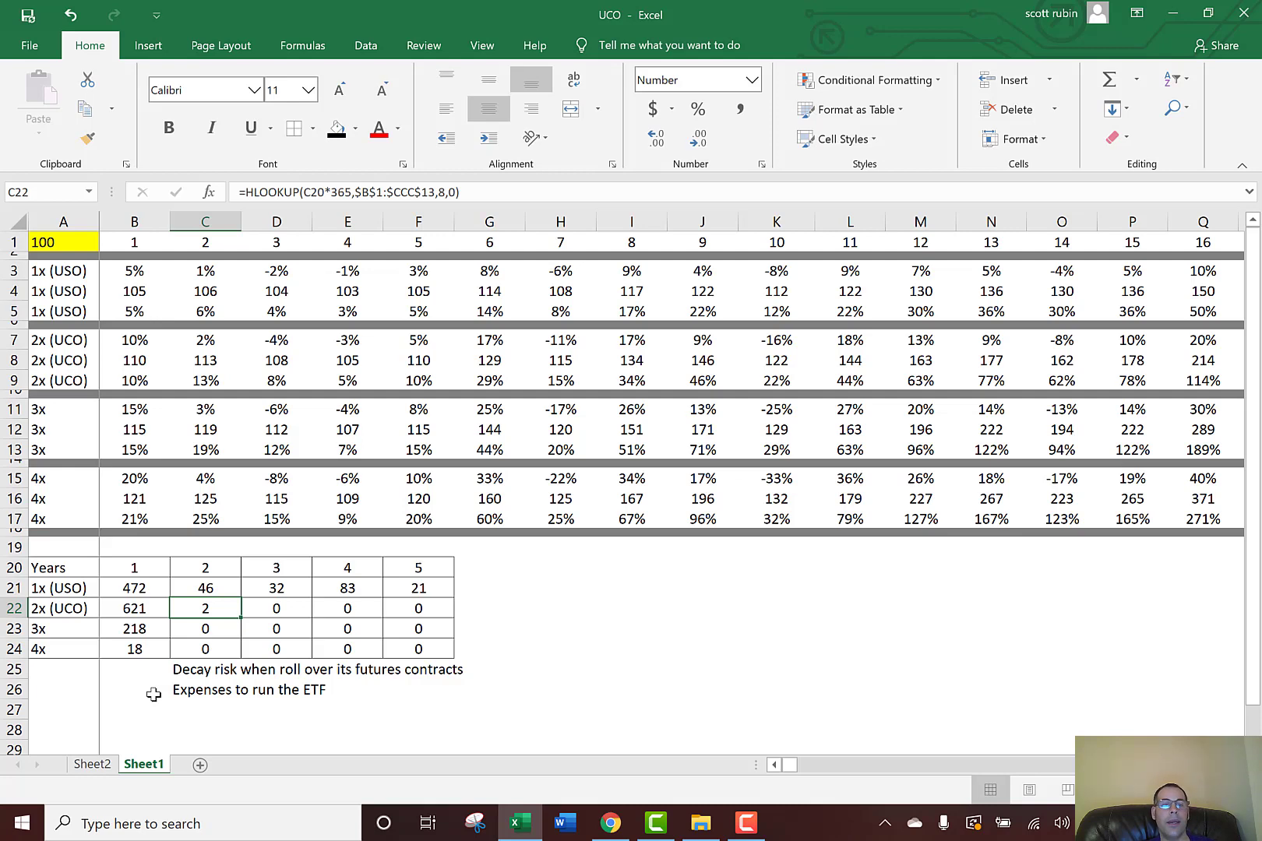
pyautogui.click(134, 499)
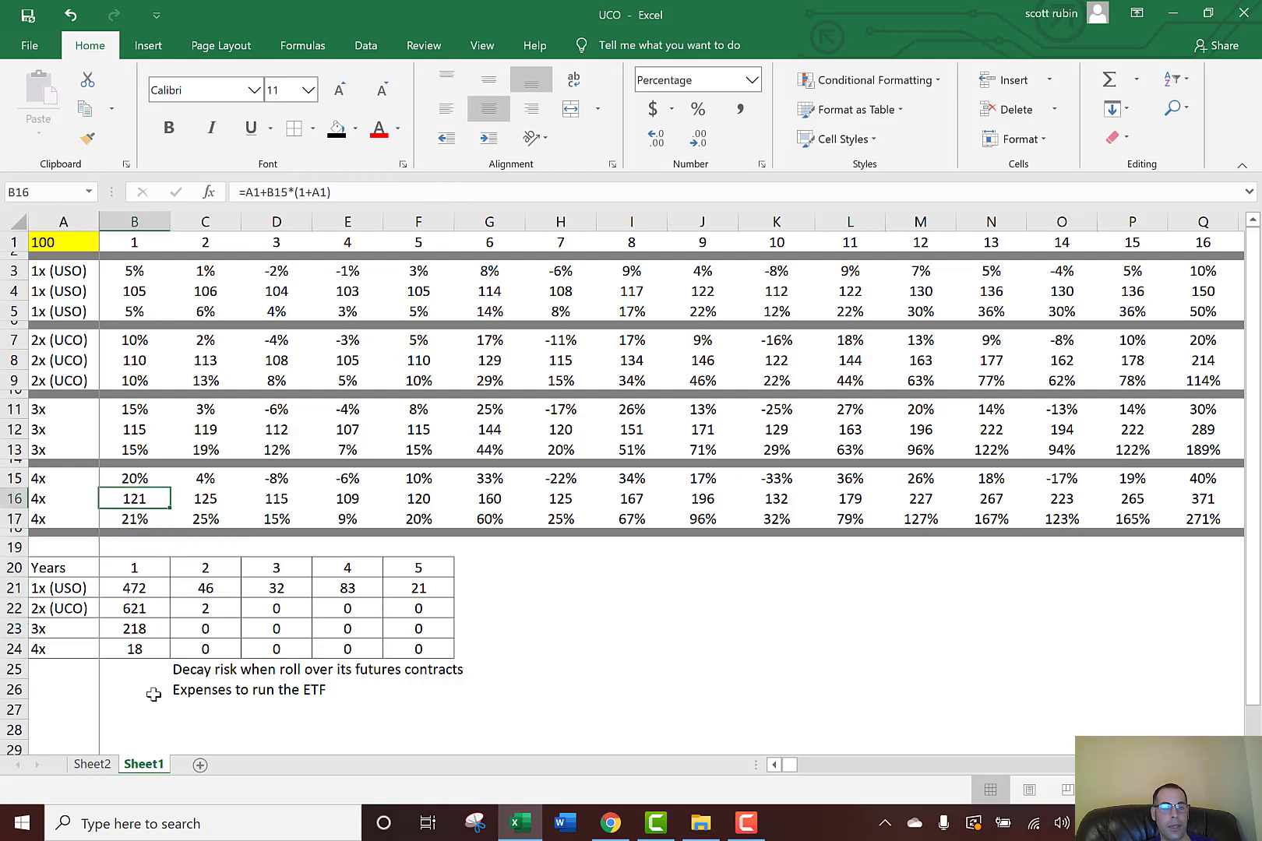
pyautogui.click(696, 80)
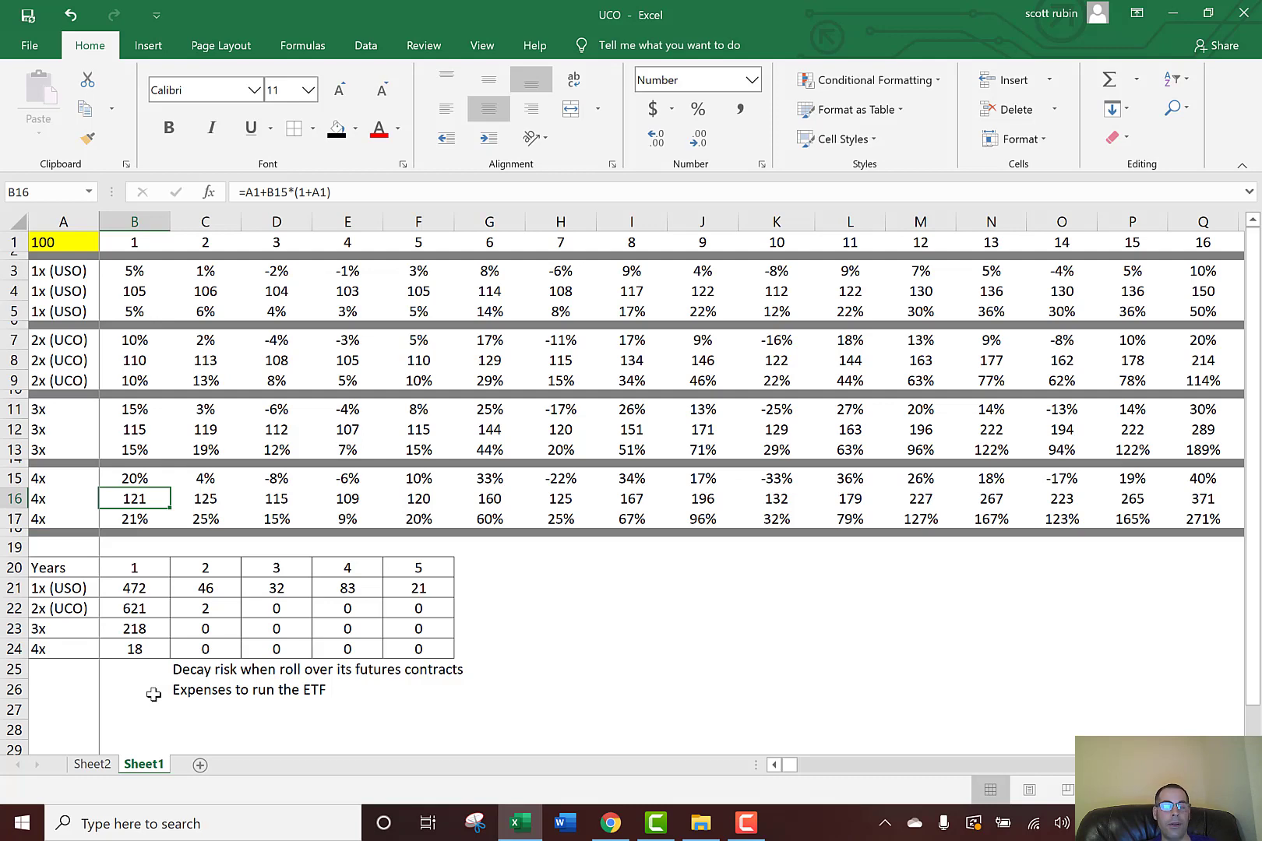
pyautogui.click(489, 476)
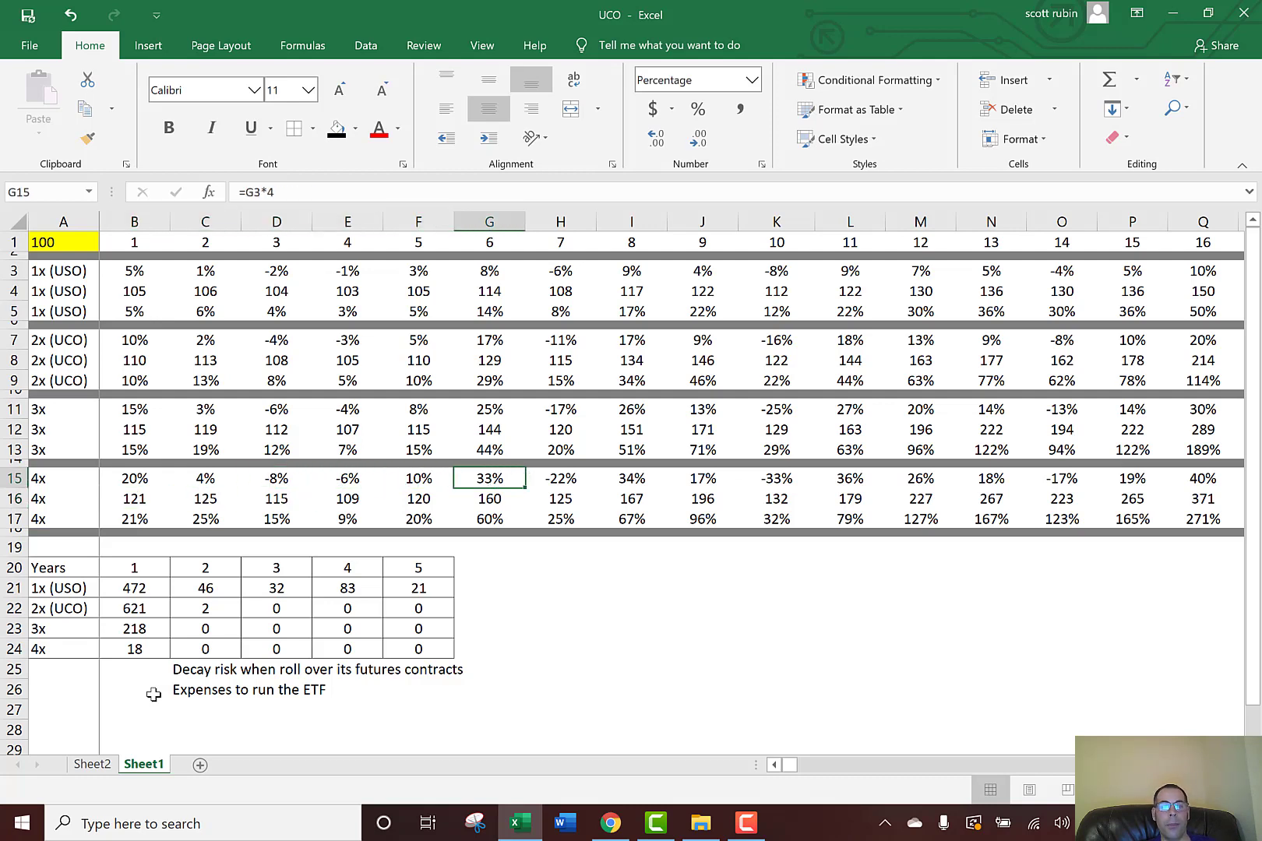